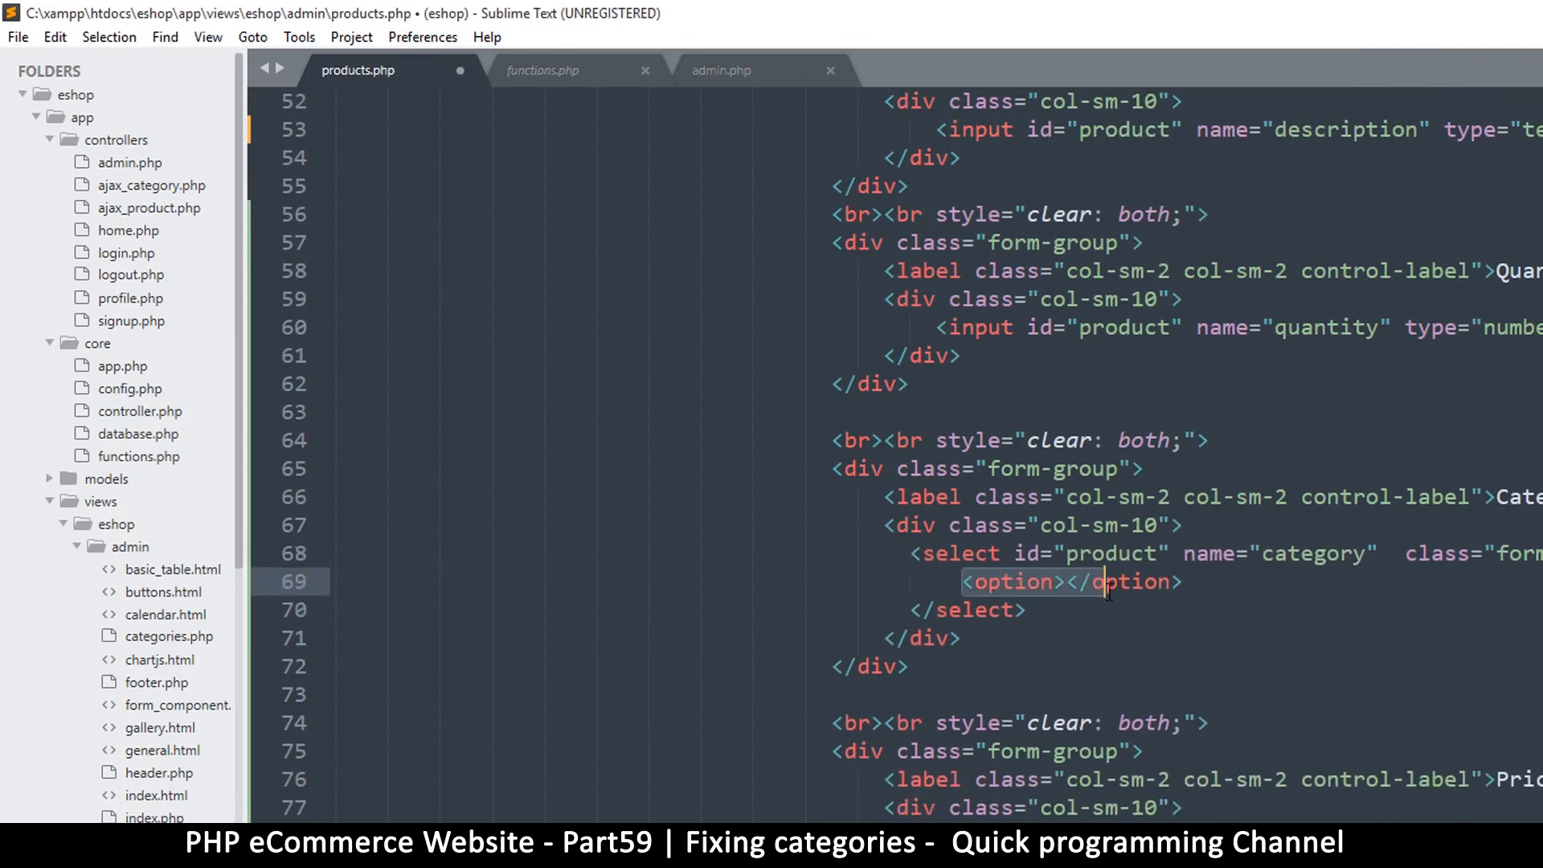
Put throwaway test text 'ghjhjkk' inside the empty category option in products.php.
{"action": "left_click", "coordinate": [1183, 582]}
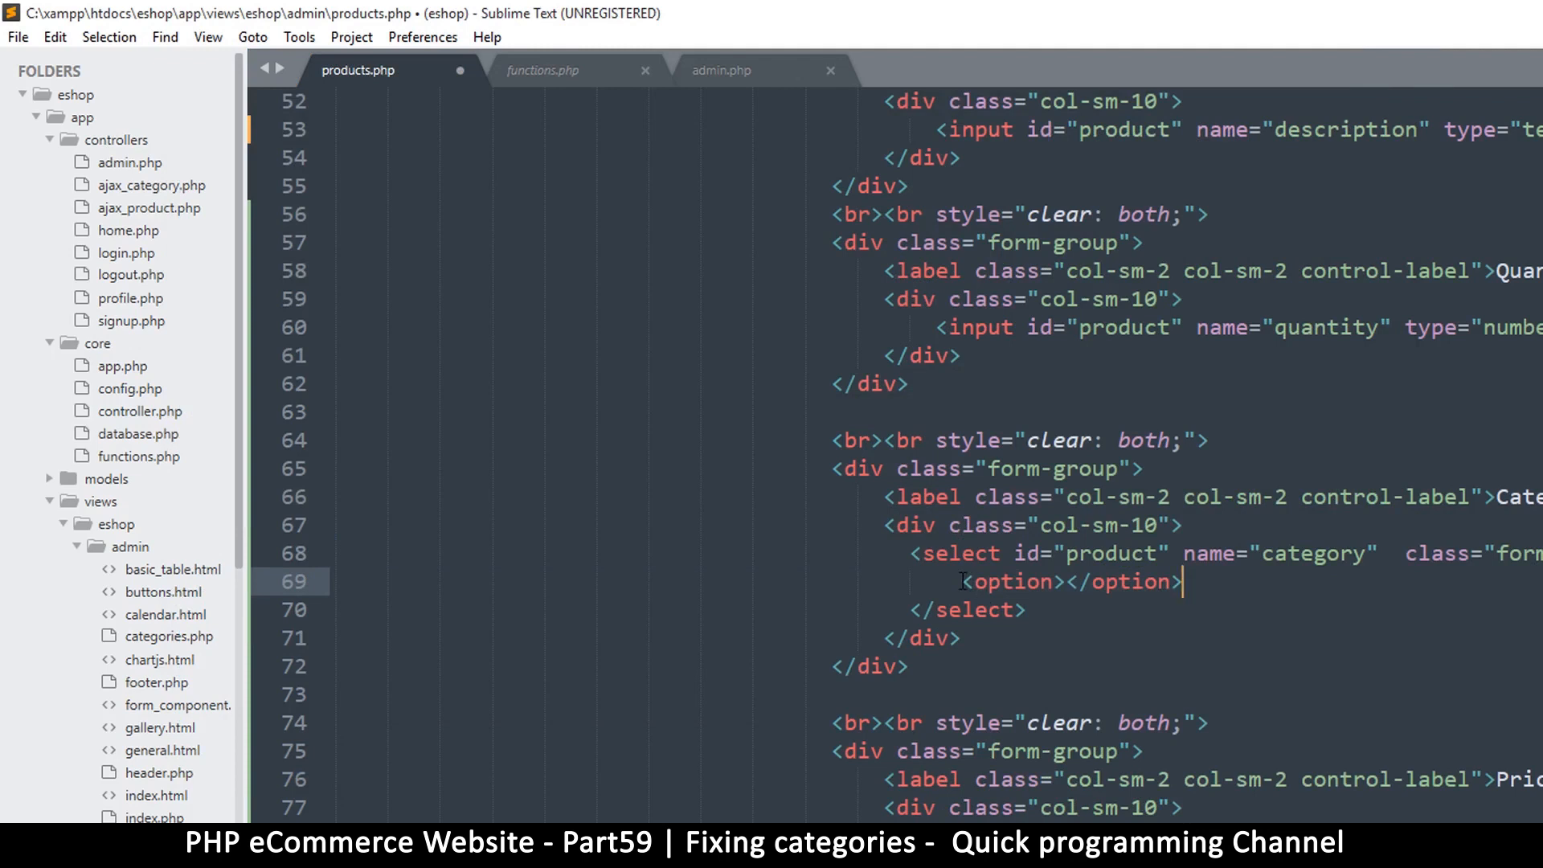
{"action": "left_click_drag", "start_coordinate": [966, 580], "coordinate": [1186, 580]}
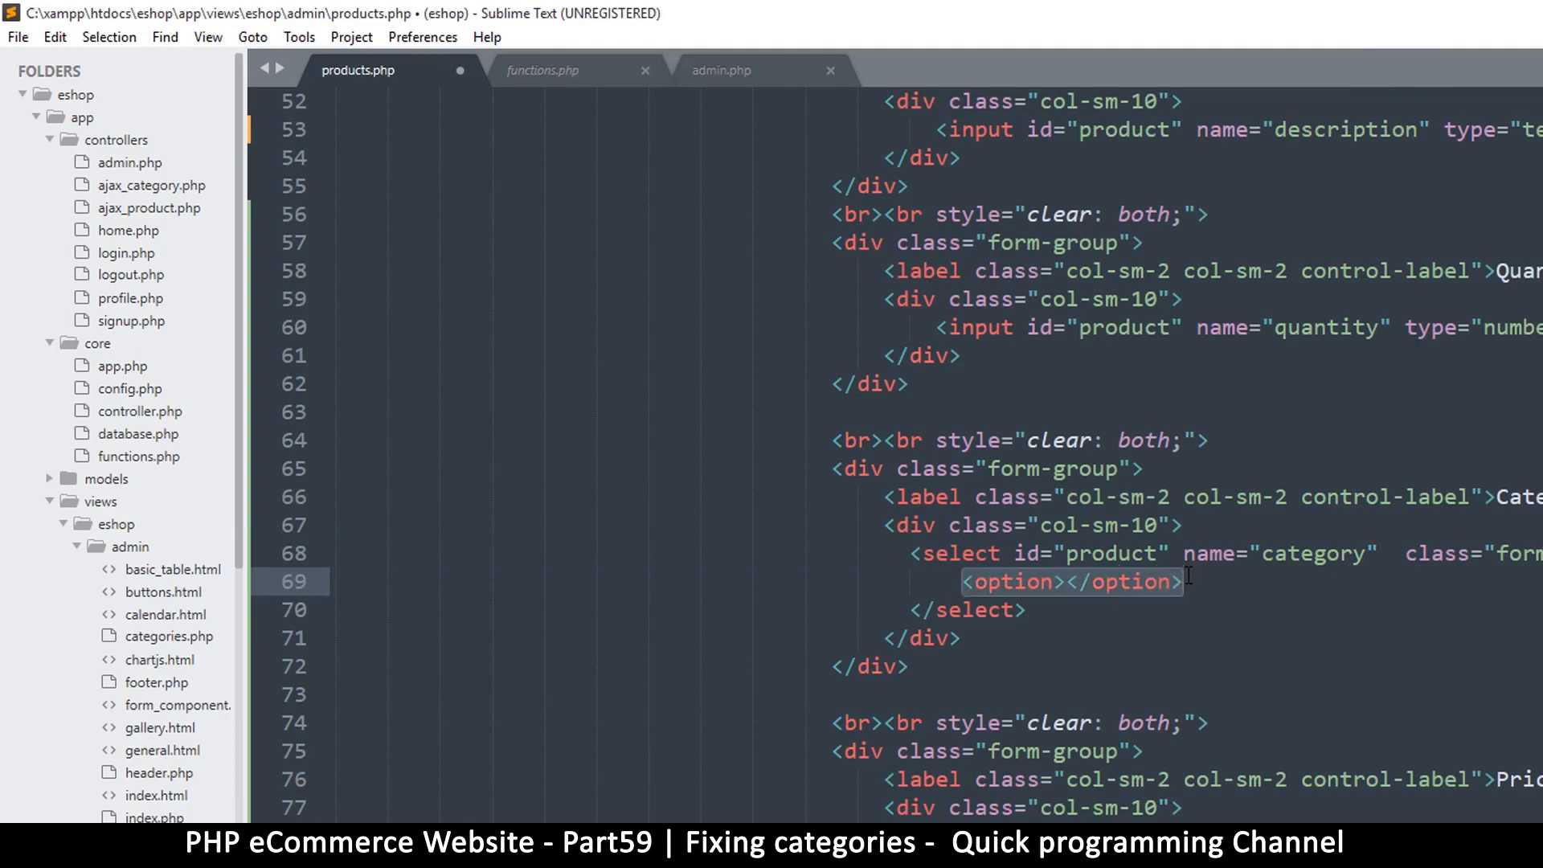
{"action": "type", "text": "ghjh"}
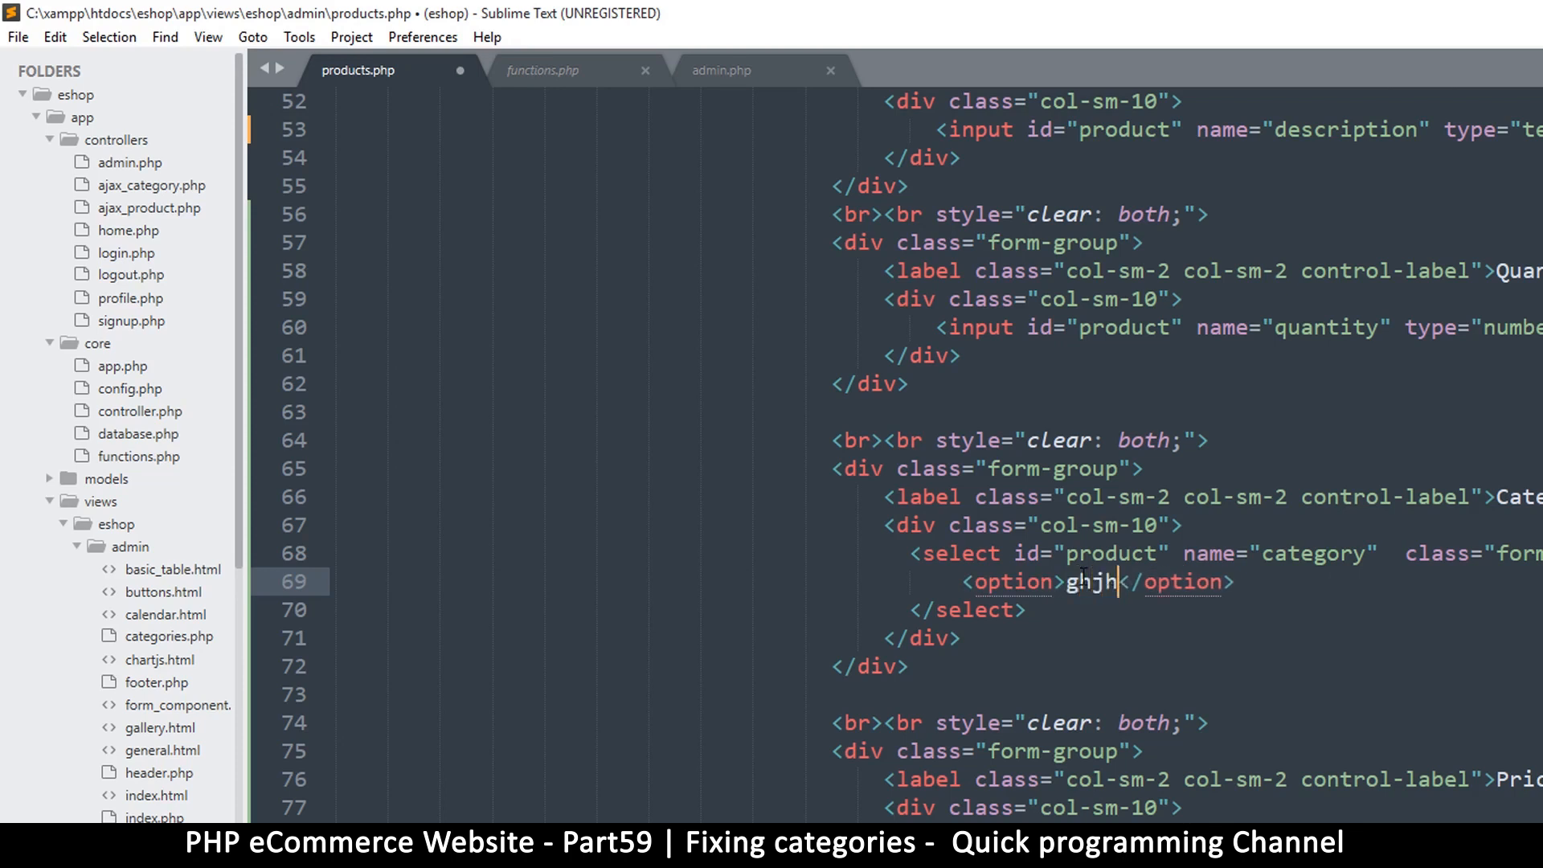
{"action": "type", "text": "jkk"}
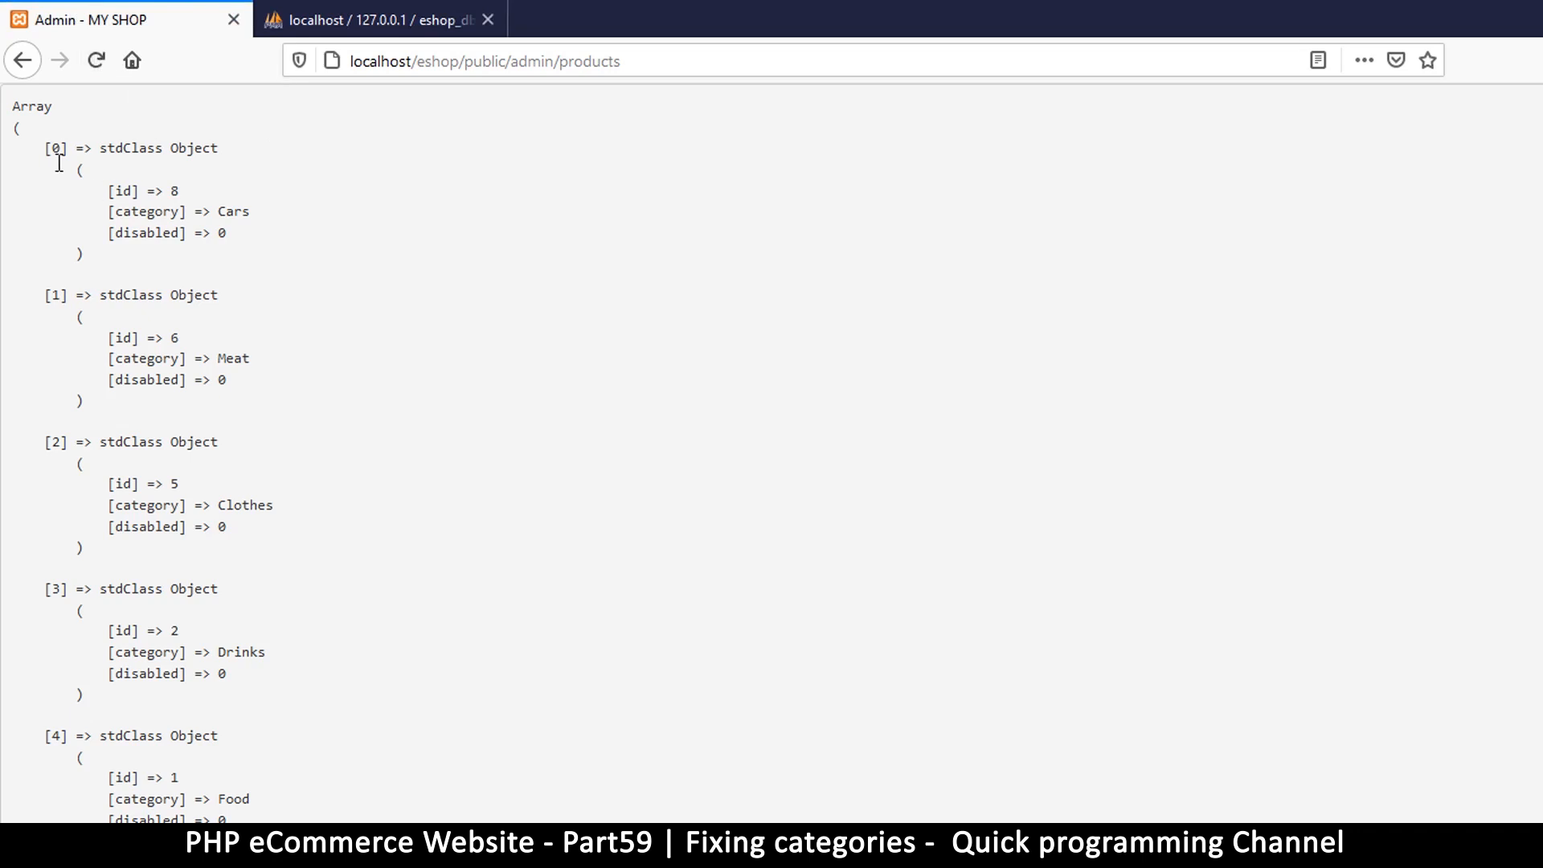
Reload localhost/eshop/public/admin/products so the Products table lists Canned Beef.
{"action": "left_click", "coordinate": [96, 61]}
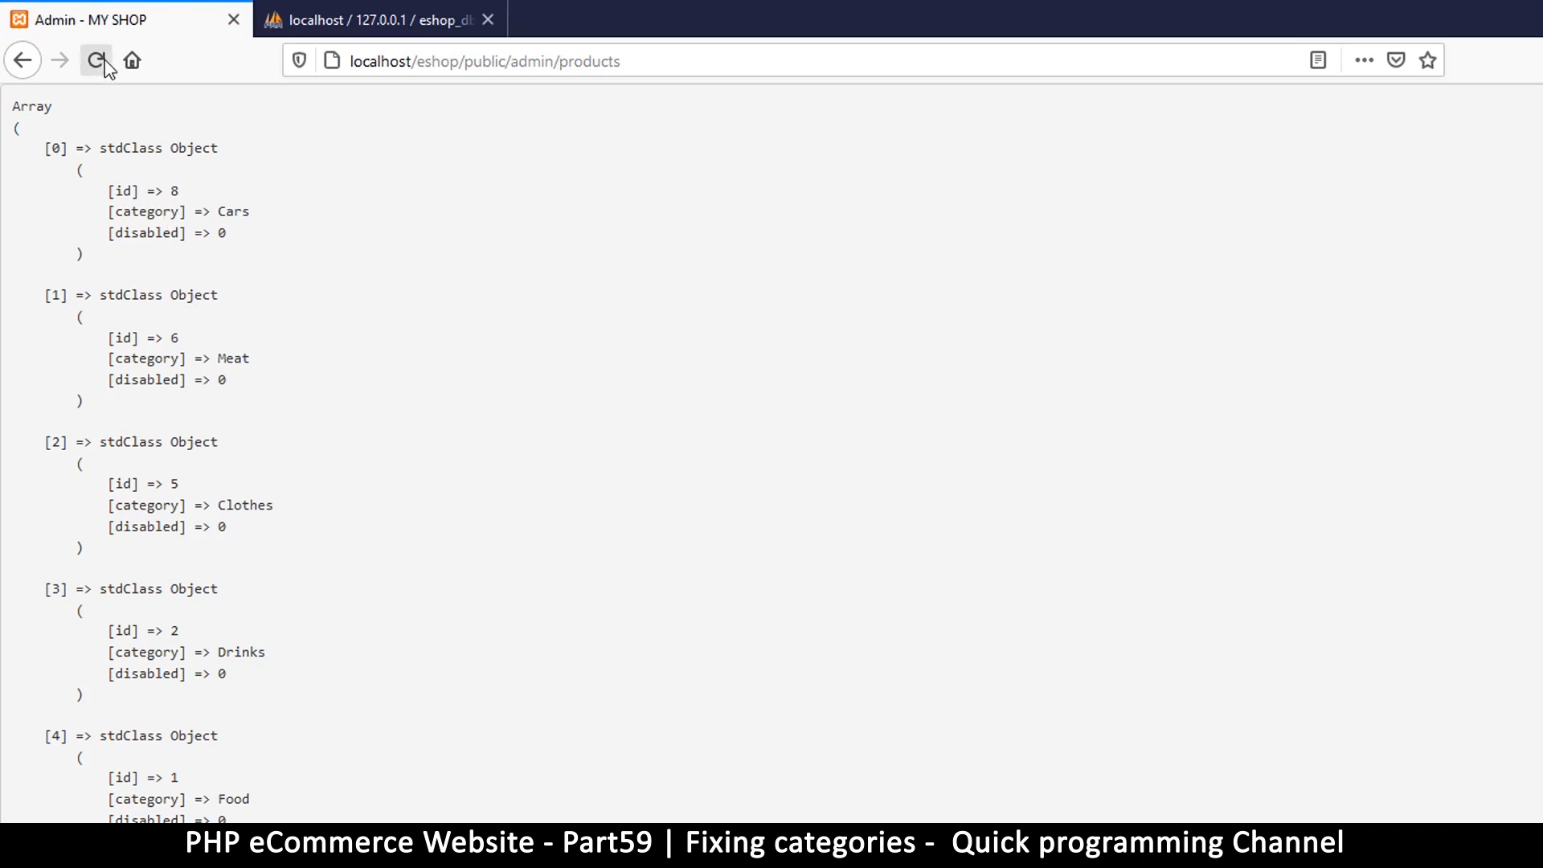
{"action": "left_click", "coordinate": [96, 60]}
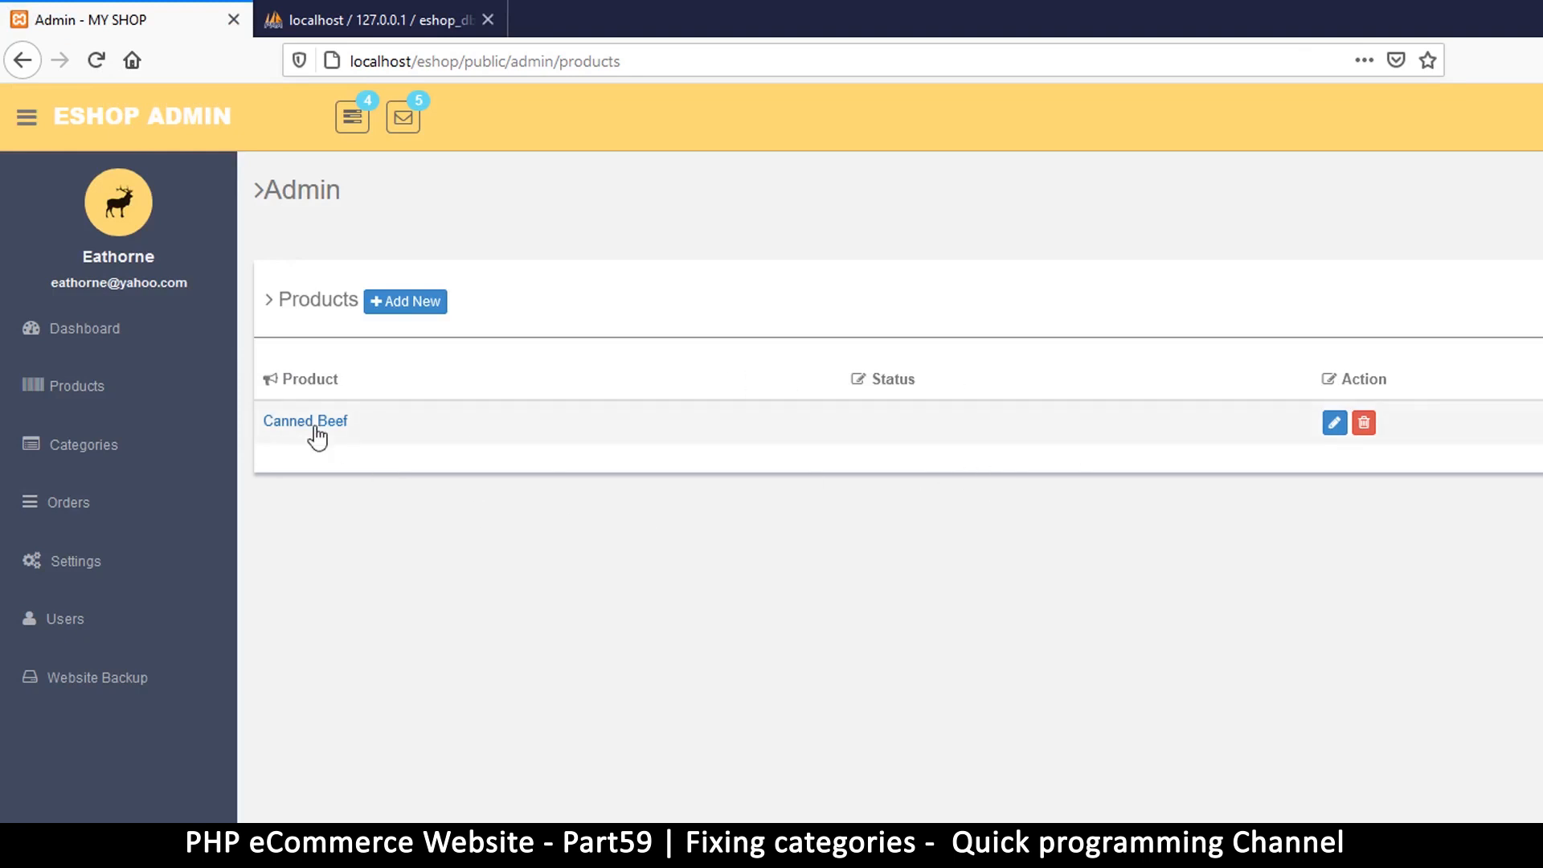
{"action": "left_click", "coordinate": [405, 302]}
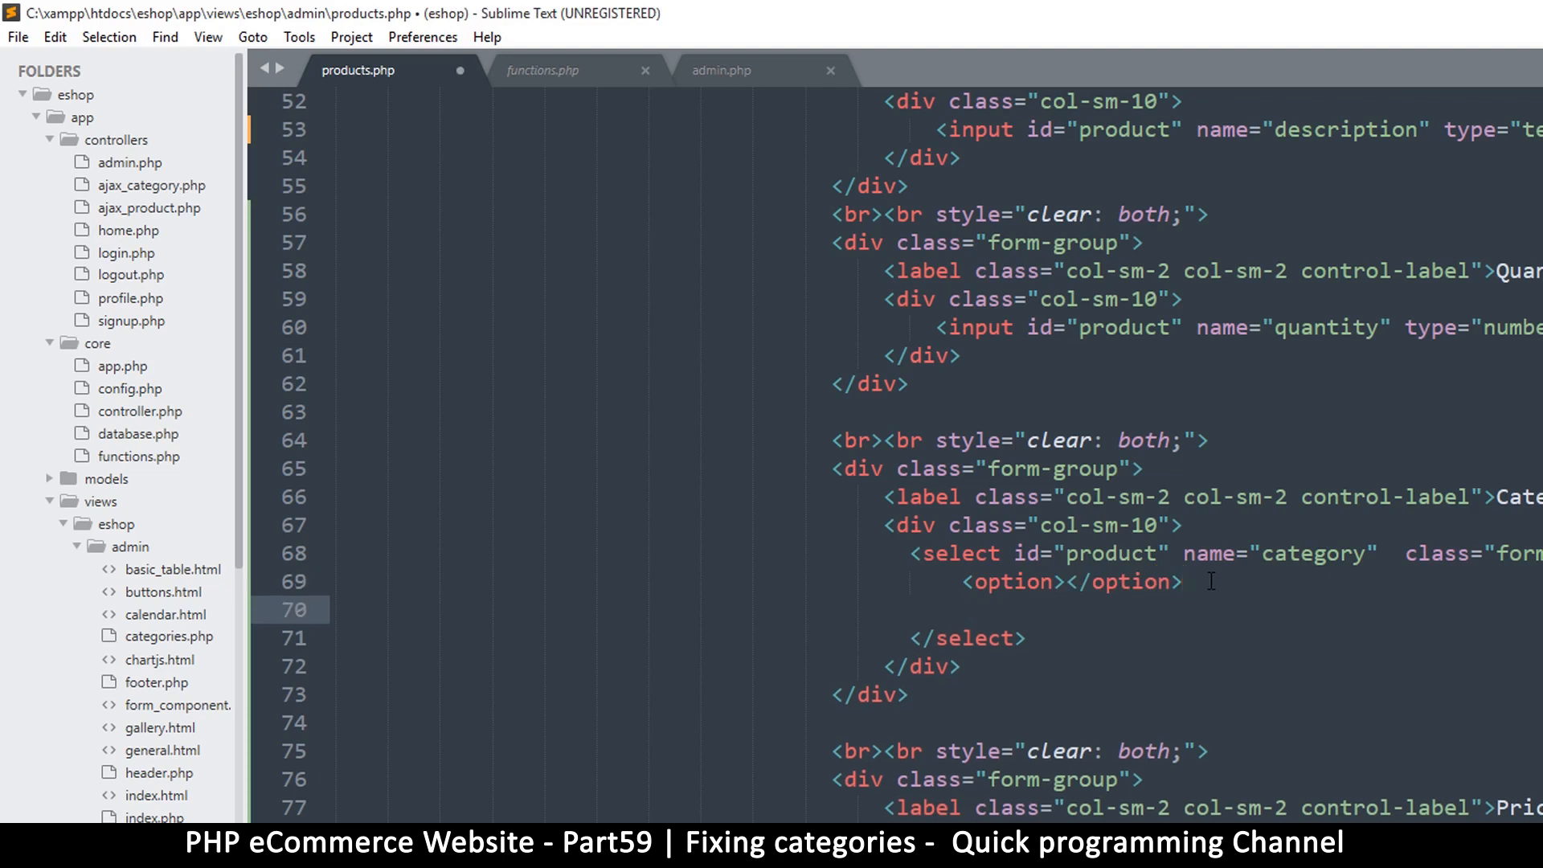
Write <?php if(is_array($categories)): ?> below the option inside the category select.
{"action": "type", "text": "<?"}
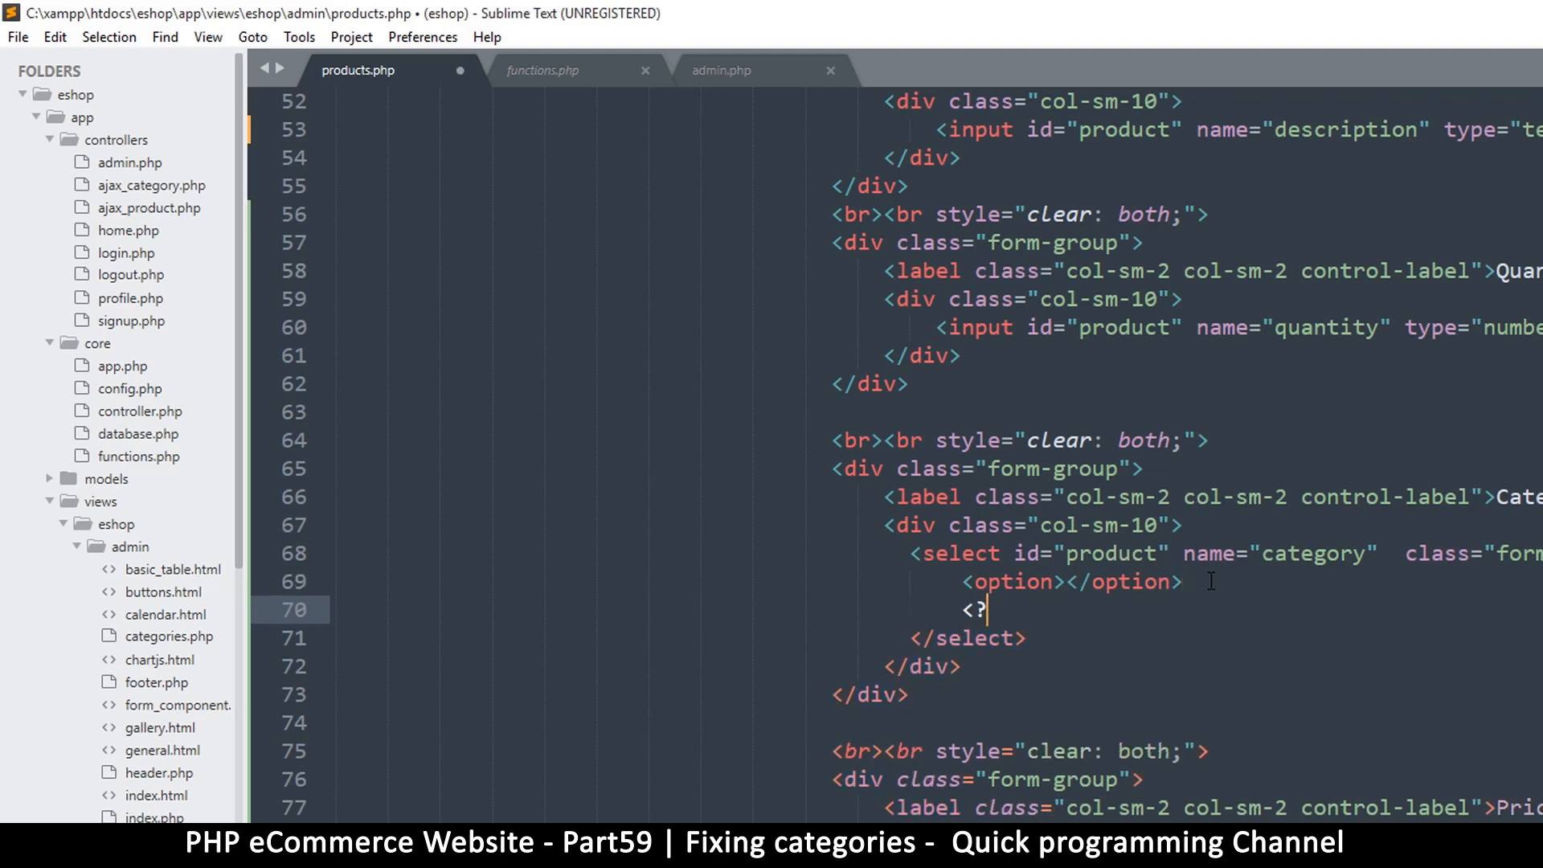
{"action": "type", "text": "php"}
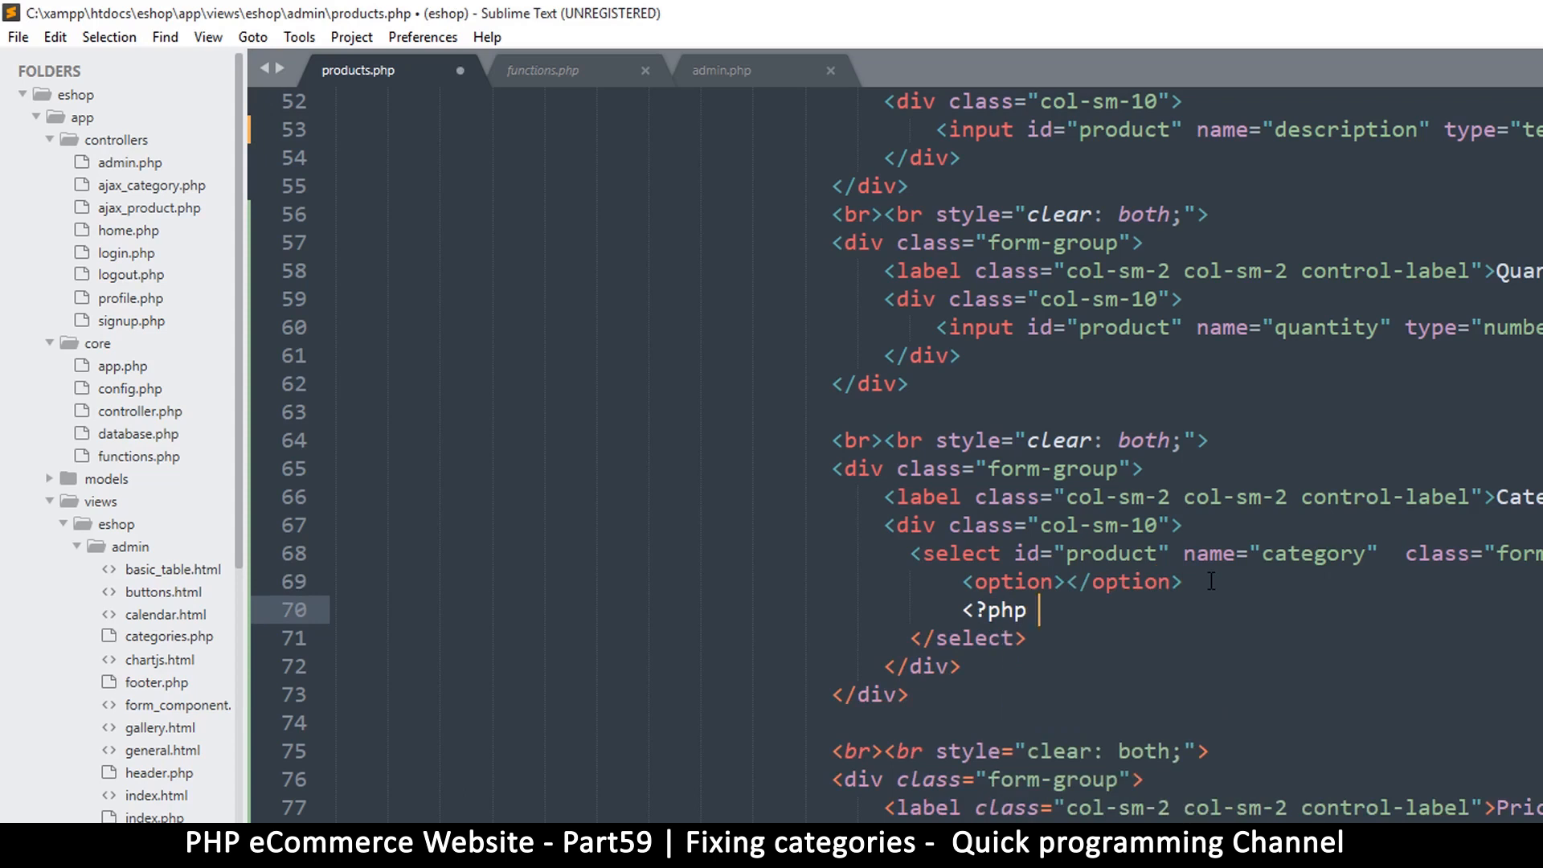
{"action": "type", "text": "if($"}
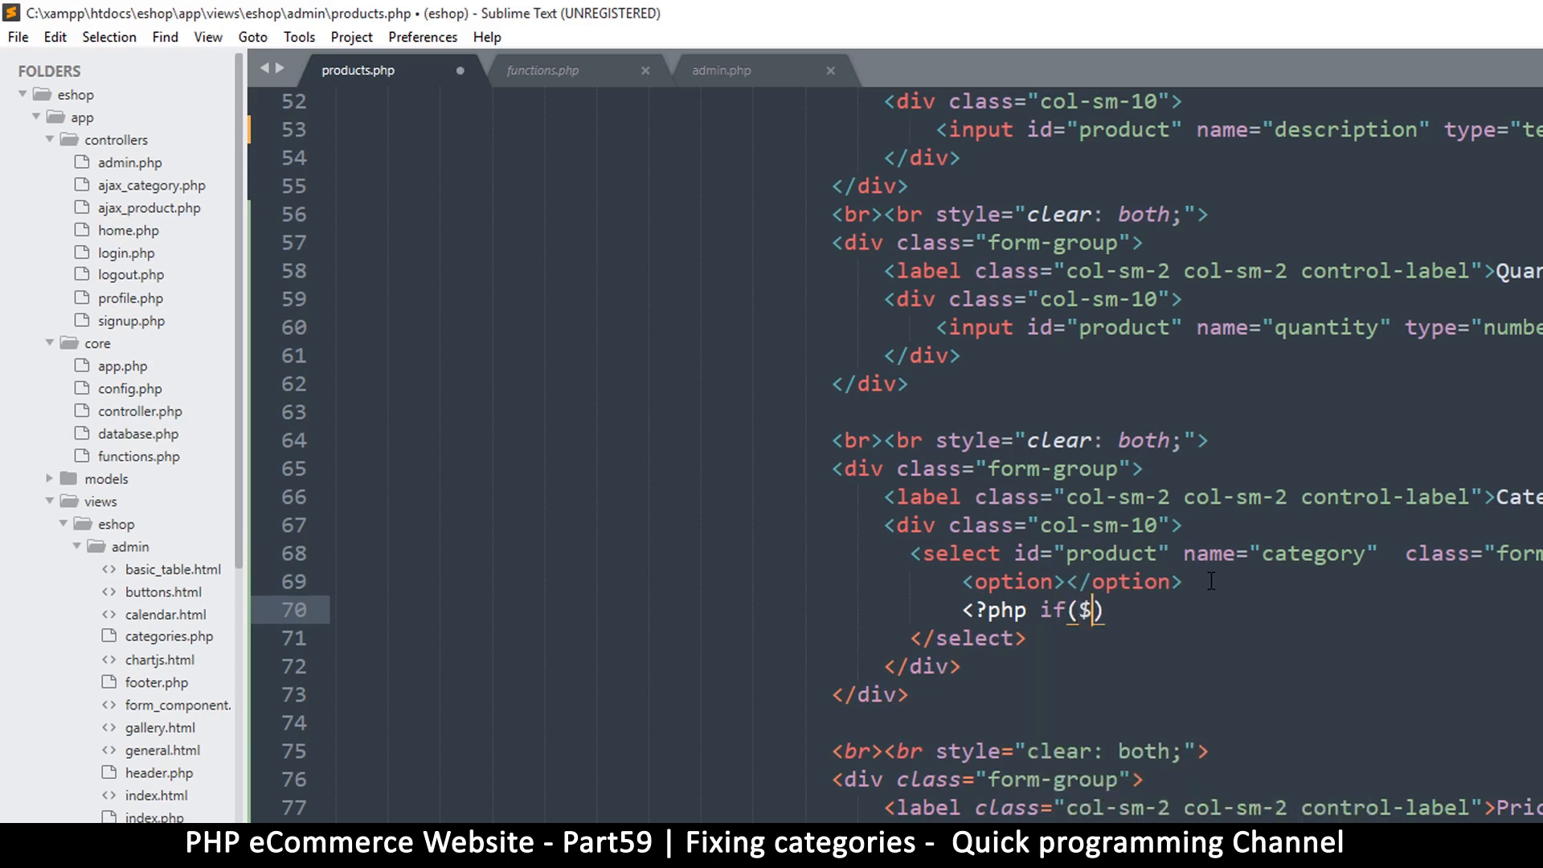
{"action": "type", "text": "is"}
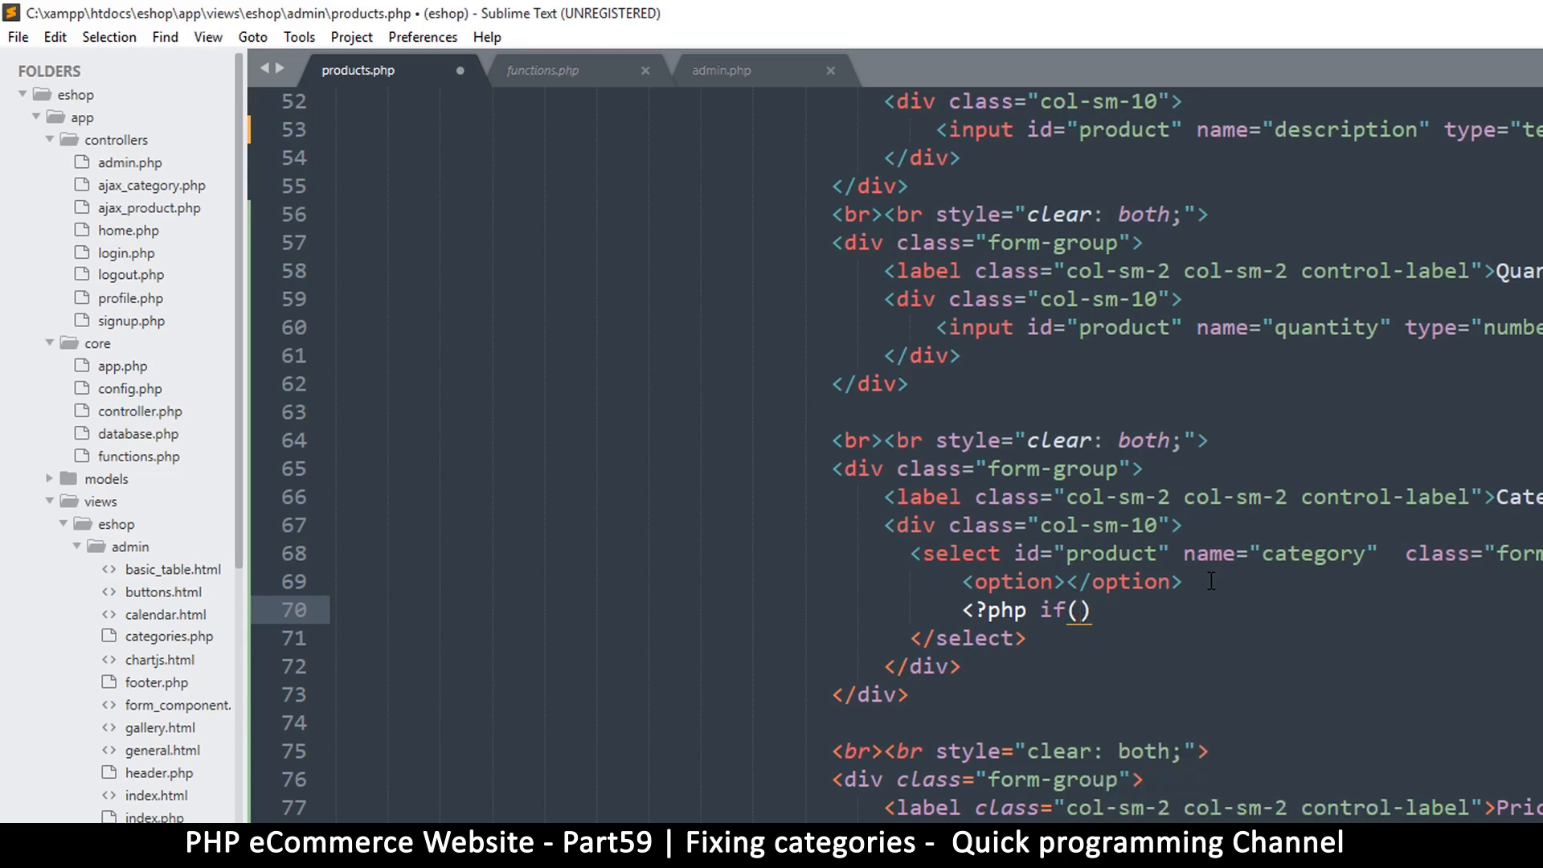
{"action": "type", "text": "is_array(var)"}
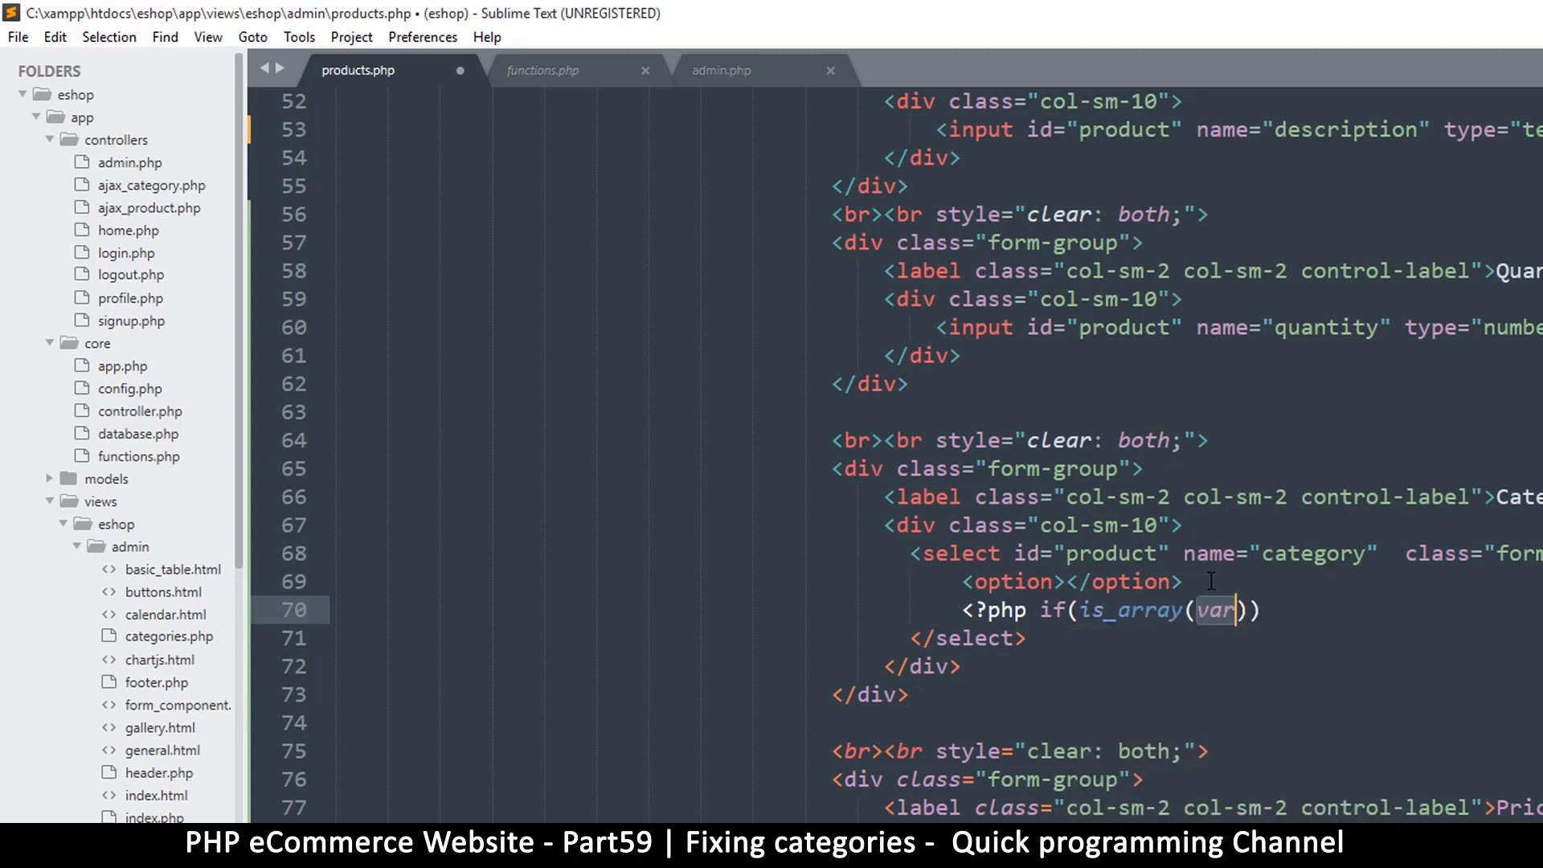
{"action": "type", "text": "$ca"}
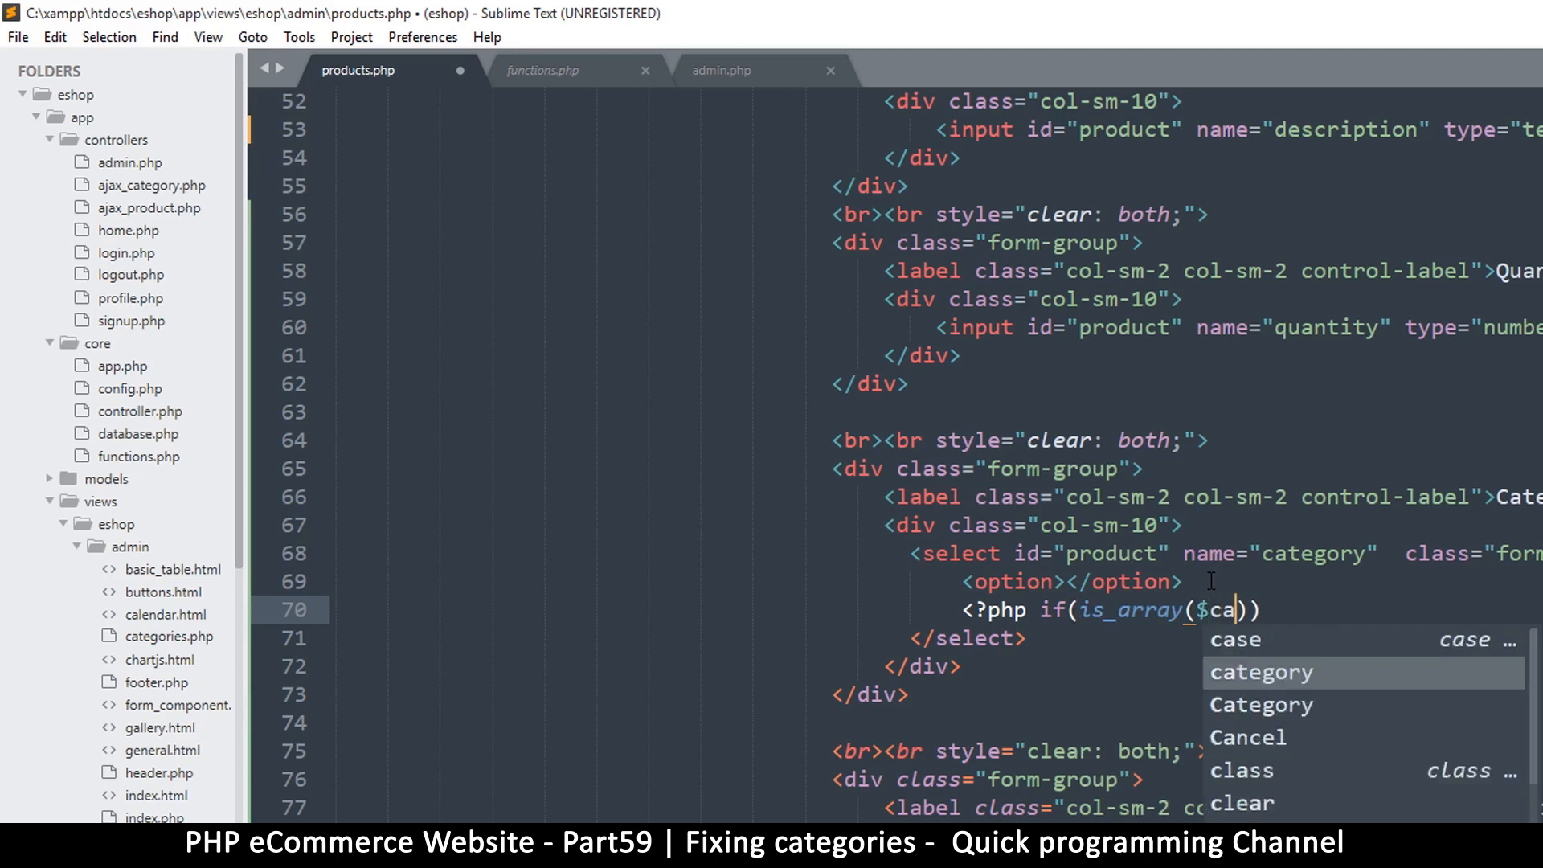
{"action": "key", "text": "Tab"}
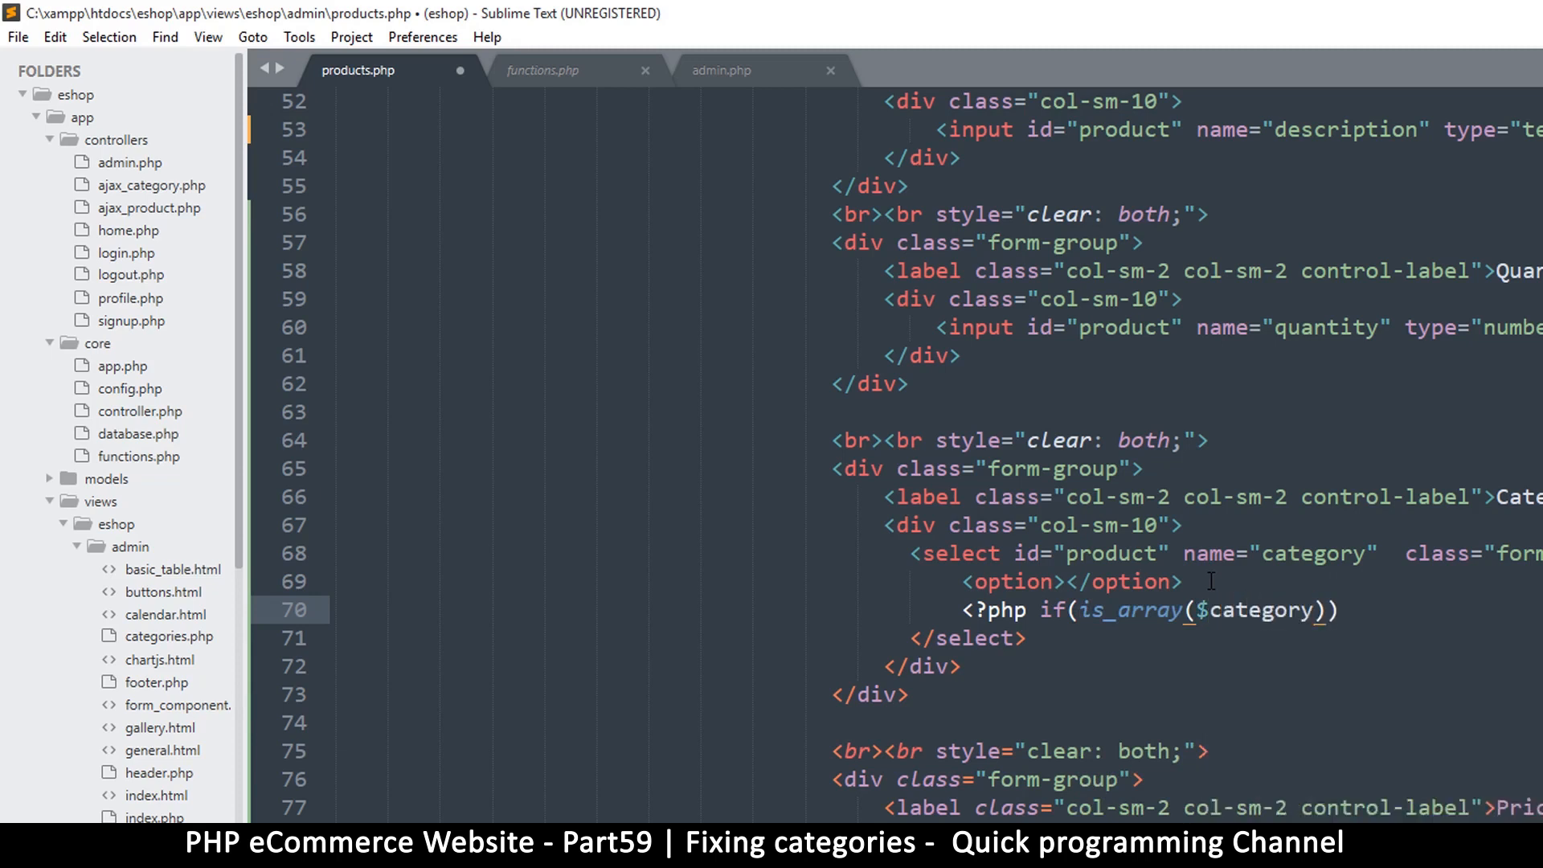
{"action": "type", "text": "ies"}
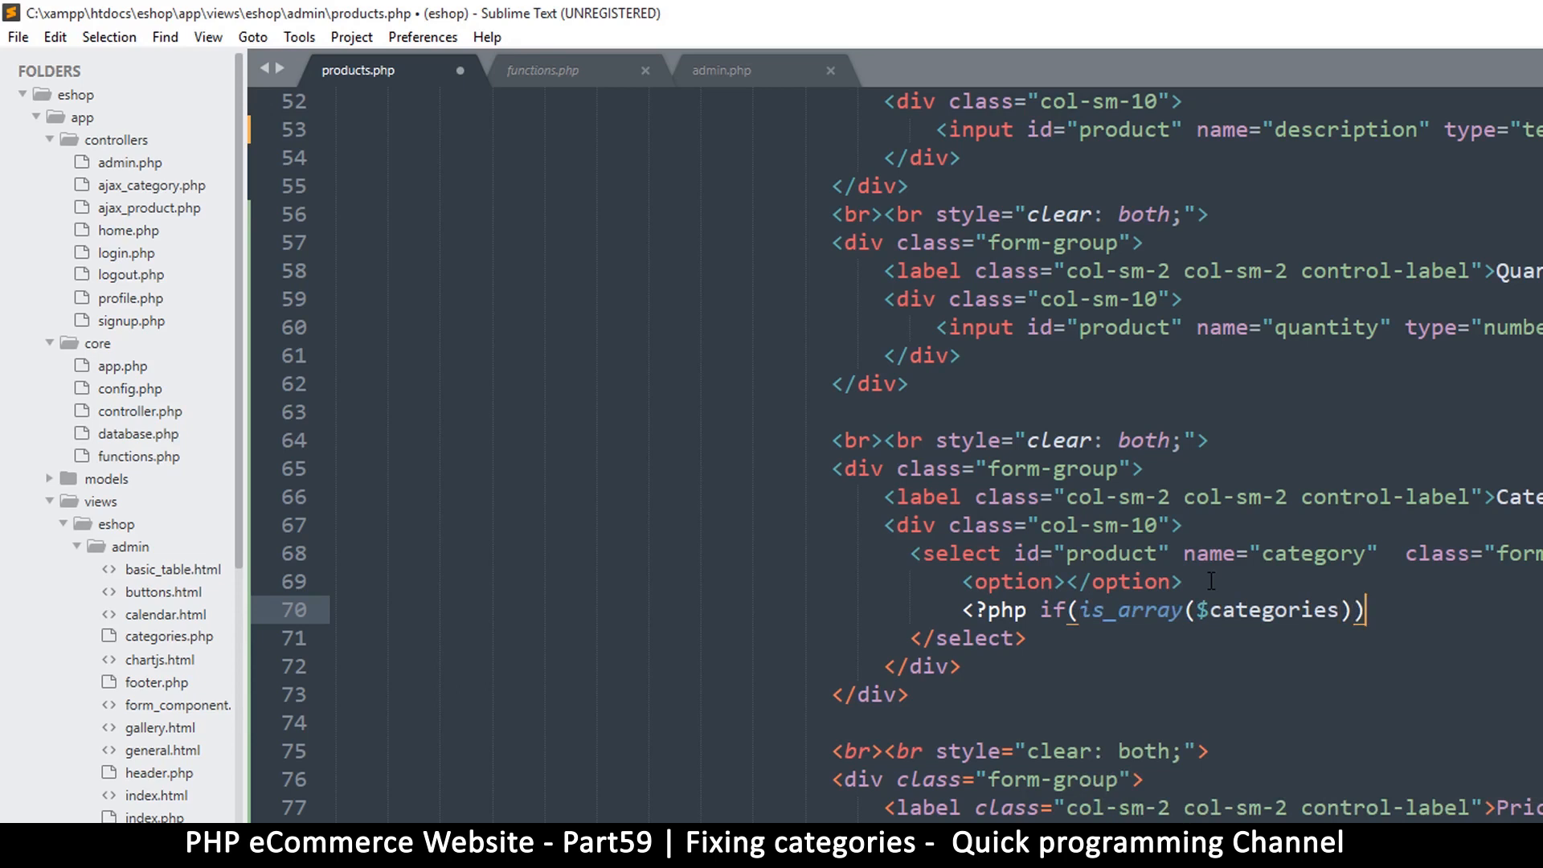
{"action": "type", "text": "{"}
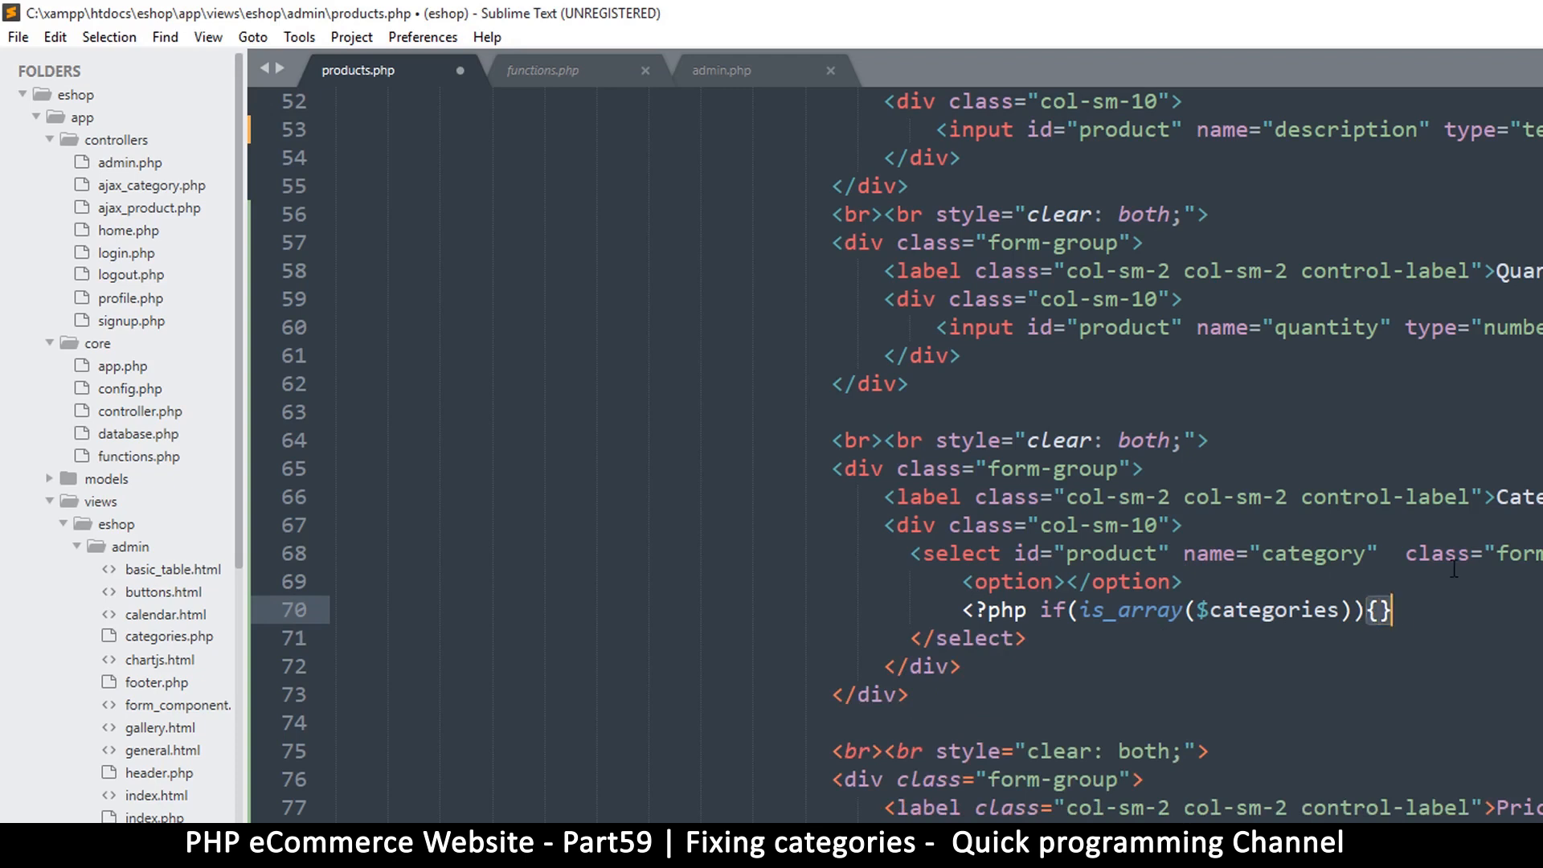
{"action": "type", "text": ": ?>"}
{"action": "type", "text": "<"}
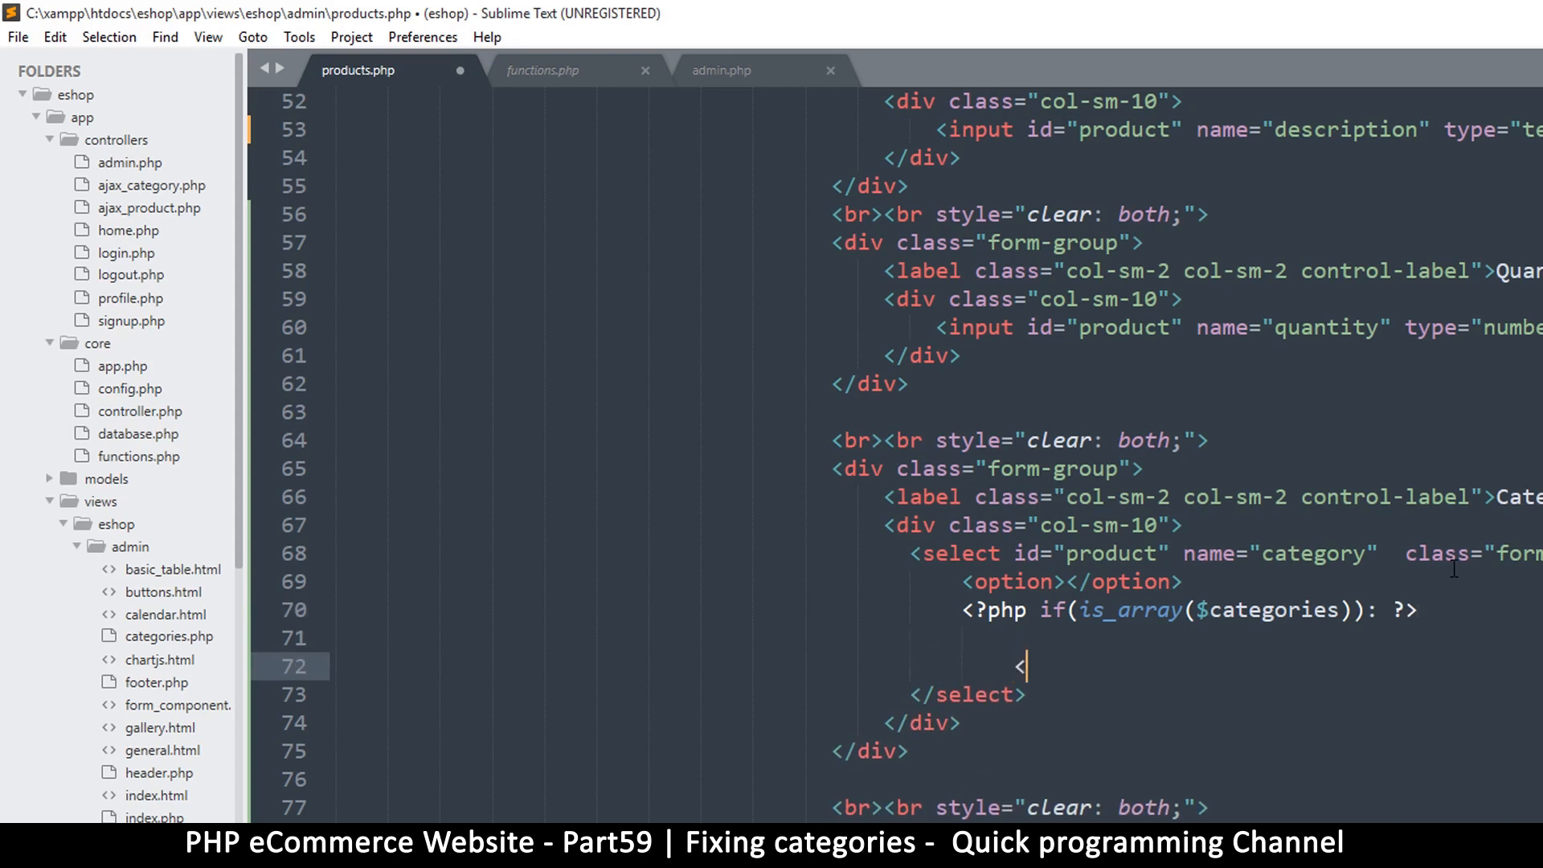
Close the block with <?php endif; ?> and add a nested copy of the is_array if line.
{"action": "type", "text": "?php"}
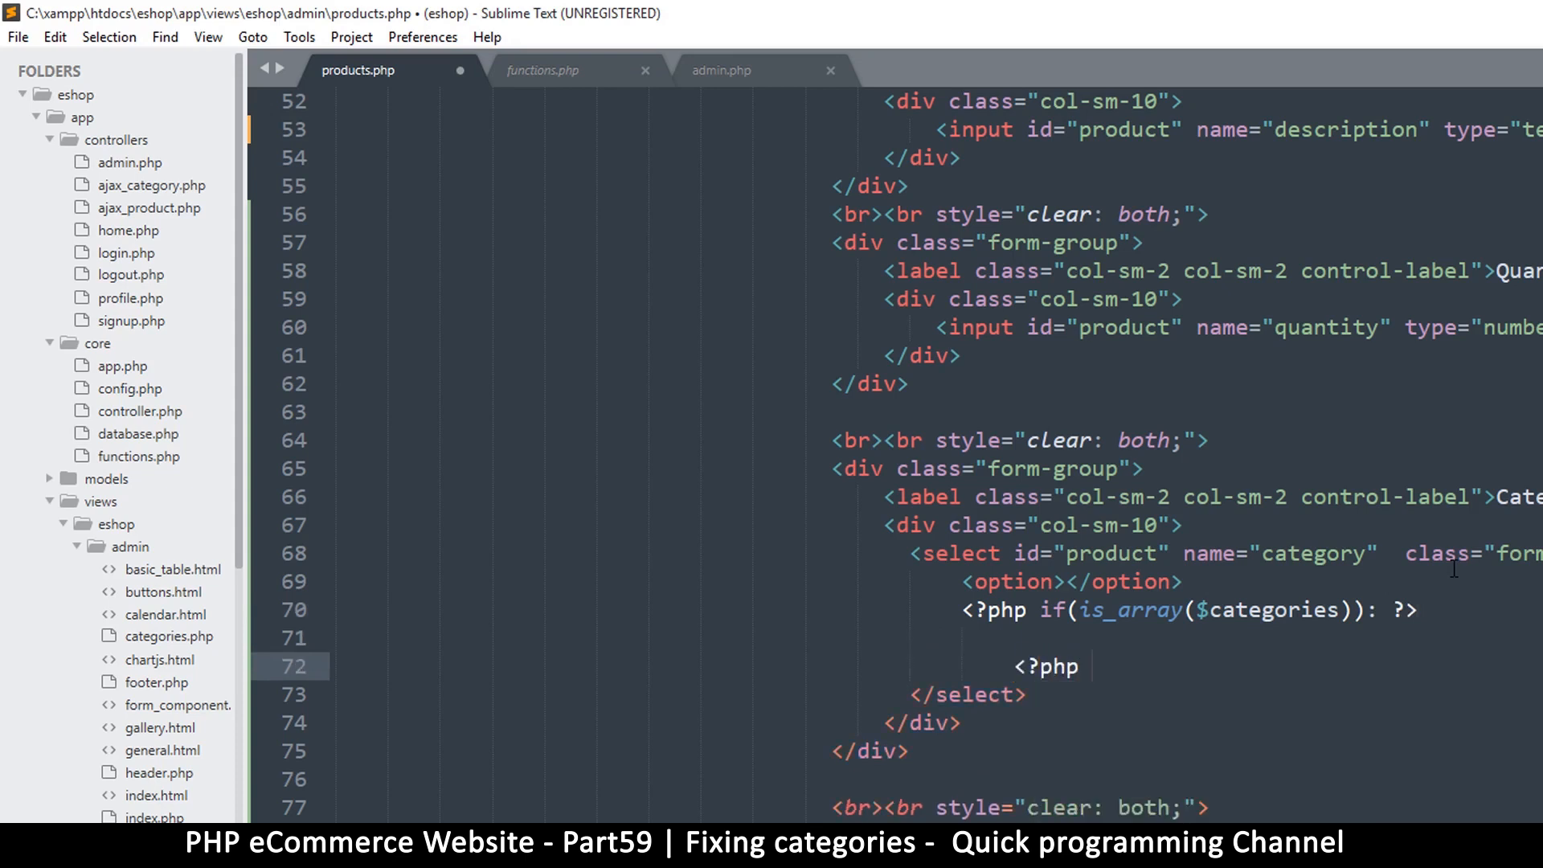
{"action": "type", "text": "endif; ?>"}
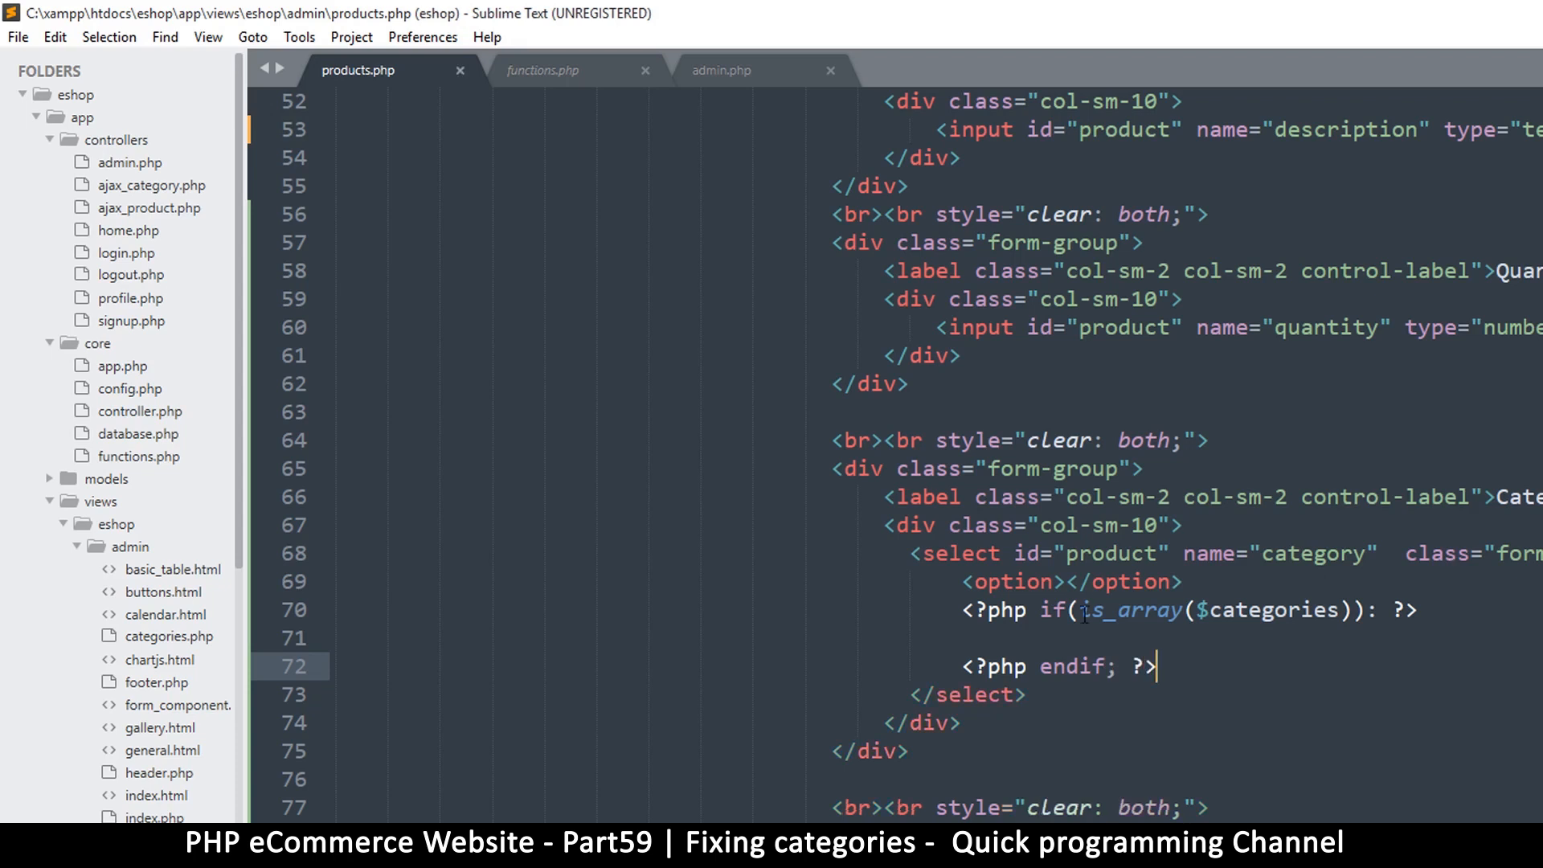
{"action": "type", "text": "<?php if(is_array($categories)): ?>"}
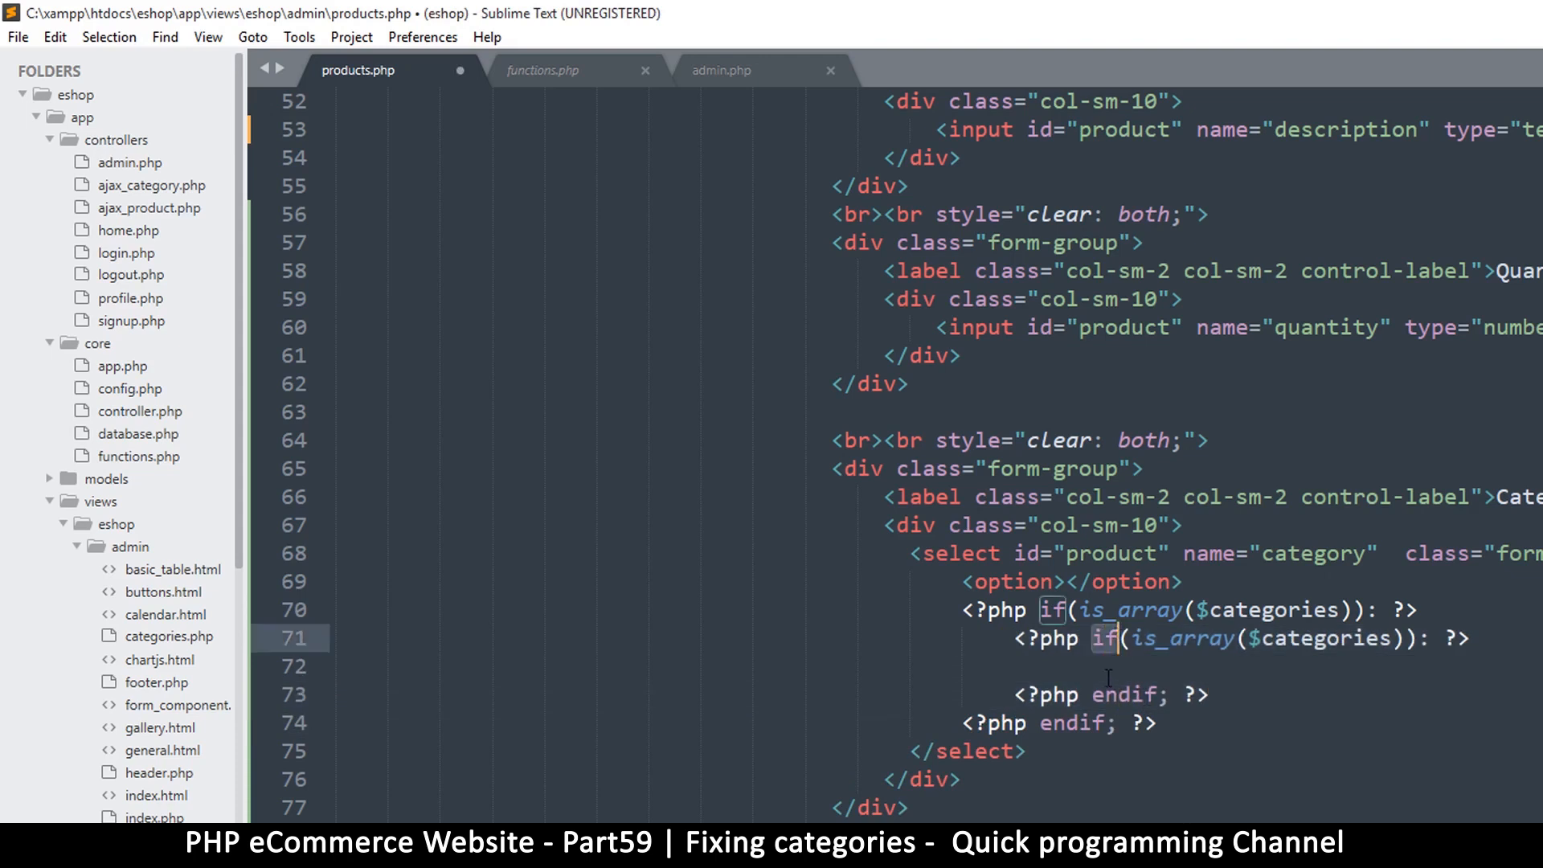
Rewrite the copied if line as a foreach over $categories as $categ with a blank body line.
{"action": "left_click", "coordinate": [1151, 694]}
{"action": "type", "text": "oreach"}
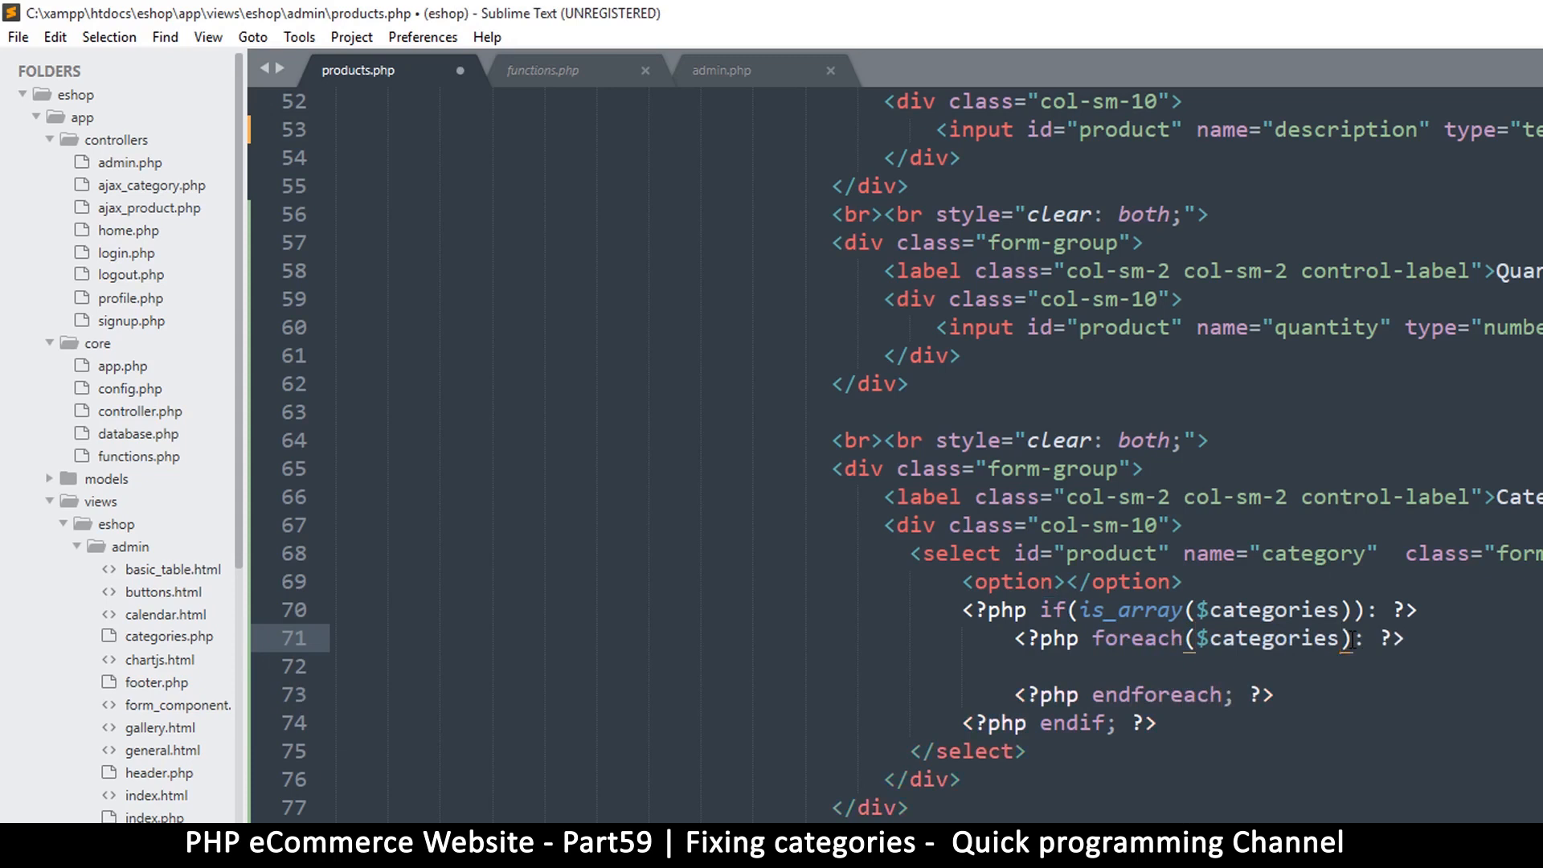
{"action": "type", "text": "as"}
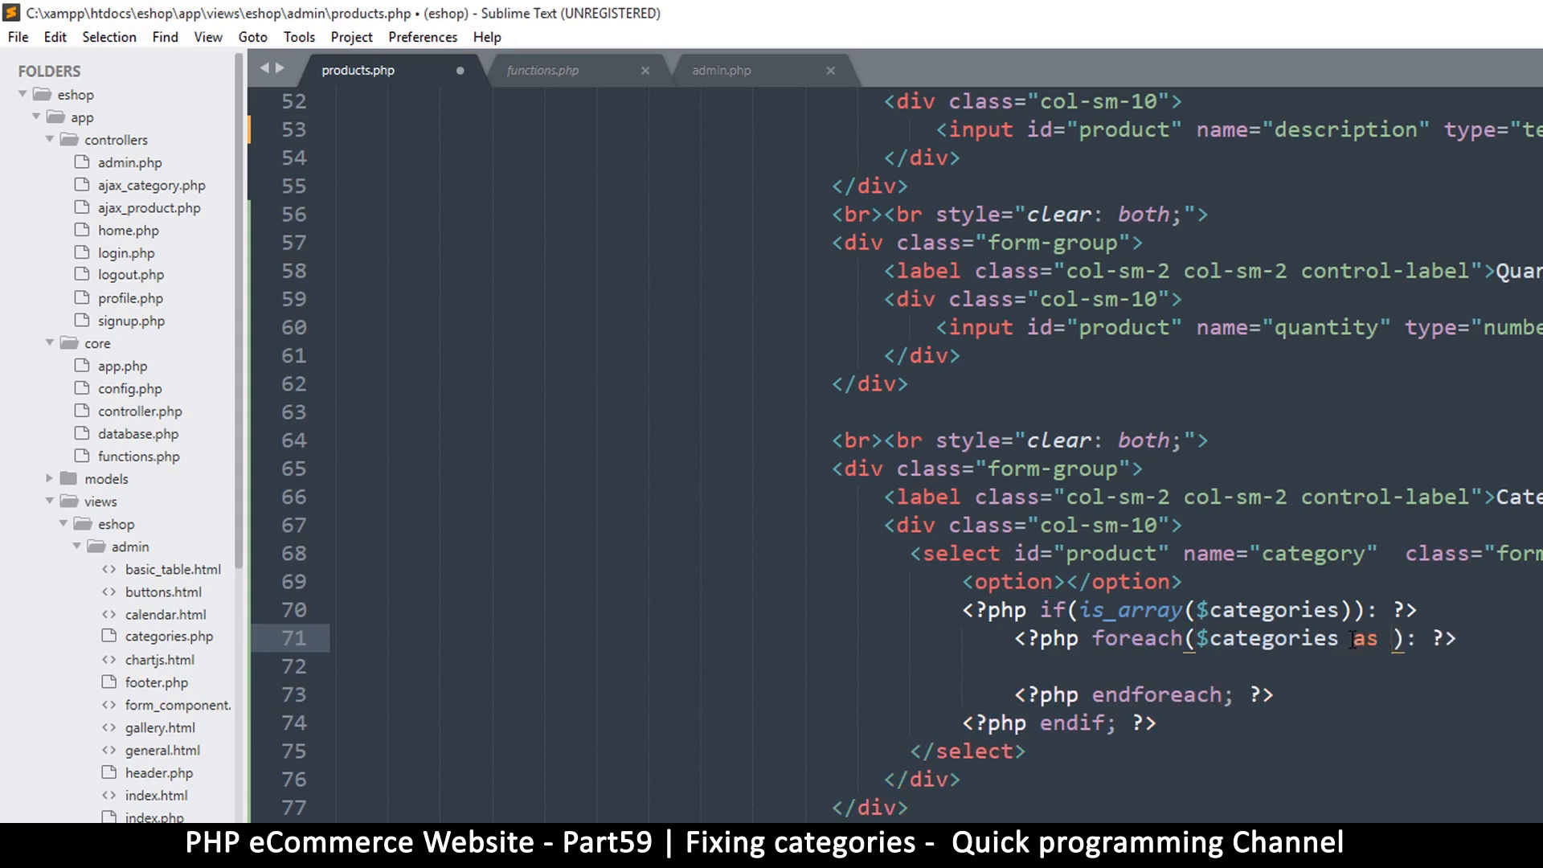
{"action": "type", "text": "$categ"}
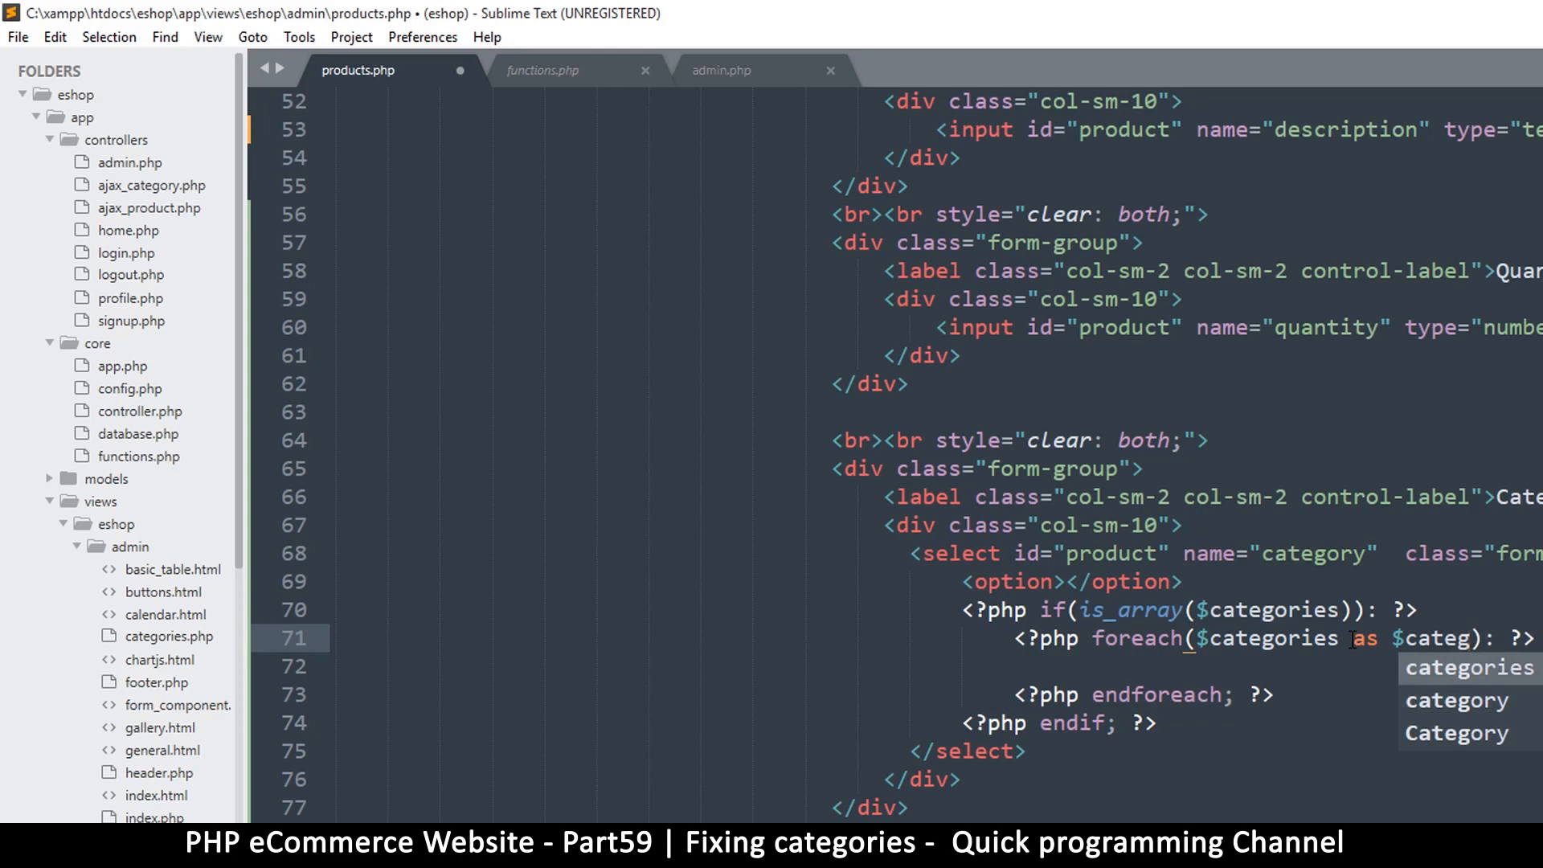
{"action": "left_click", "coordinate": [1149, 669]}
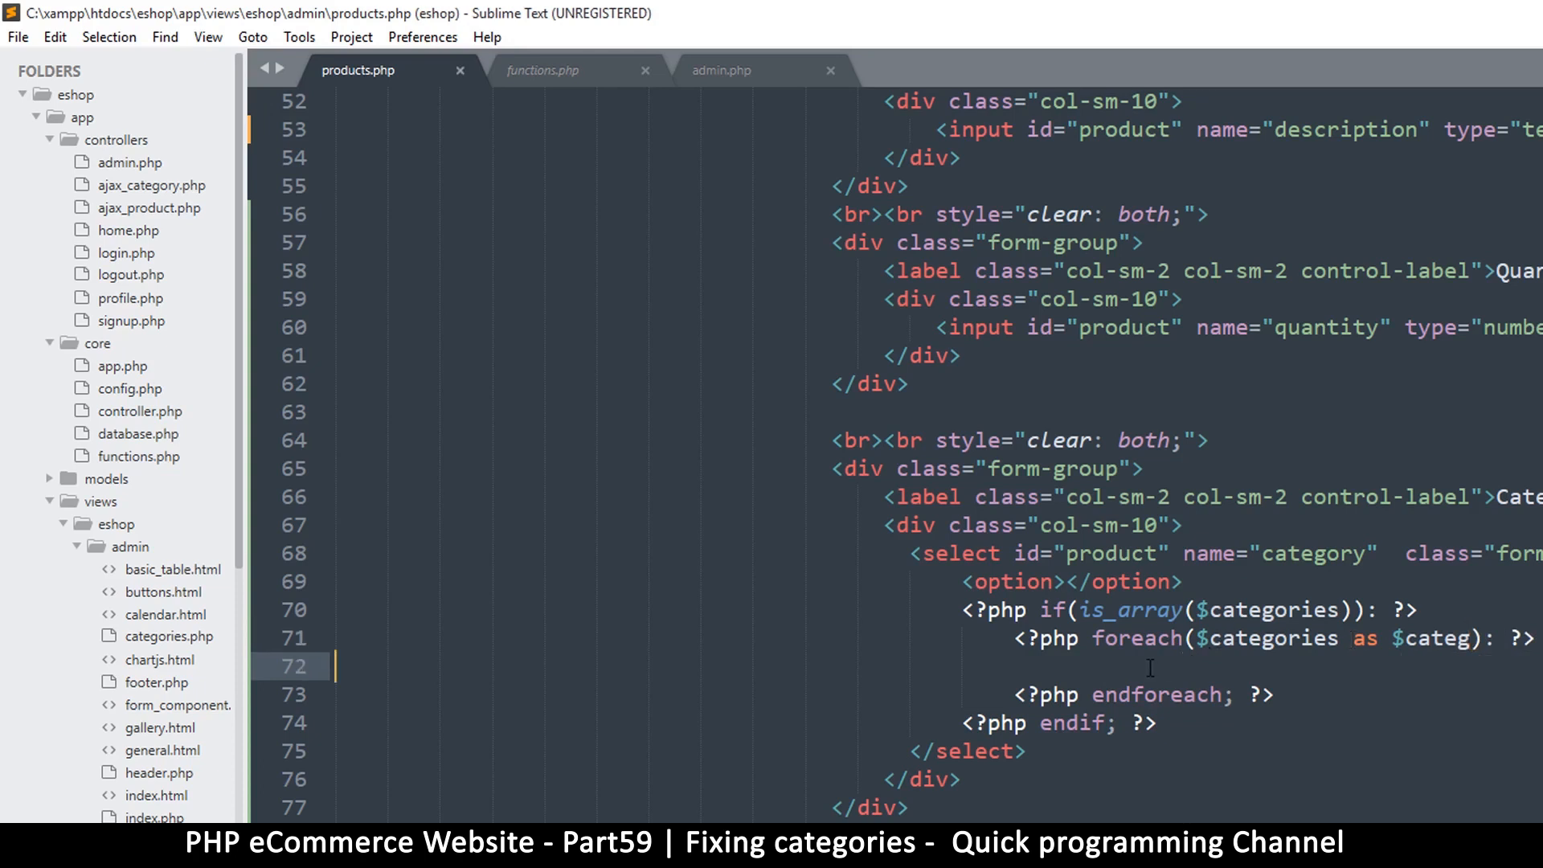
{"action": "key", "text": "Enter"}
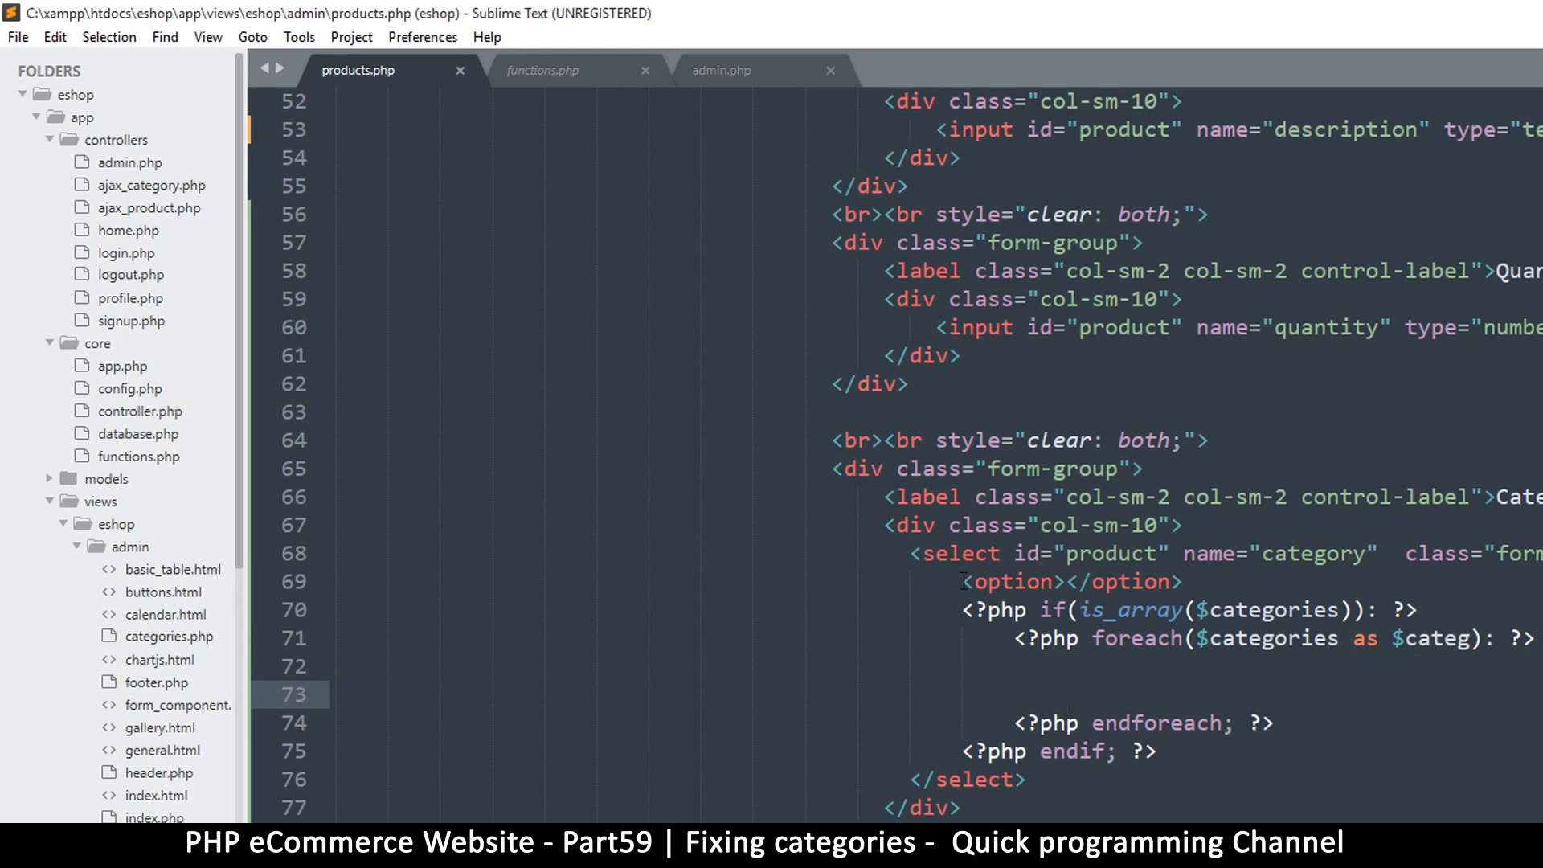
Start an <option> echoing $categ[' in the loop, then check column names in phpMyAdmin.
{"action": "left_click", "coordinate": [1067, 691]}
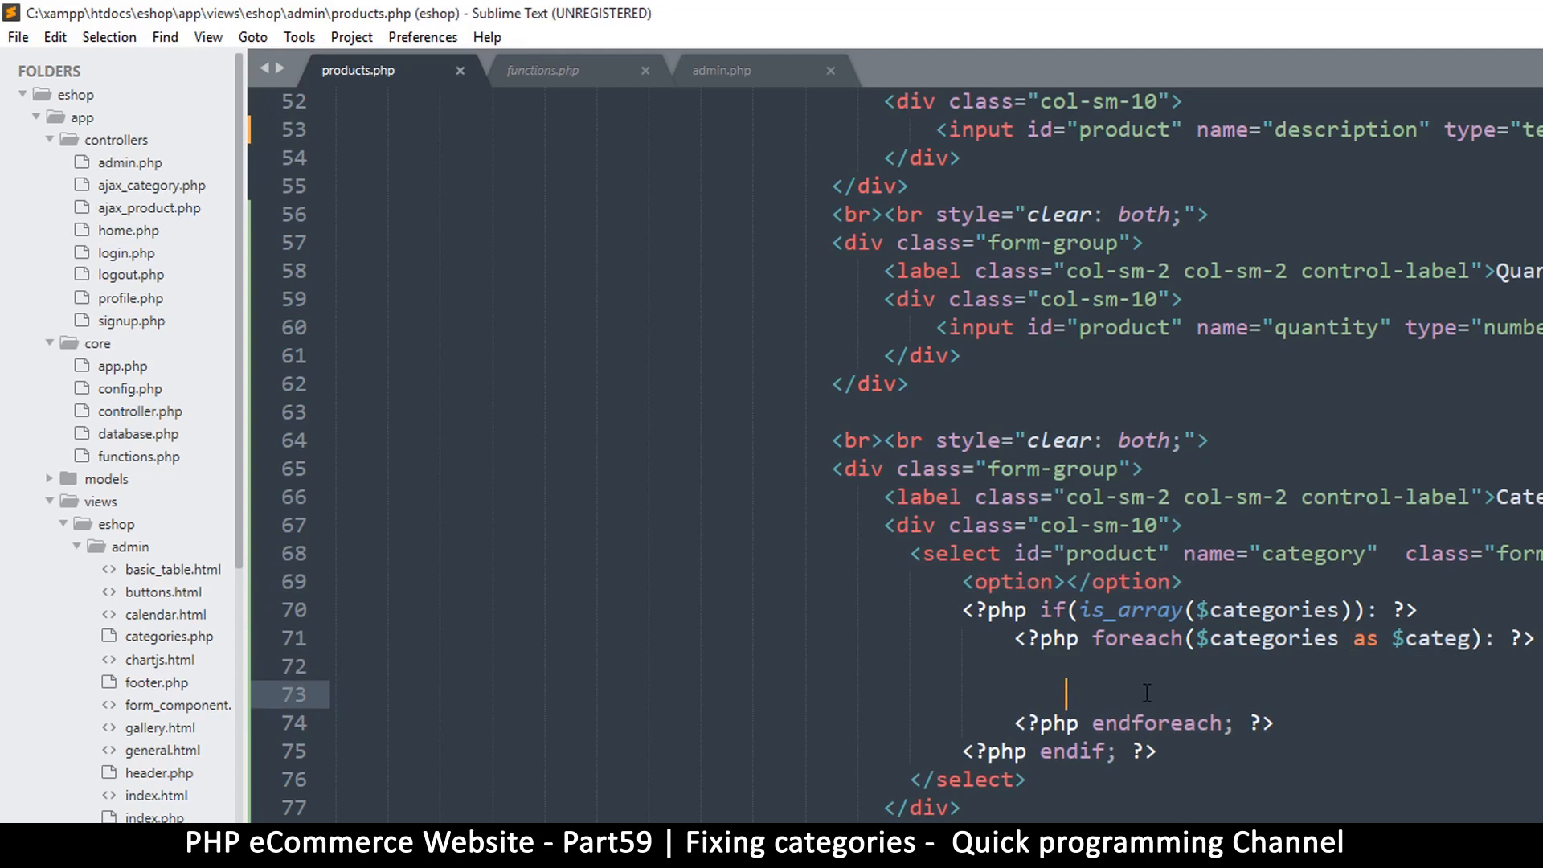
{"action": "type", "text": "<option></option>"}
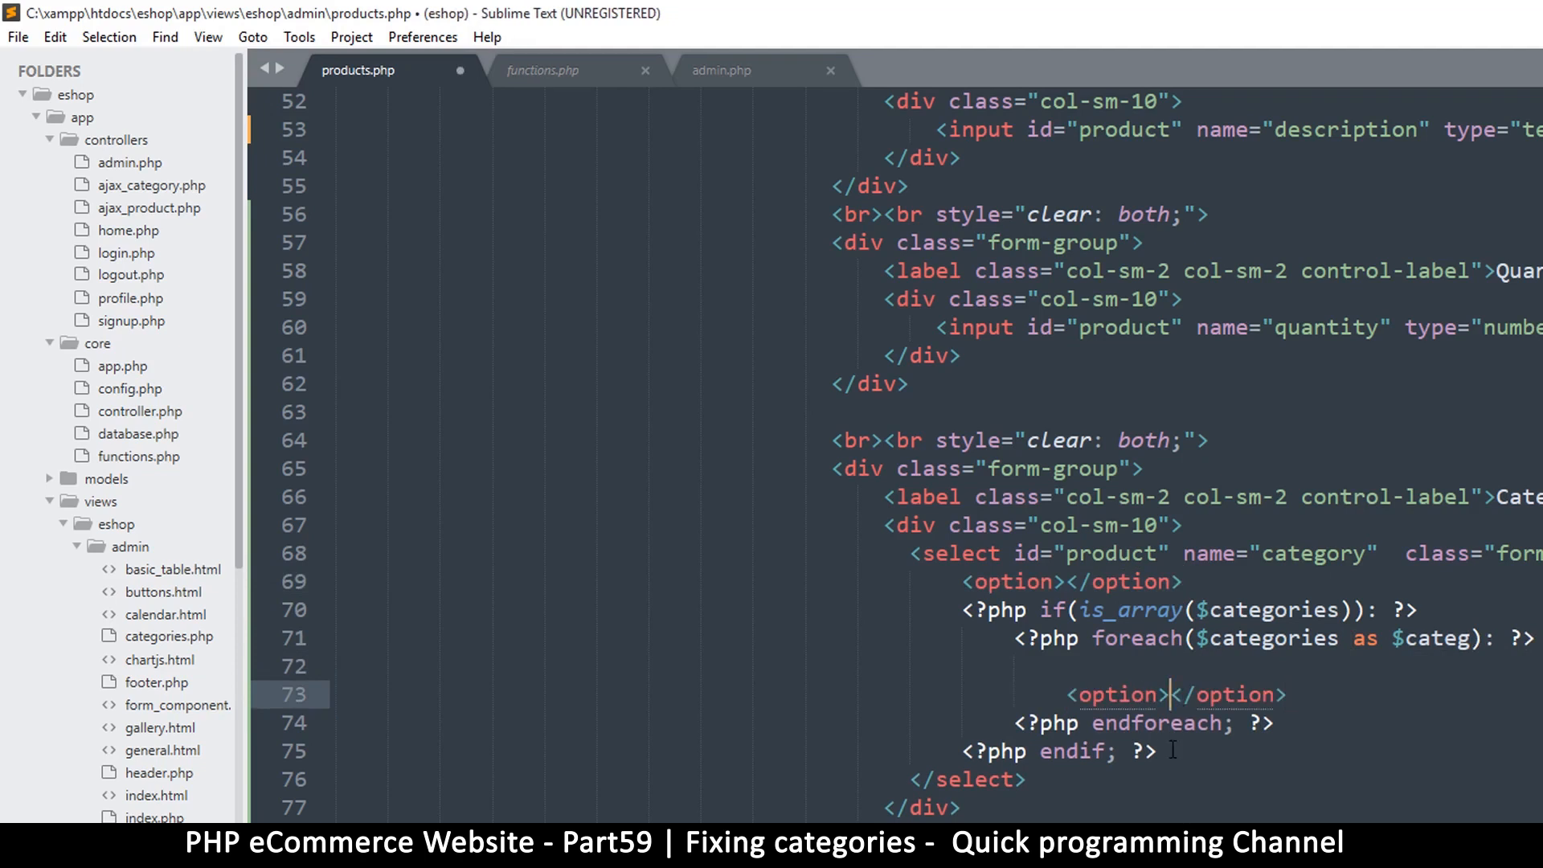
{"action": "type", "text": "$cat"}
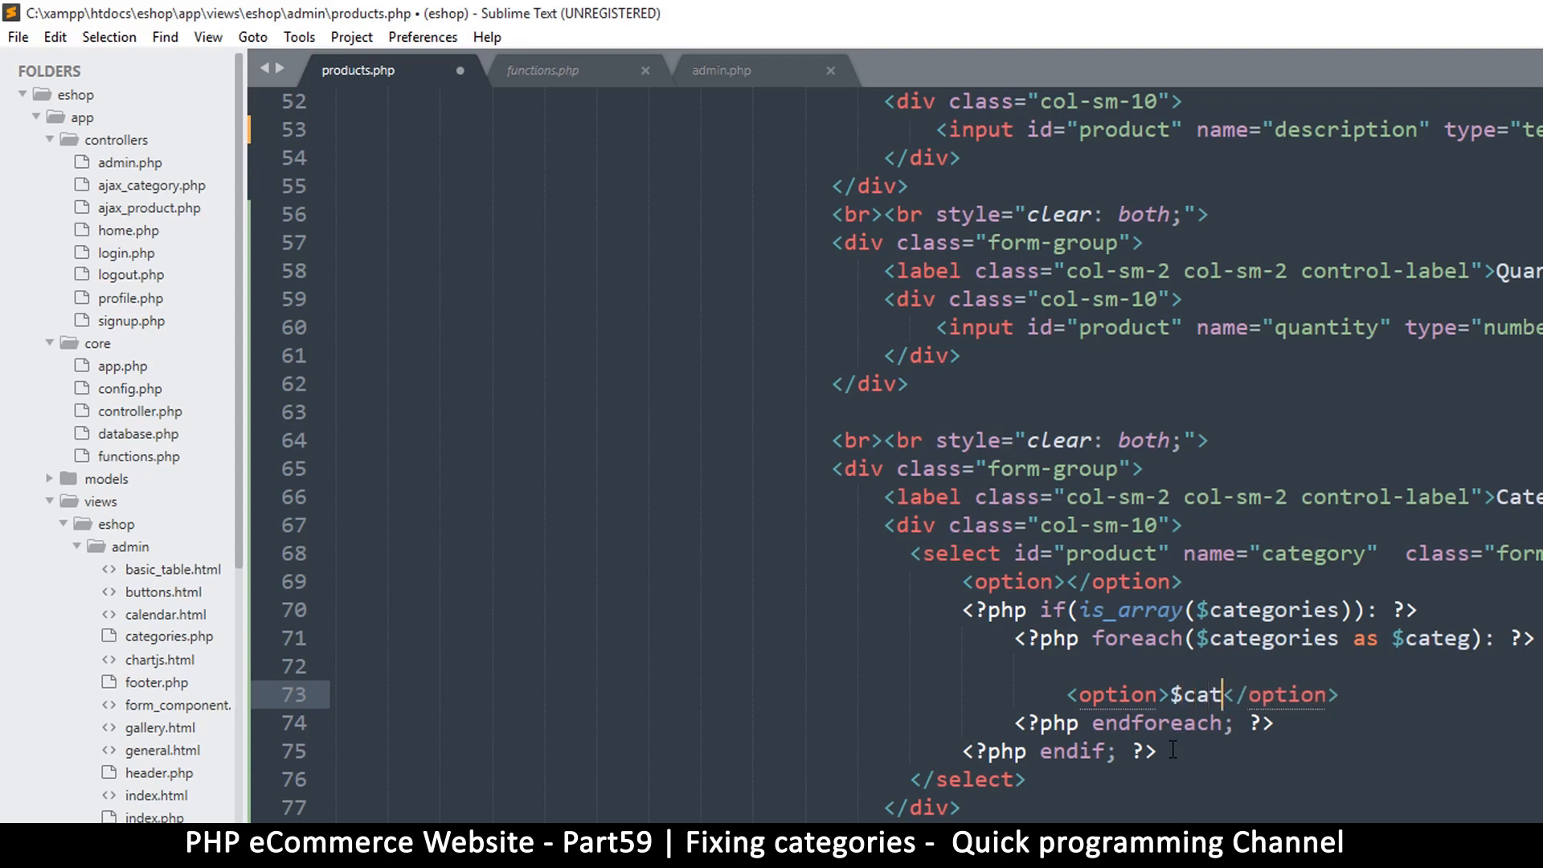
{"action": "type", "text": "eg"}
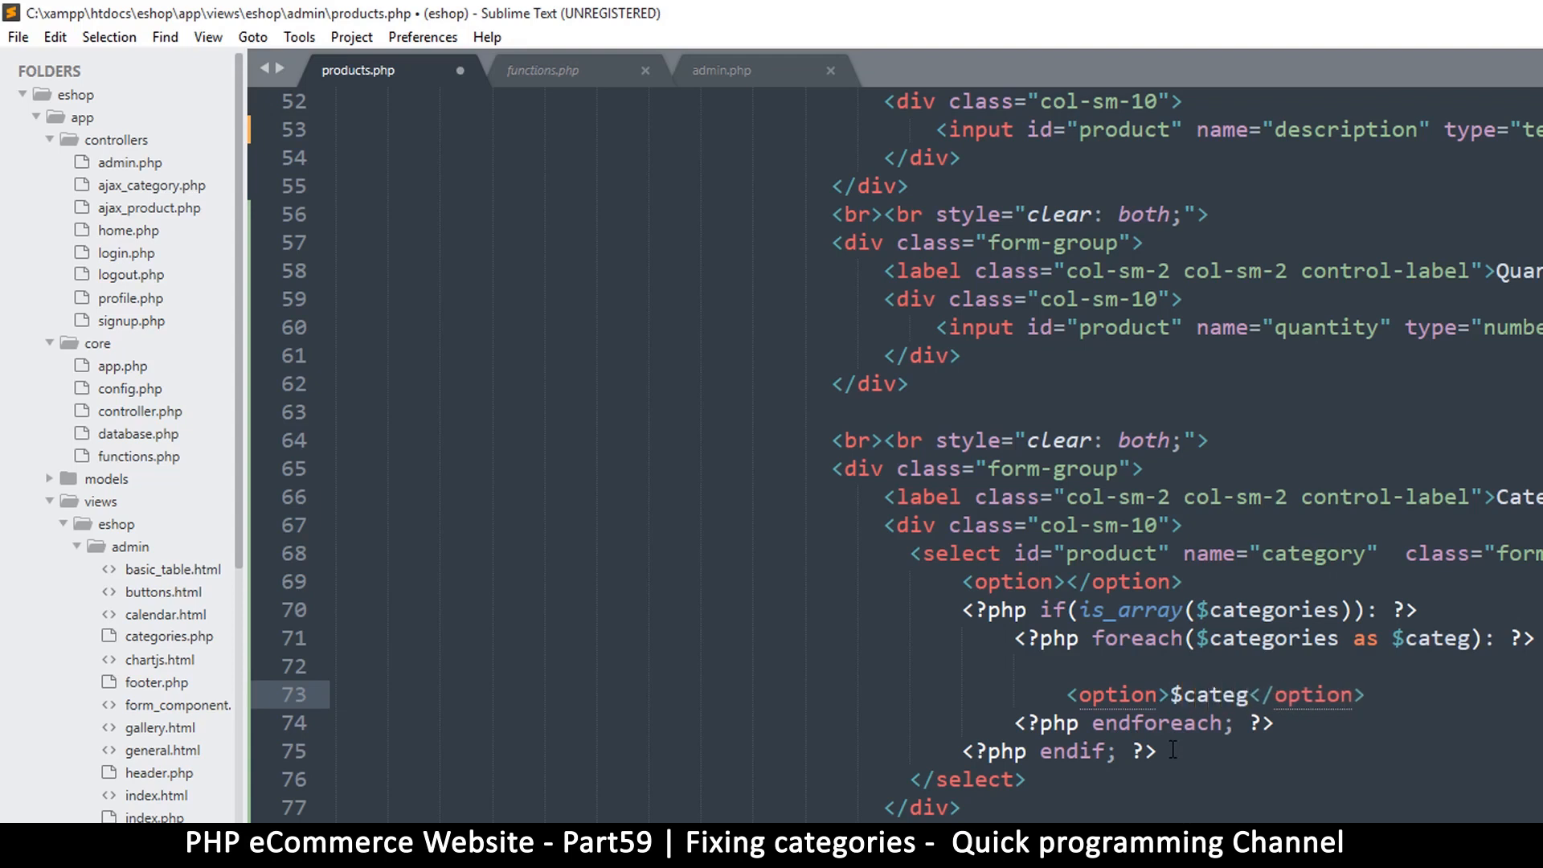
{"action": "type", "text": "['"}
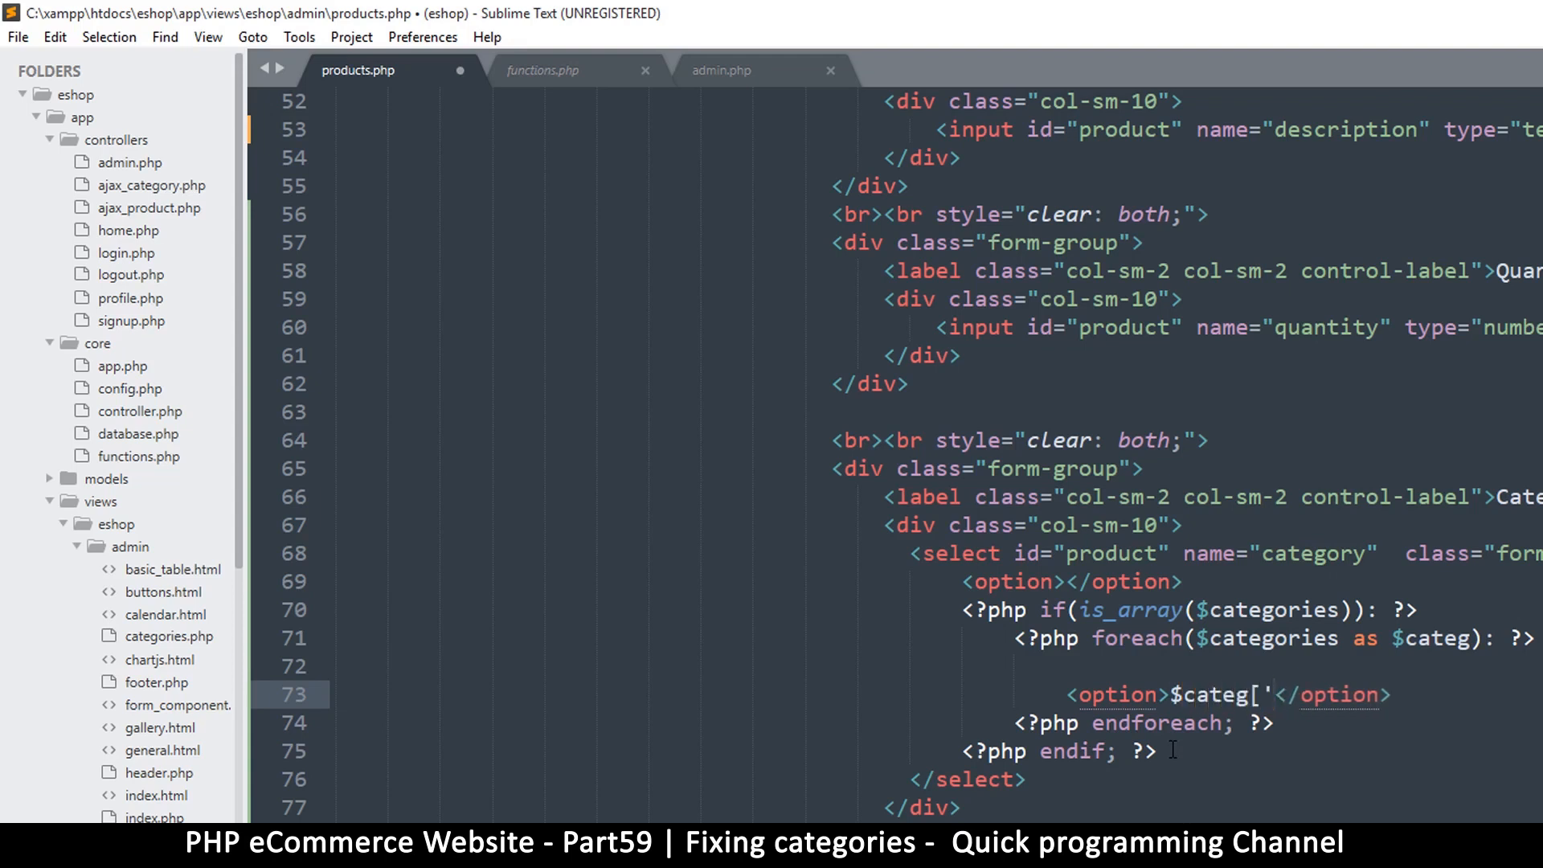
{"action": "left_click", "coordinate": [1270, 694]}
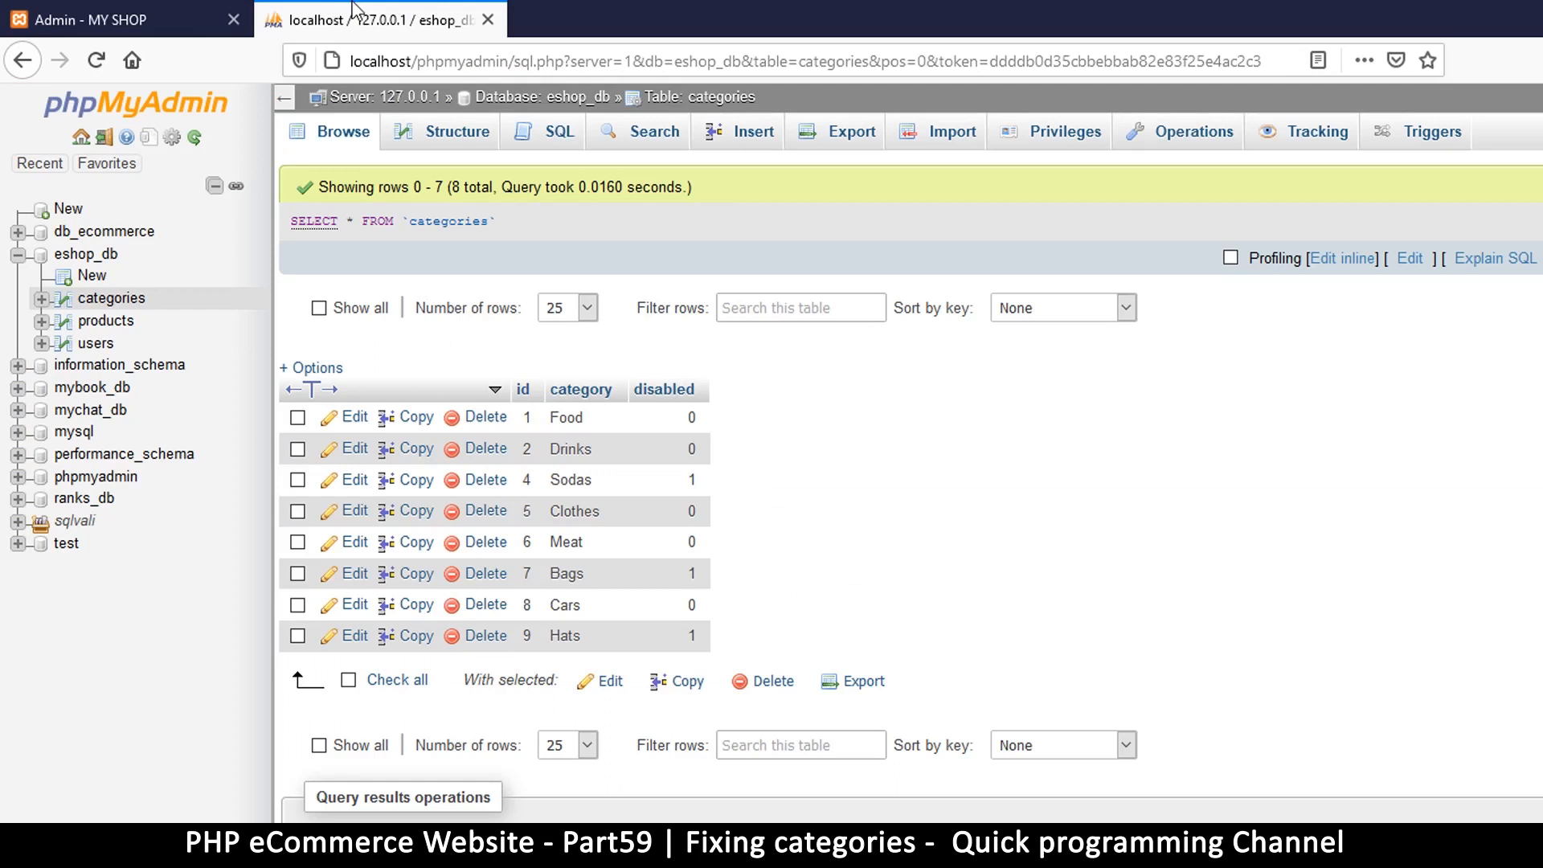
{"action": "mouse_move", "coordinate": [623, 402]}
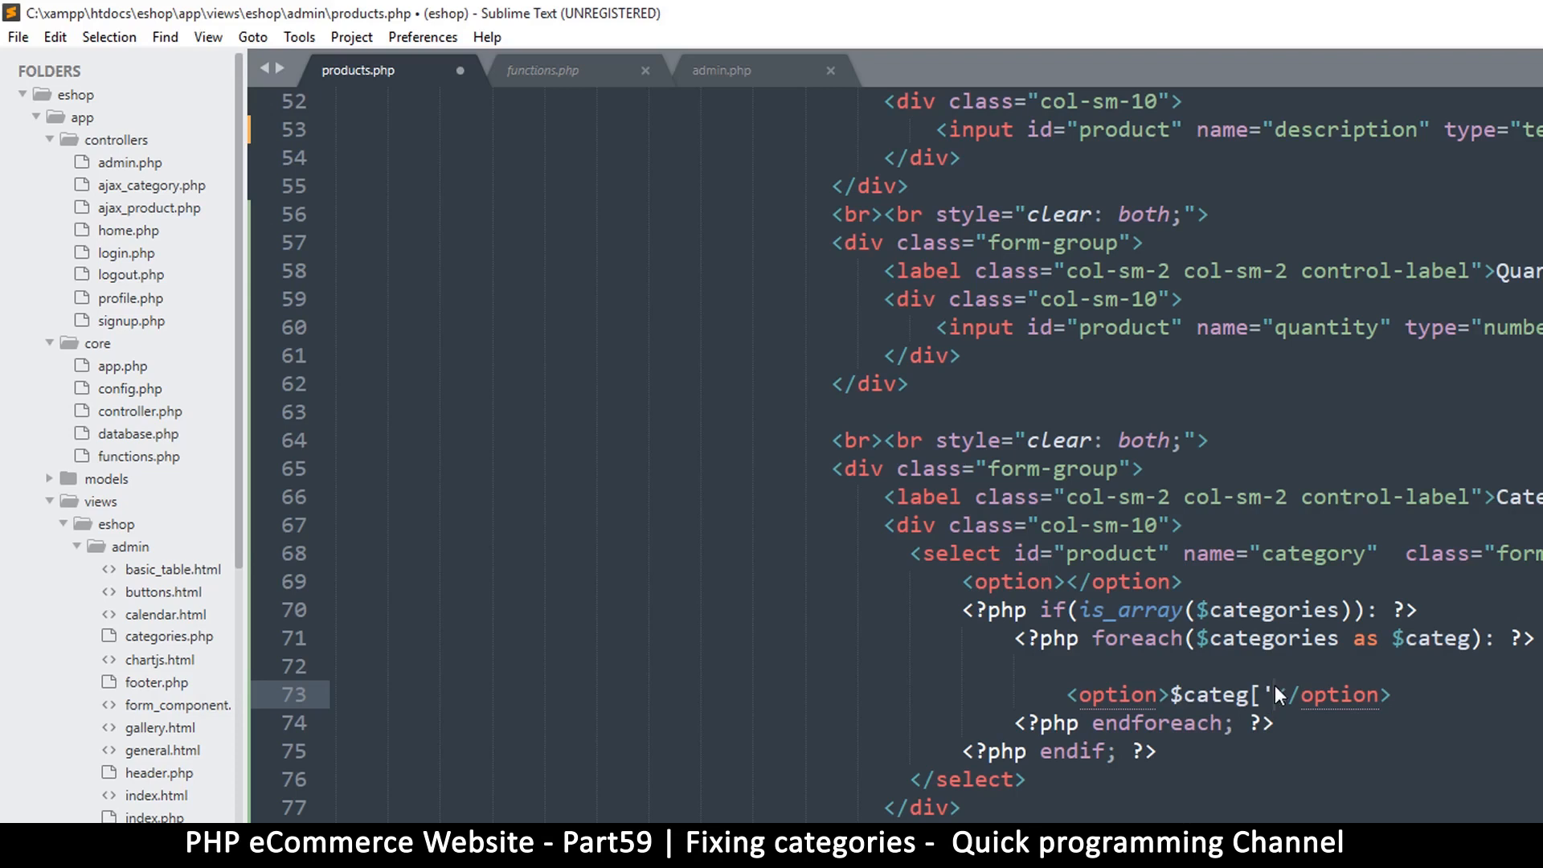
Finish the option as <option><?=$categ['category']?></option> with the = shorthand echo.
{"action": "type", "text": "ategory"}
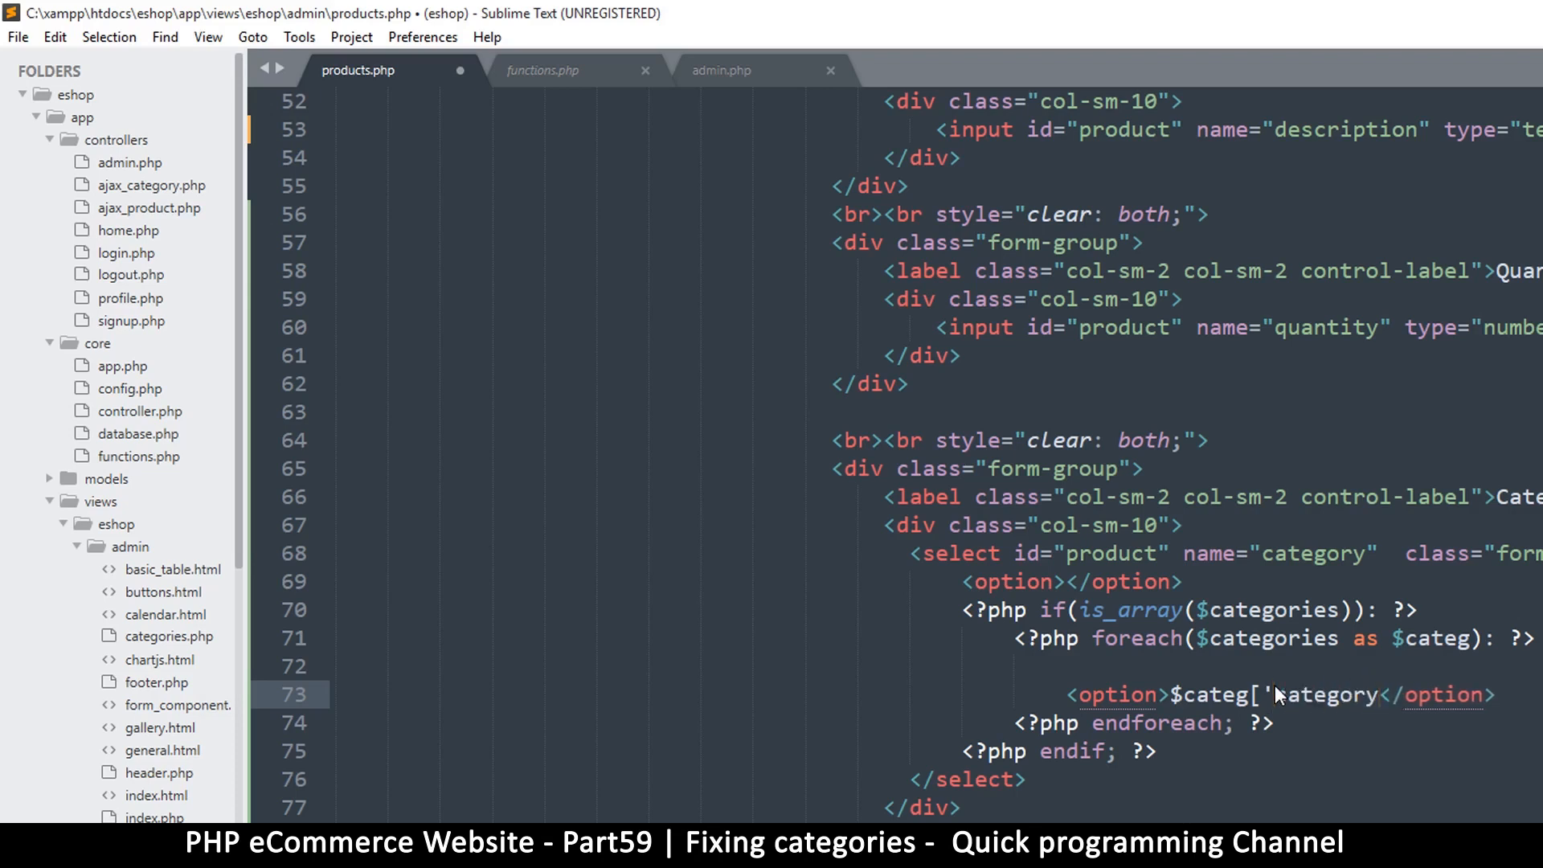
{"action": "type", "text": "']?>"}
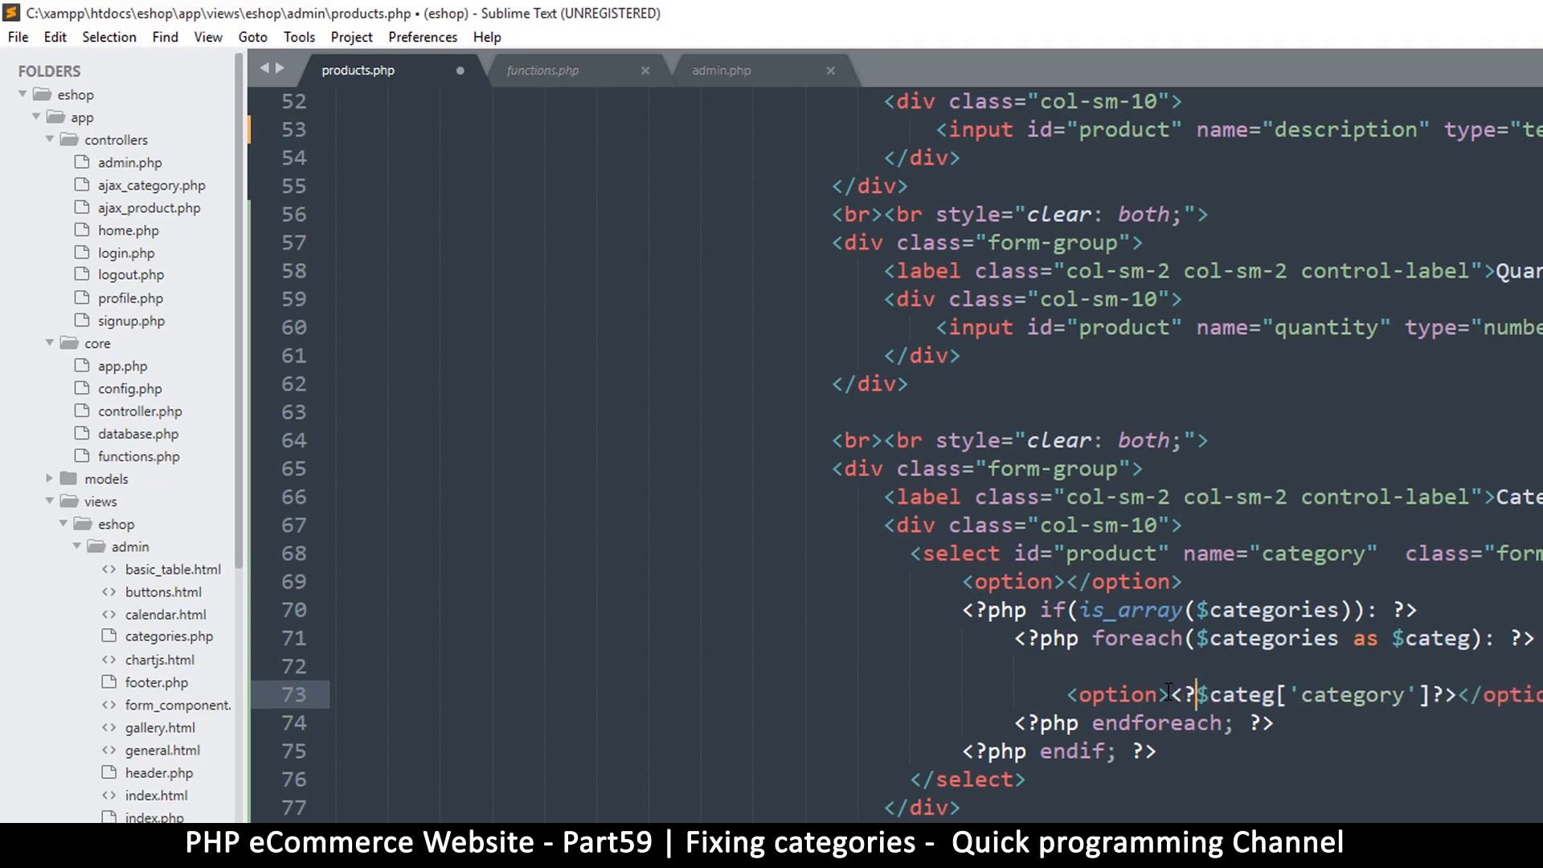
{"action": "type", "text": "="}
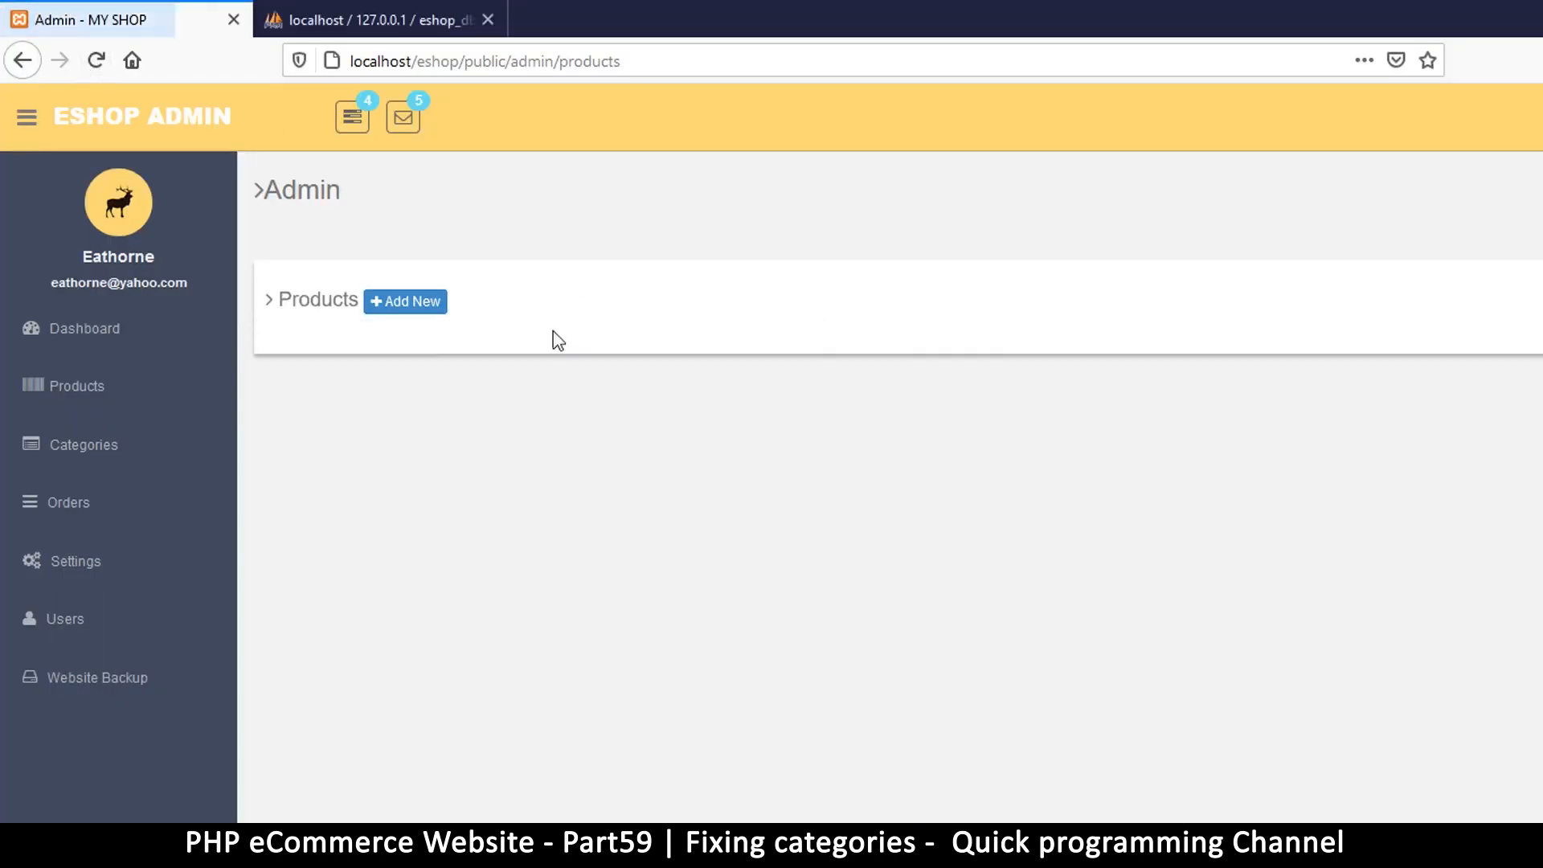
{"action": "mouse_move", "coordinate": [406, 315]}
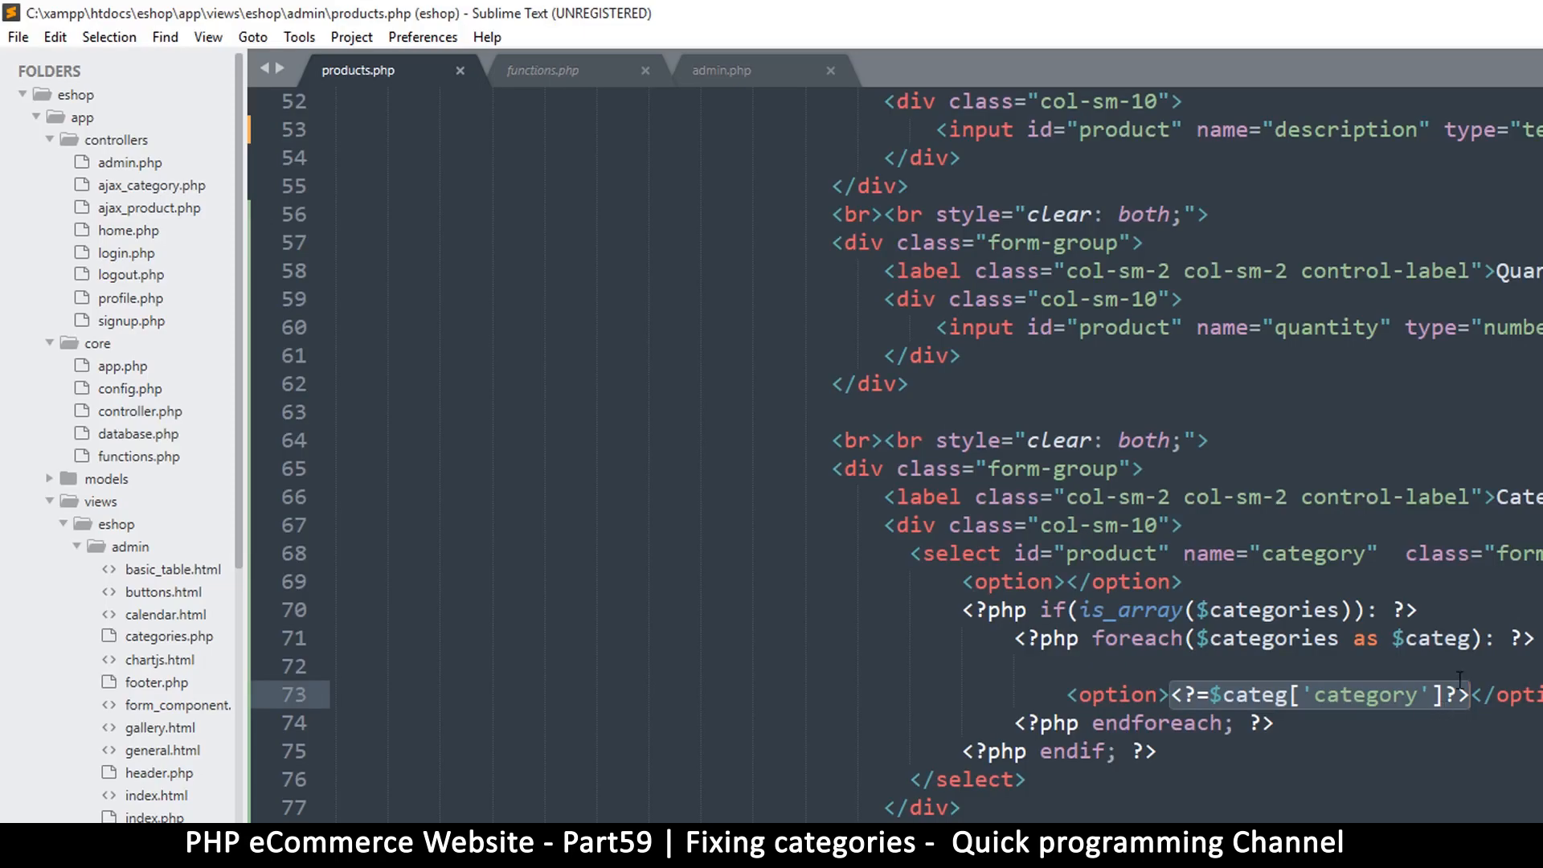
{"action": "scroll", "scroll_direction": "down", "scroll_amount": 3}
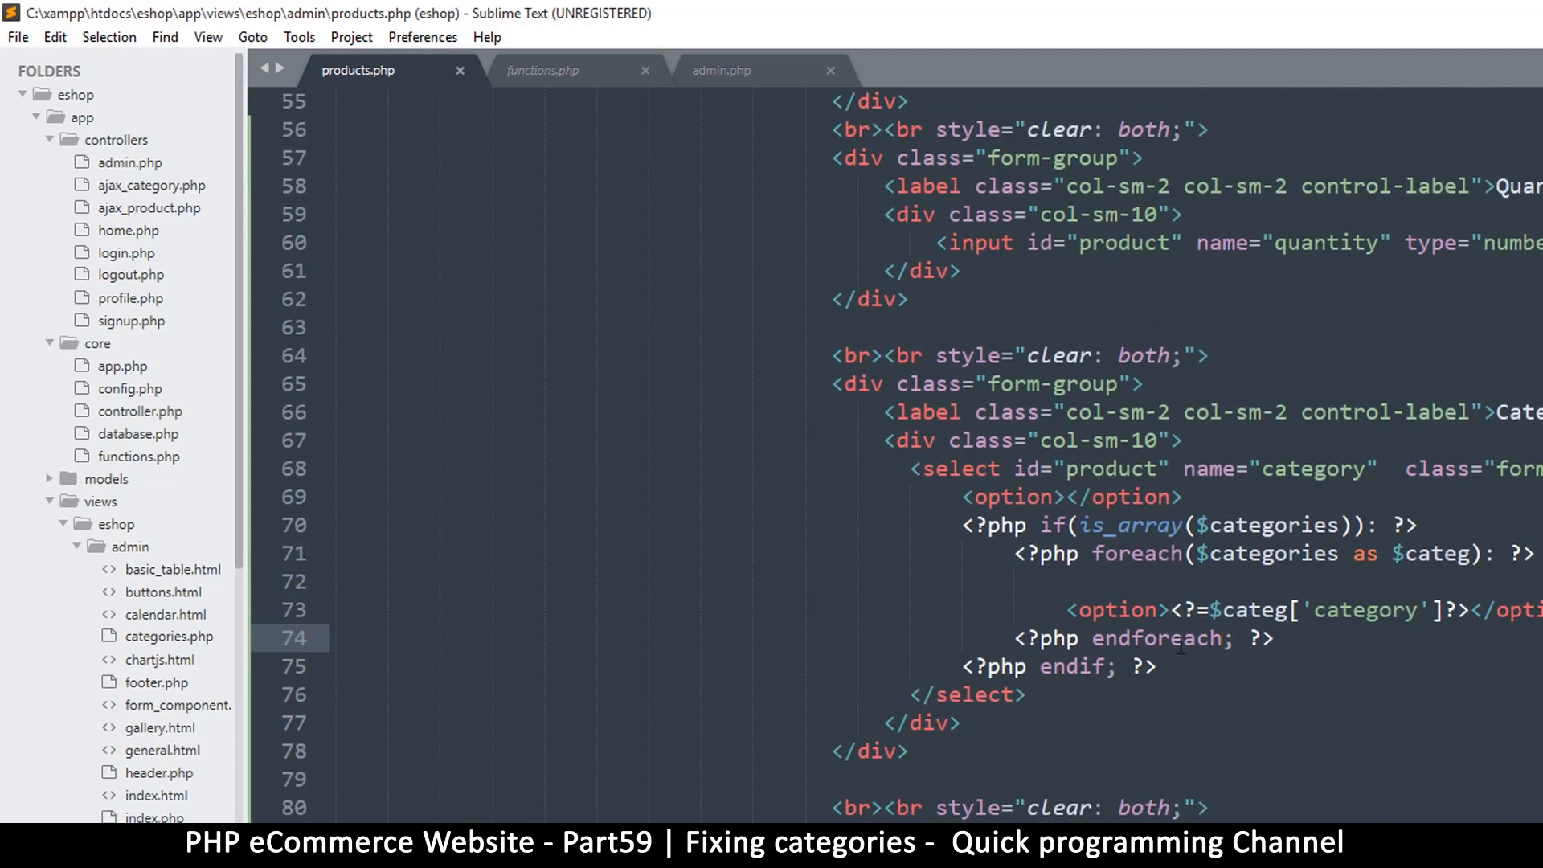
{"action": "left_click", "coordinate": [1038, 524]}
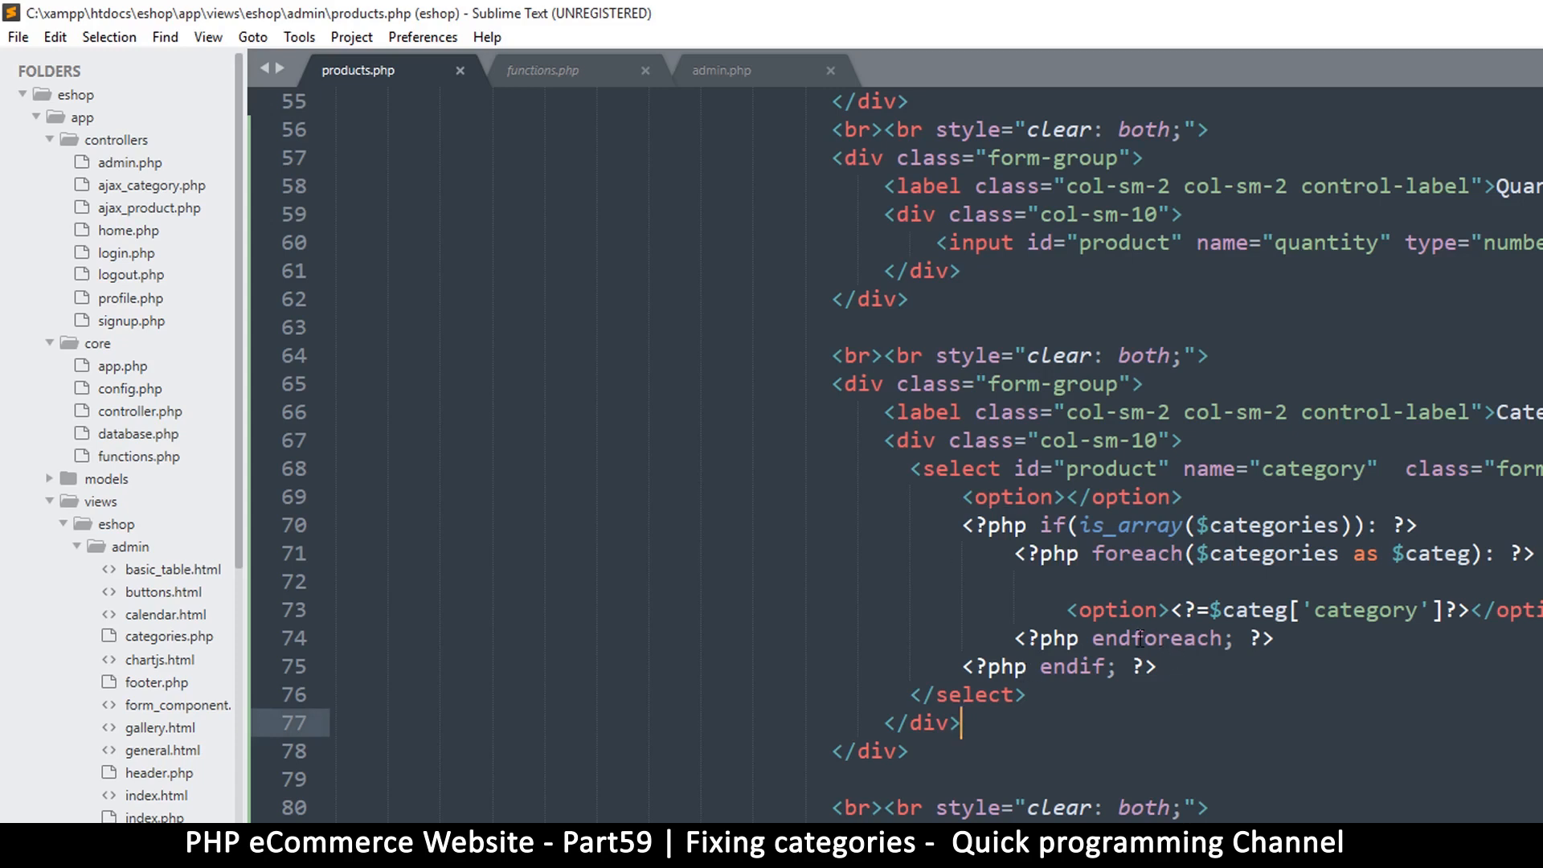
{"action": "double_click", "coordinate": [1179, 638]}
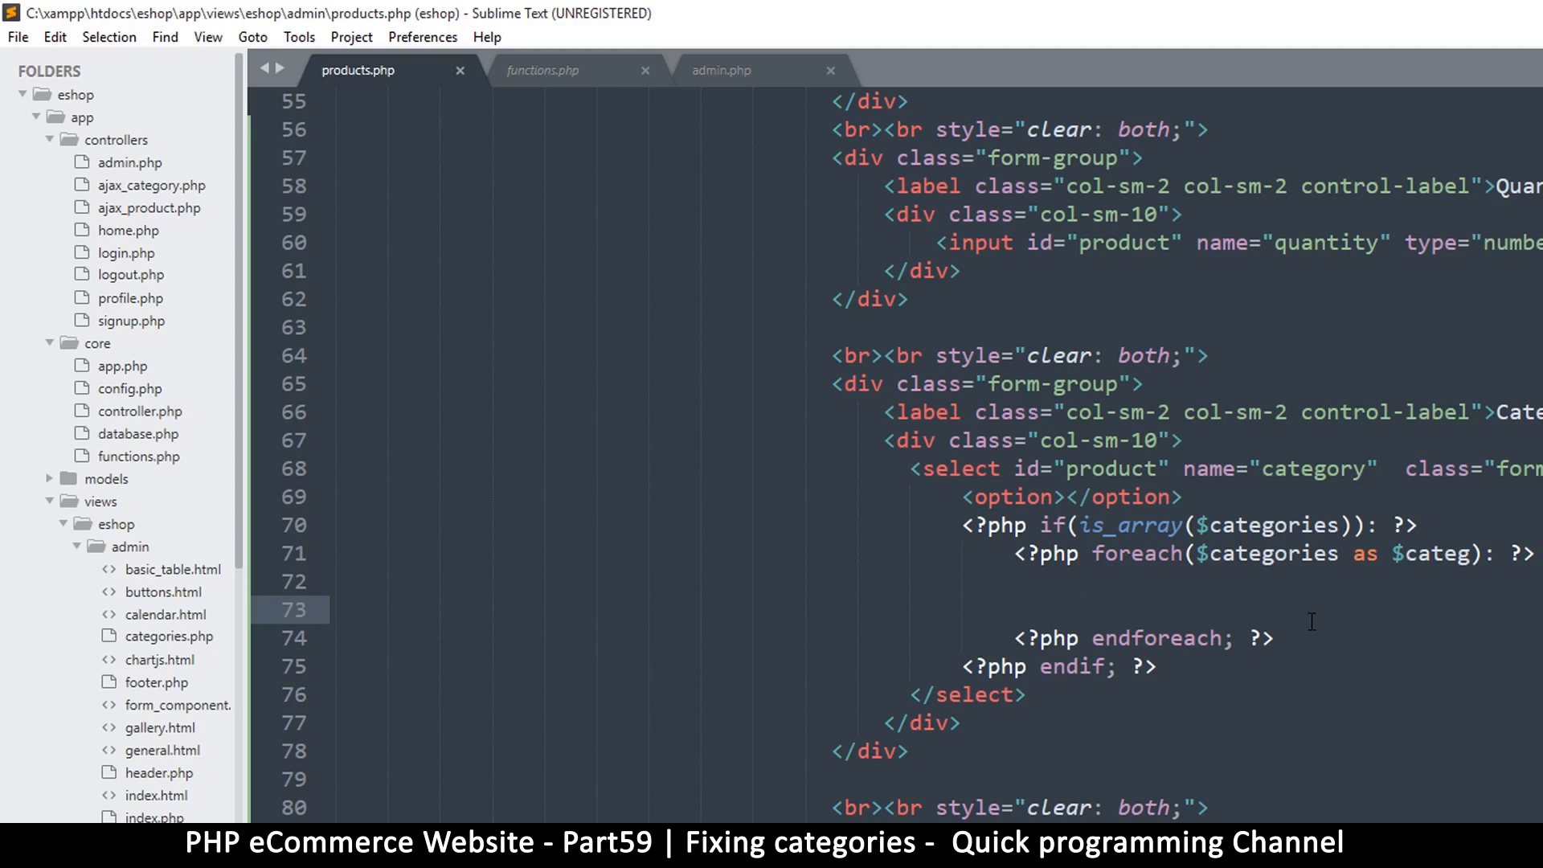
{"action": "type", "text": "<option><?=$categ['category']?></option>"}
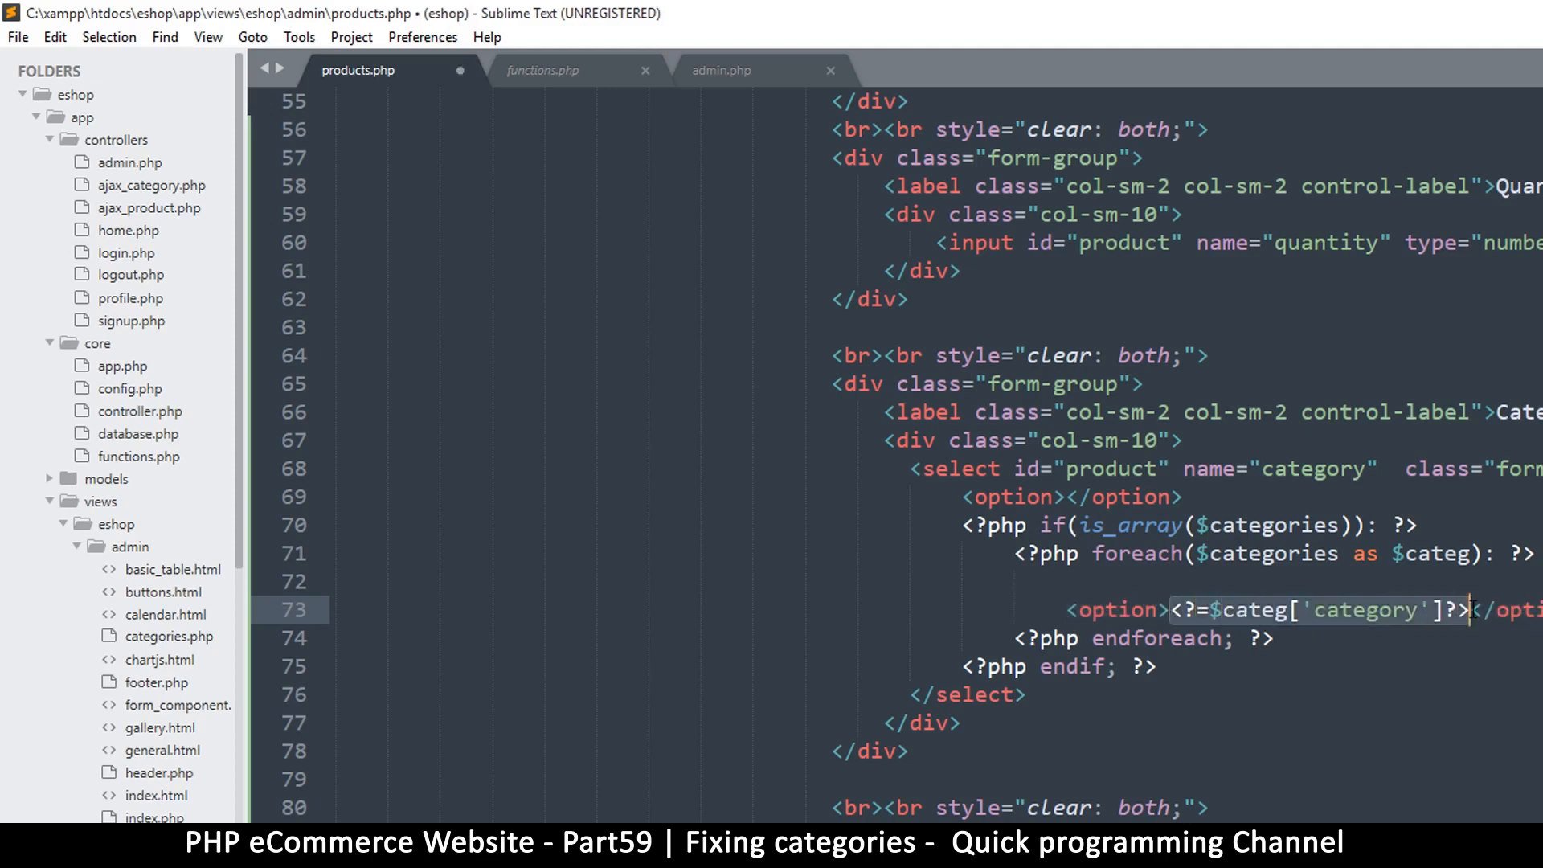
{"action": "mouse_move", "coordinate": [1244, 638]}
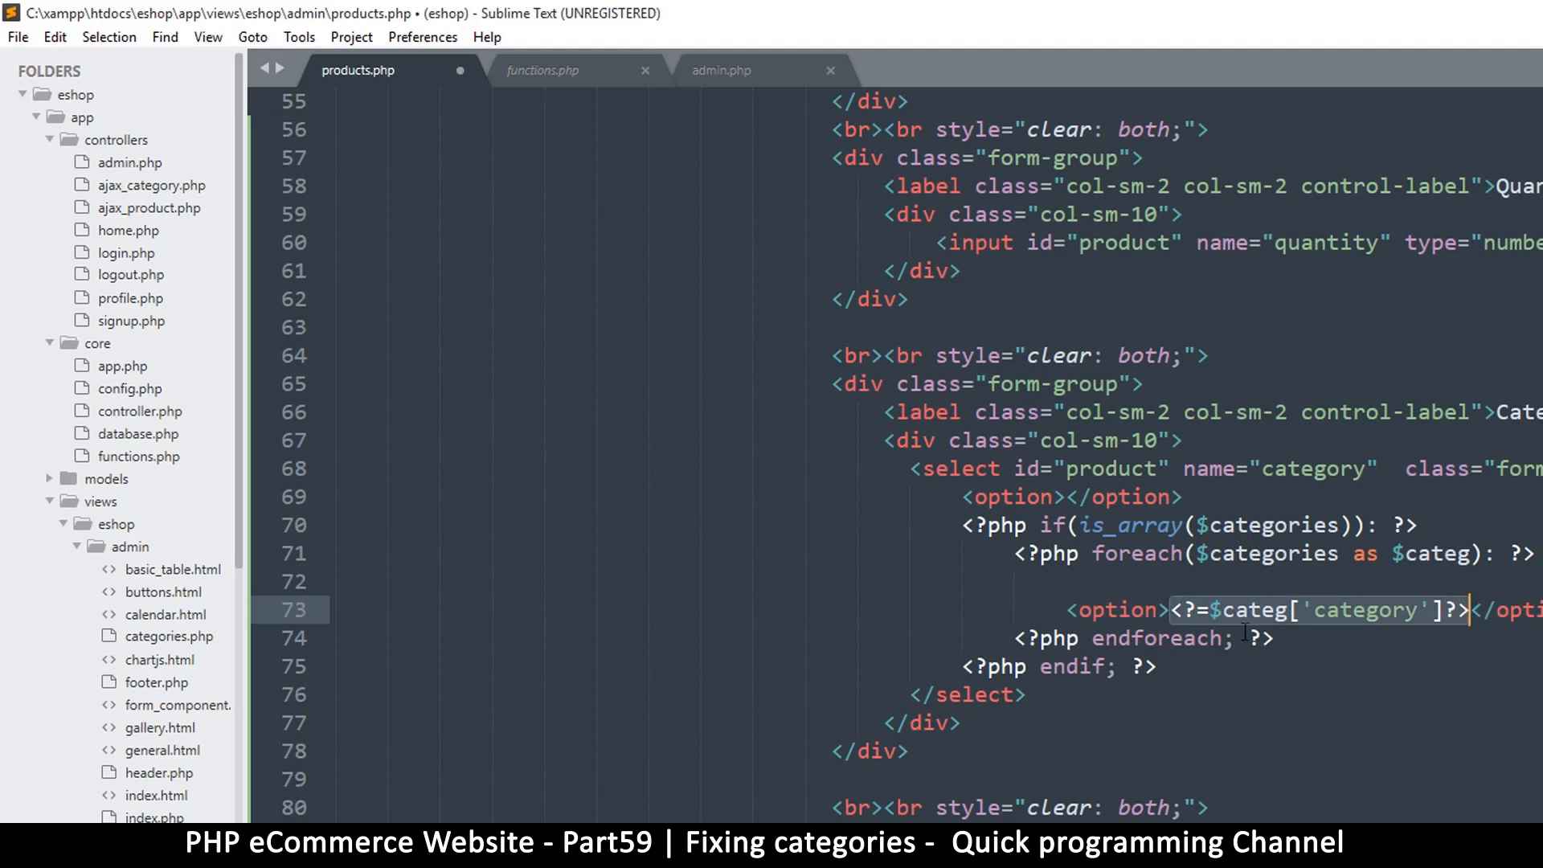
{"action": "mouse_move", "coordinate": [1427, 564]}
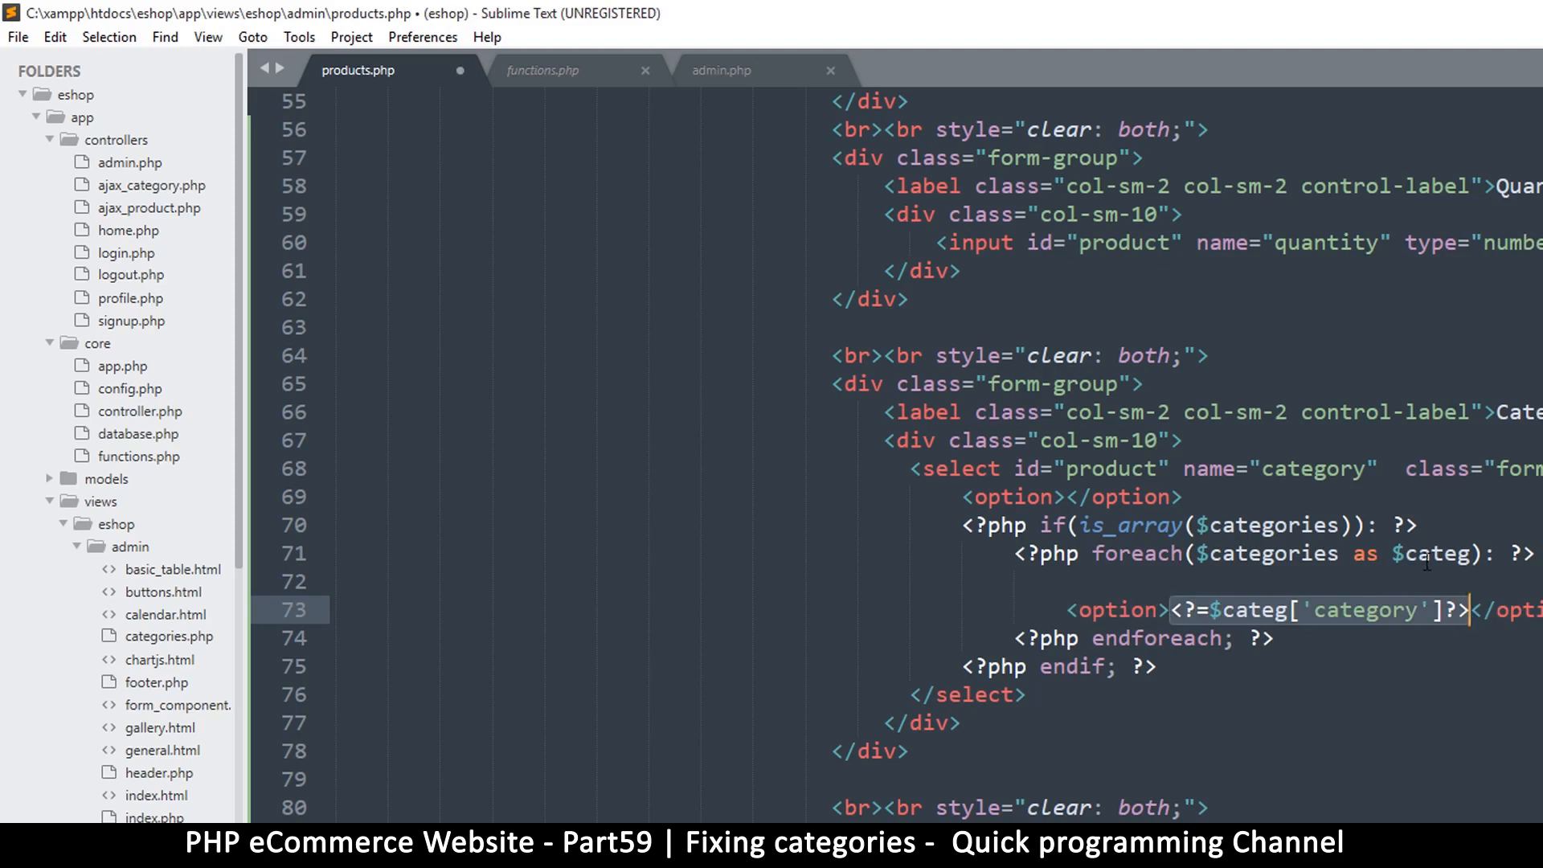
{"action": "mouse_move", "coordinate": [1389, 620]}
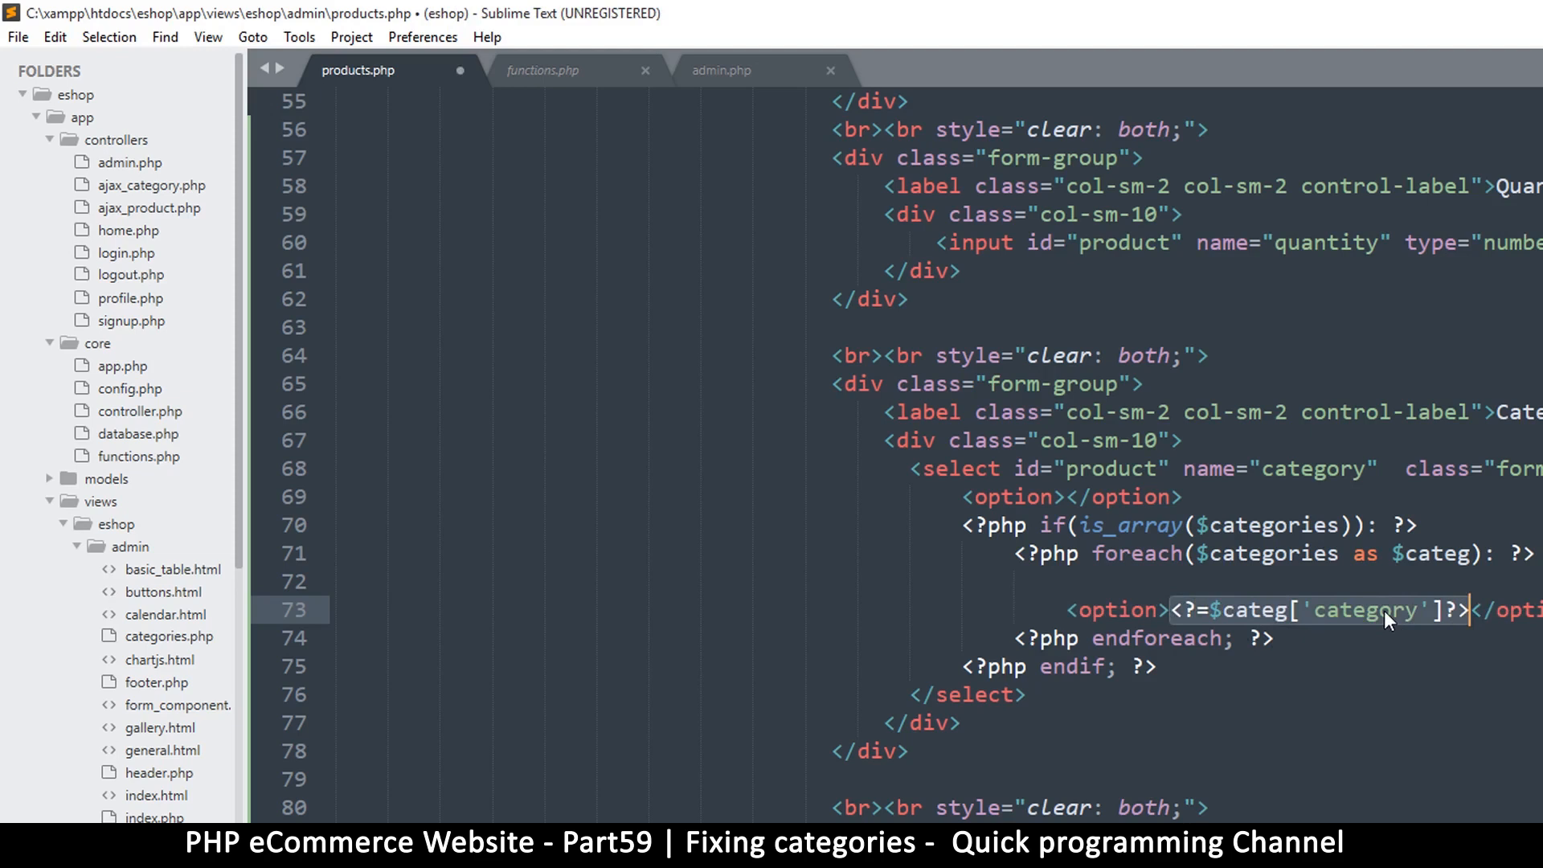
{"action": "mouse_move", "coordinate": [1319, 646]}
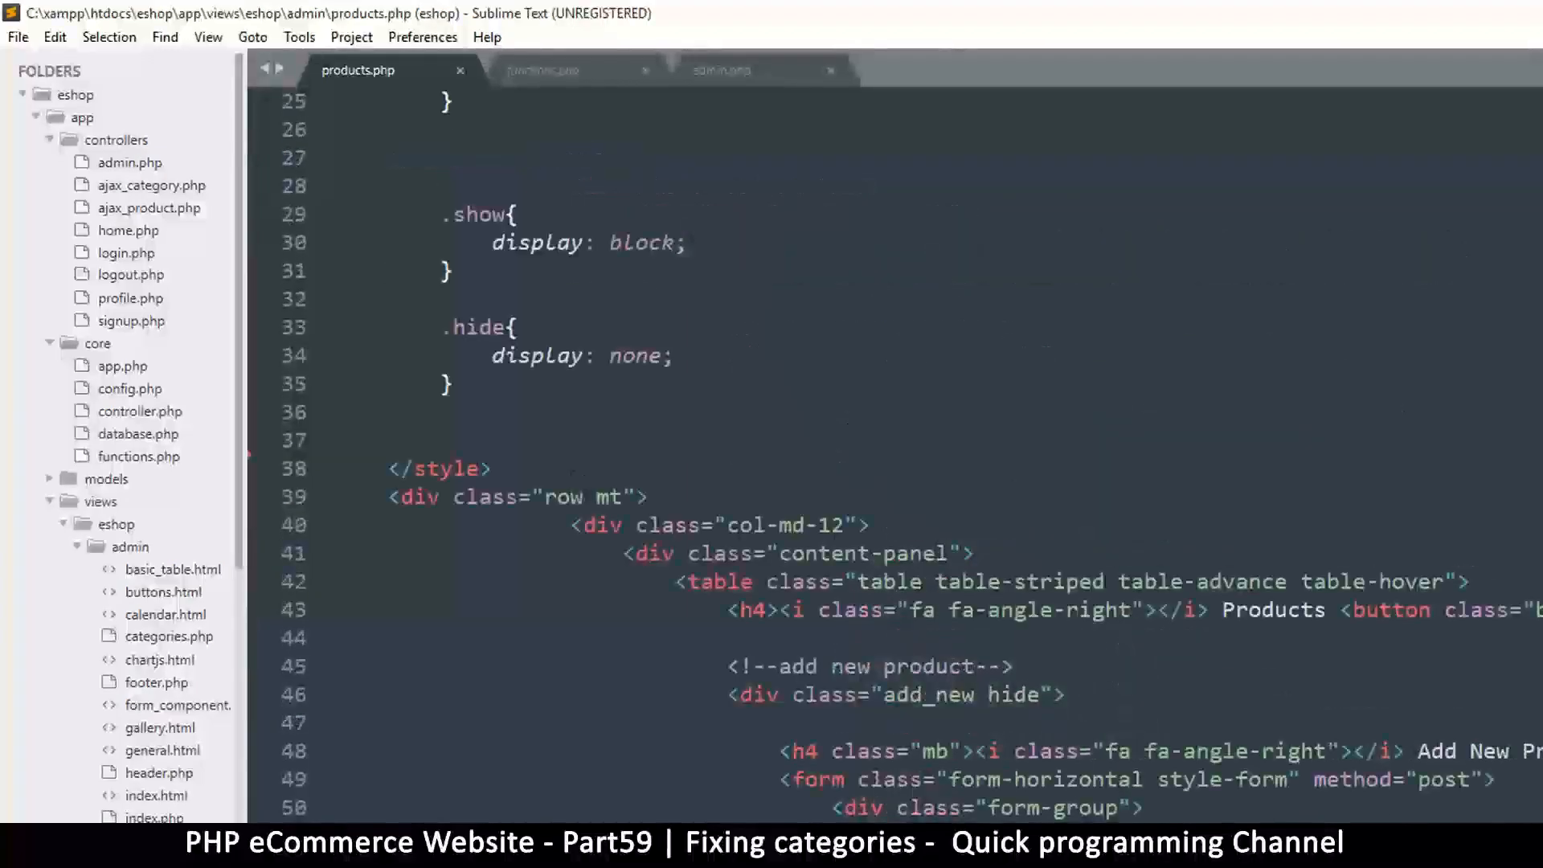
{"action": "type", "text": "<?"}
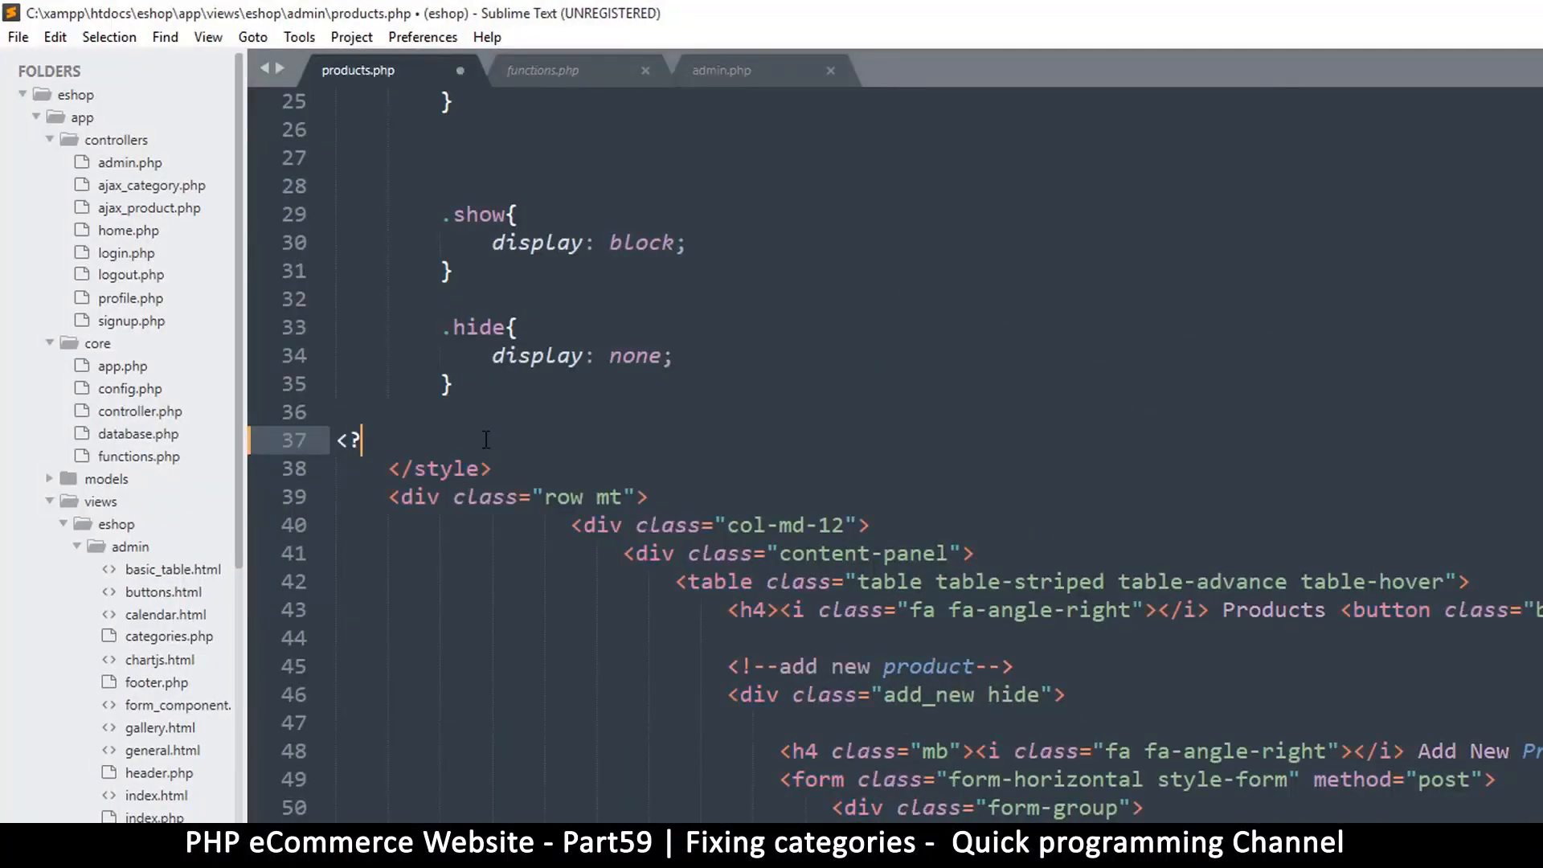
{"action": "type", "text": "php show($categories)?"}
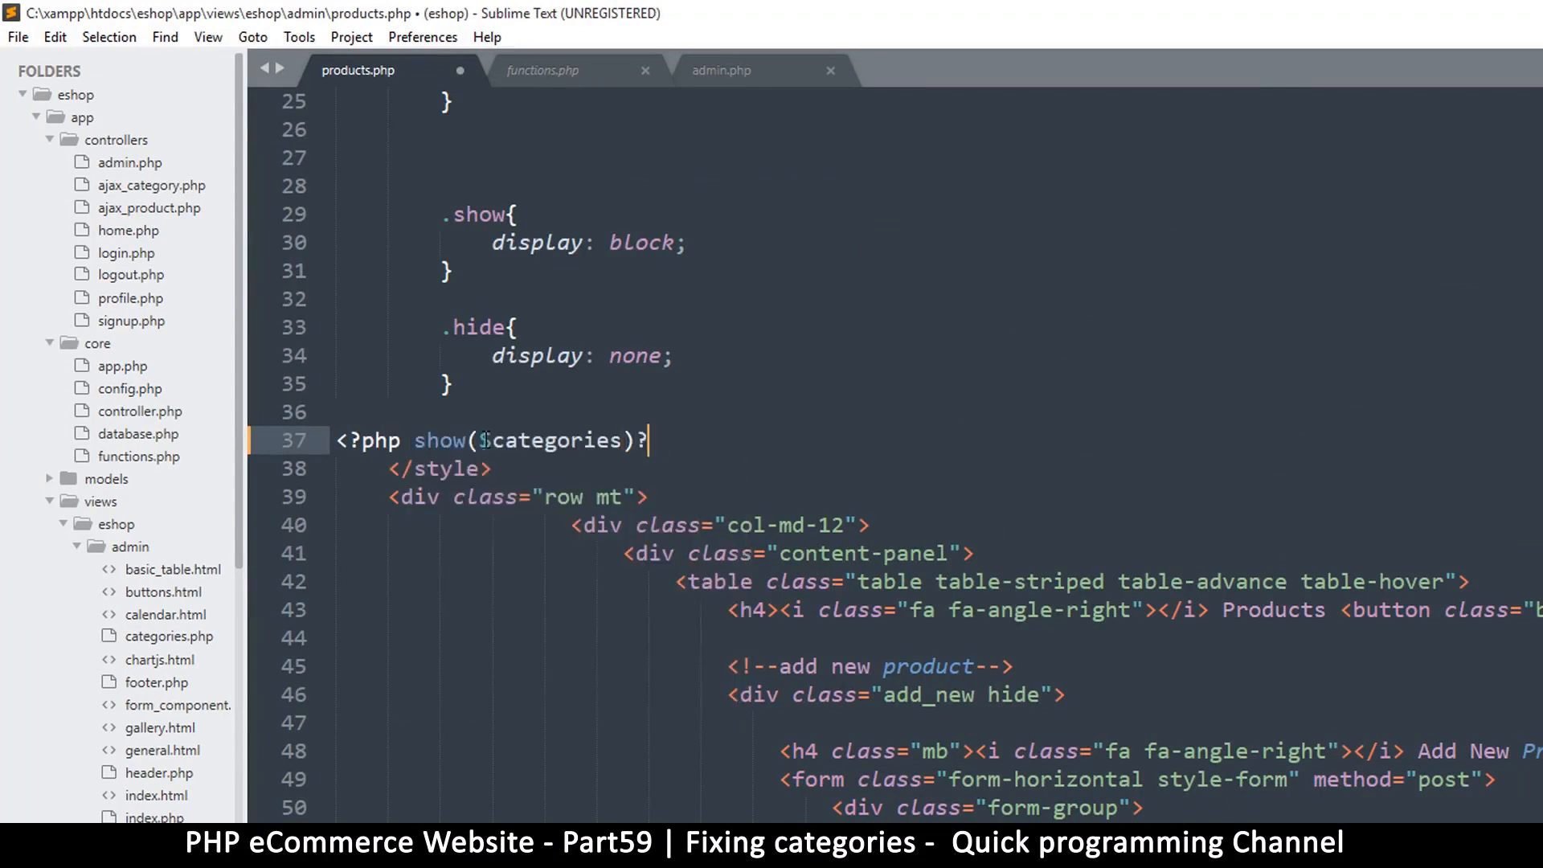
{"action": "type", "text": ">"}
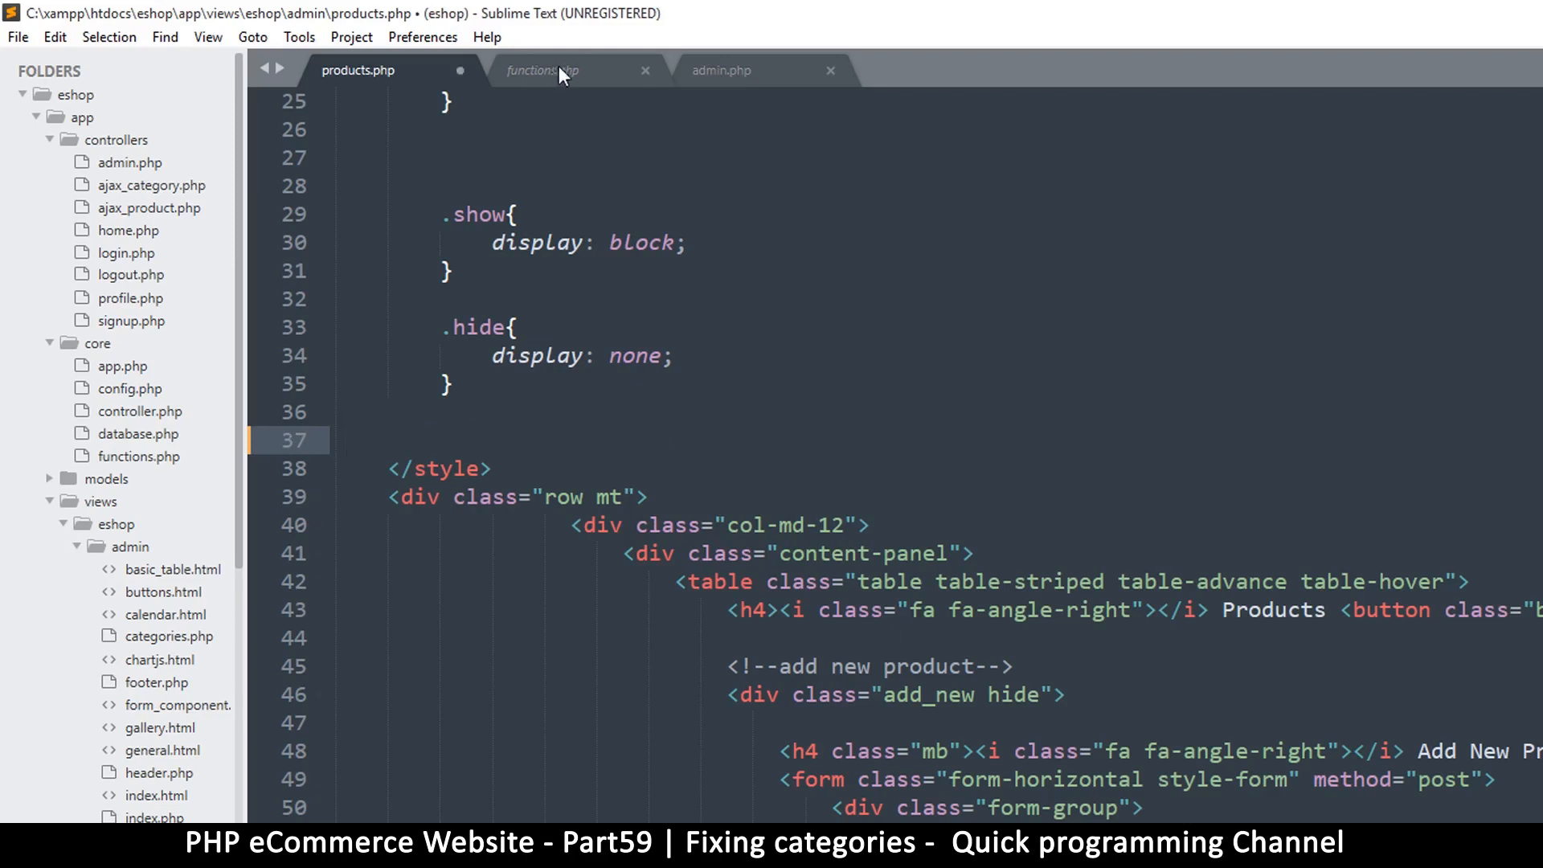
{"action": "left_click", "coordinate": [723, 70]}
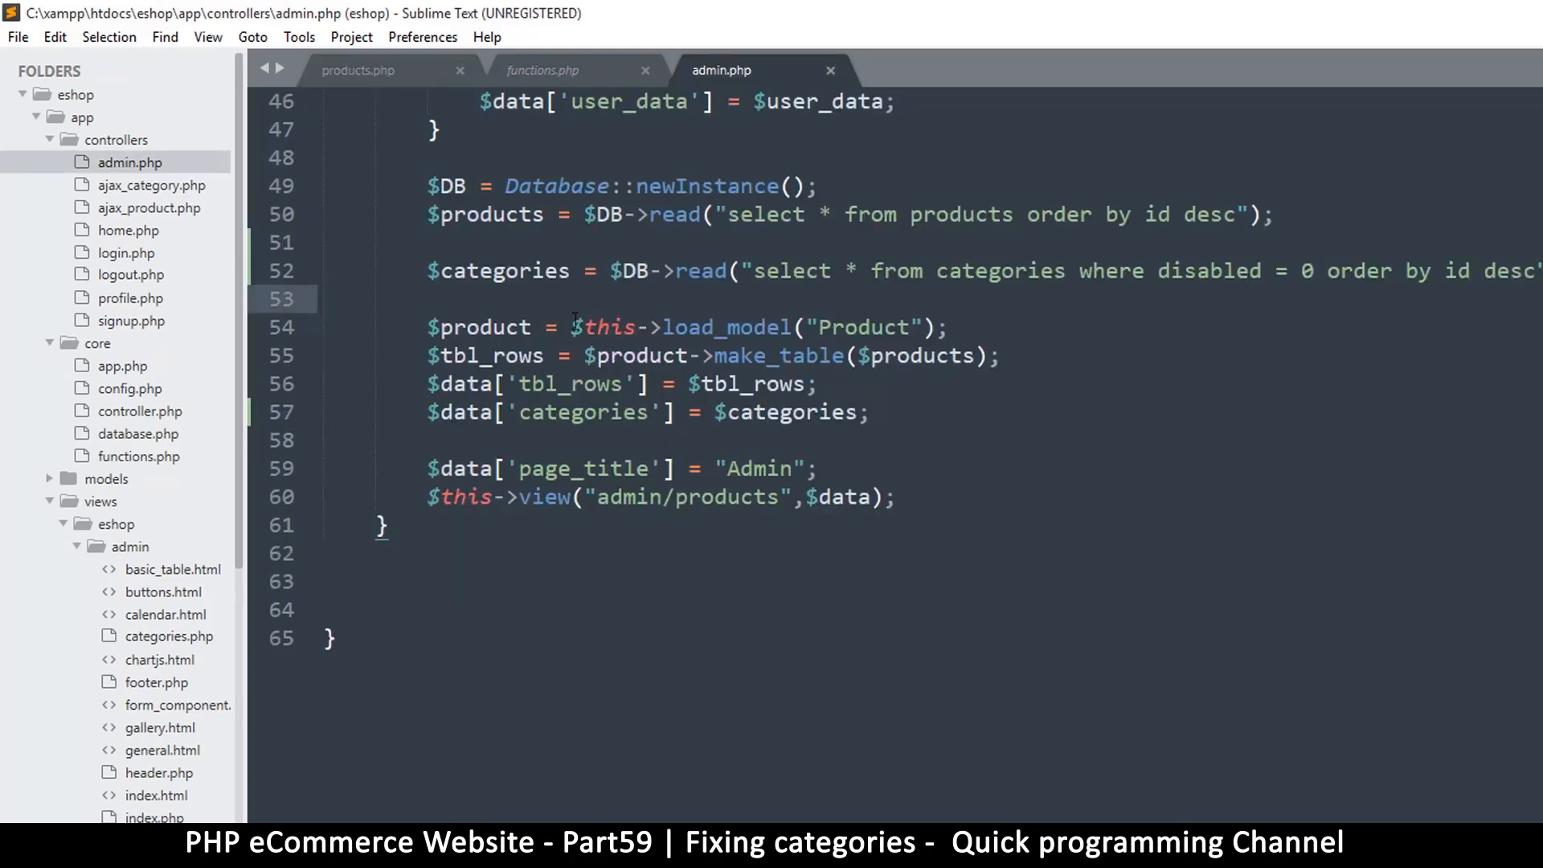
{"action": "type", "text": "show($categories);"}
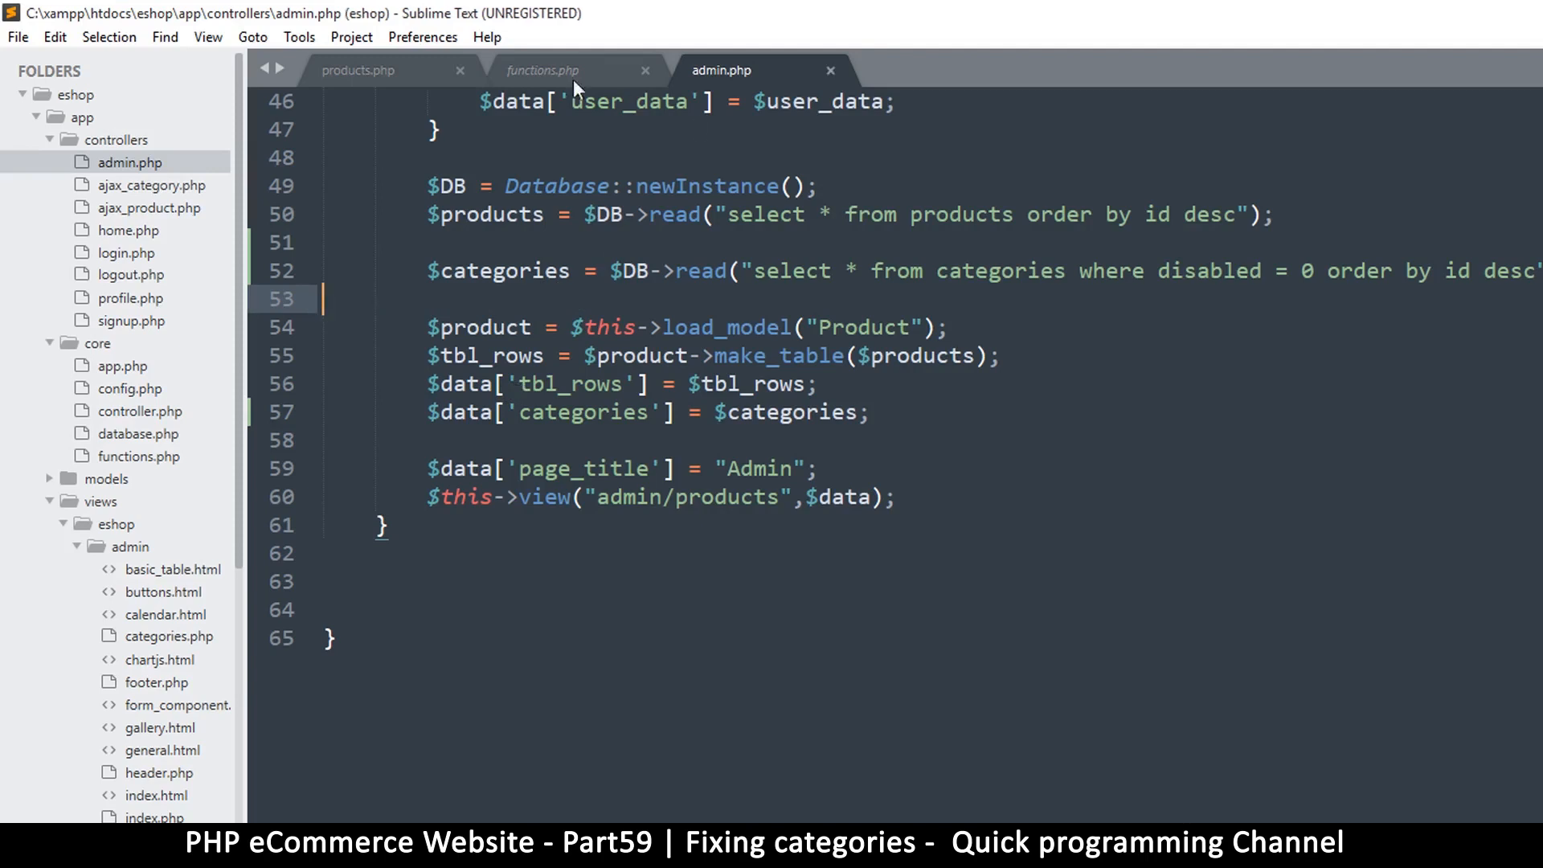
{"action": "left_click", "coordinate": [358, 69]}
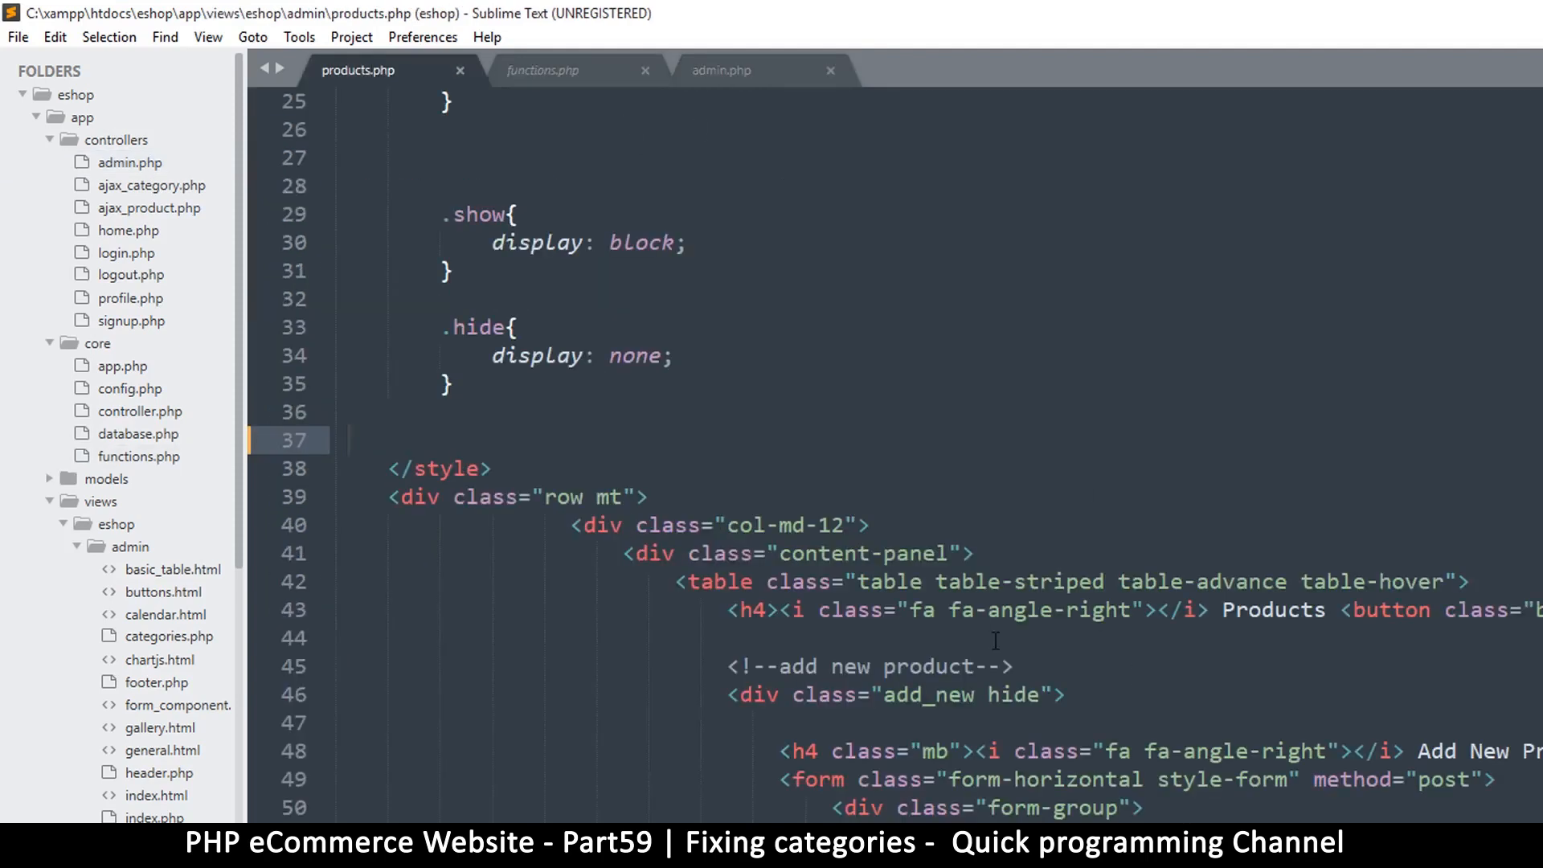
{"action": "scroll", "scroll_direction": "down", "scroll_amount": 3}
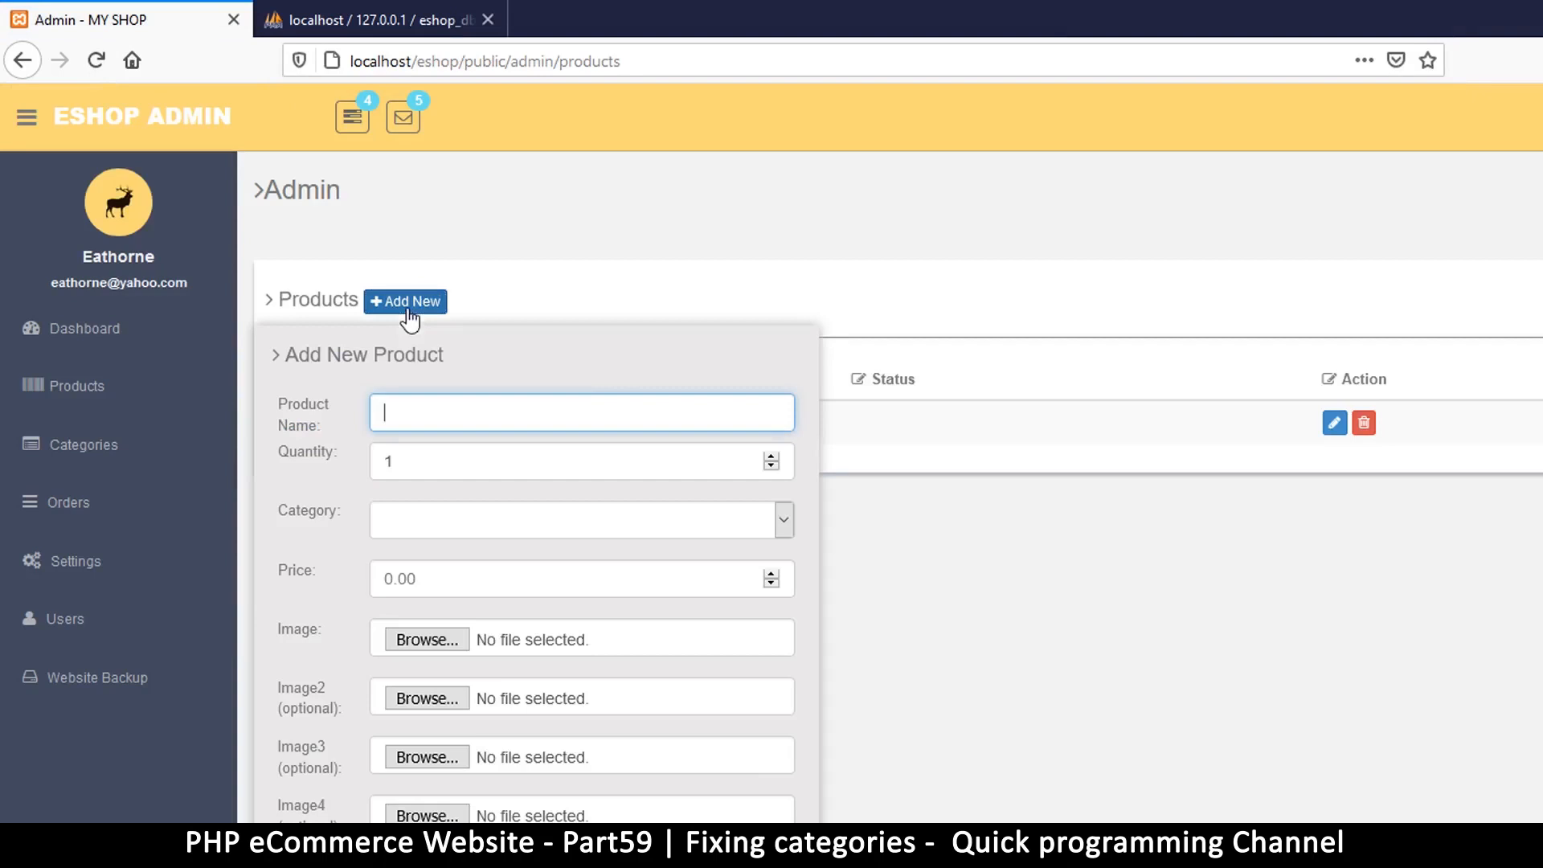
Open the Add New Product form to see Cars, Meat, Clothes, Drinks and Food listed.
{"action": "left_click", "coordinate": [581, 519]}
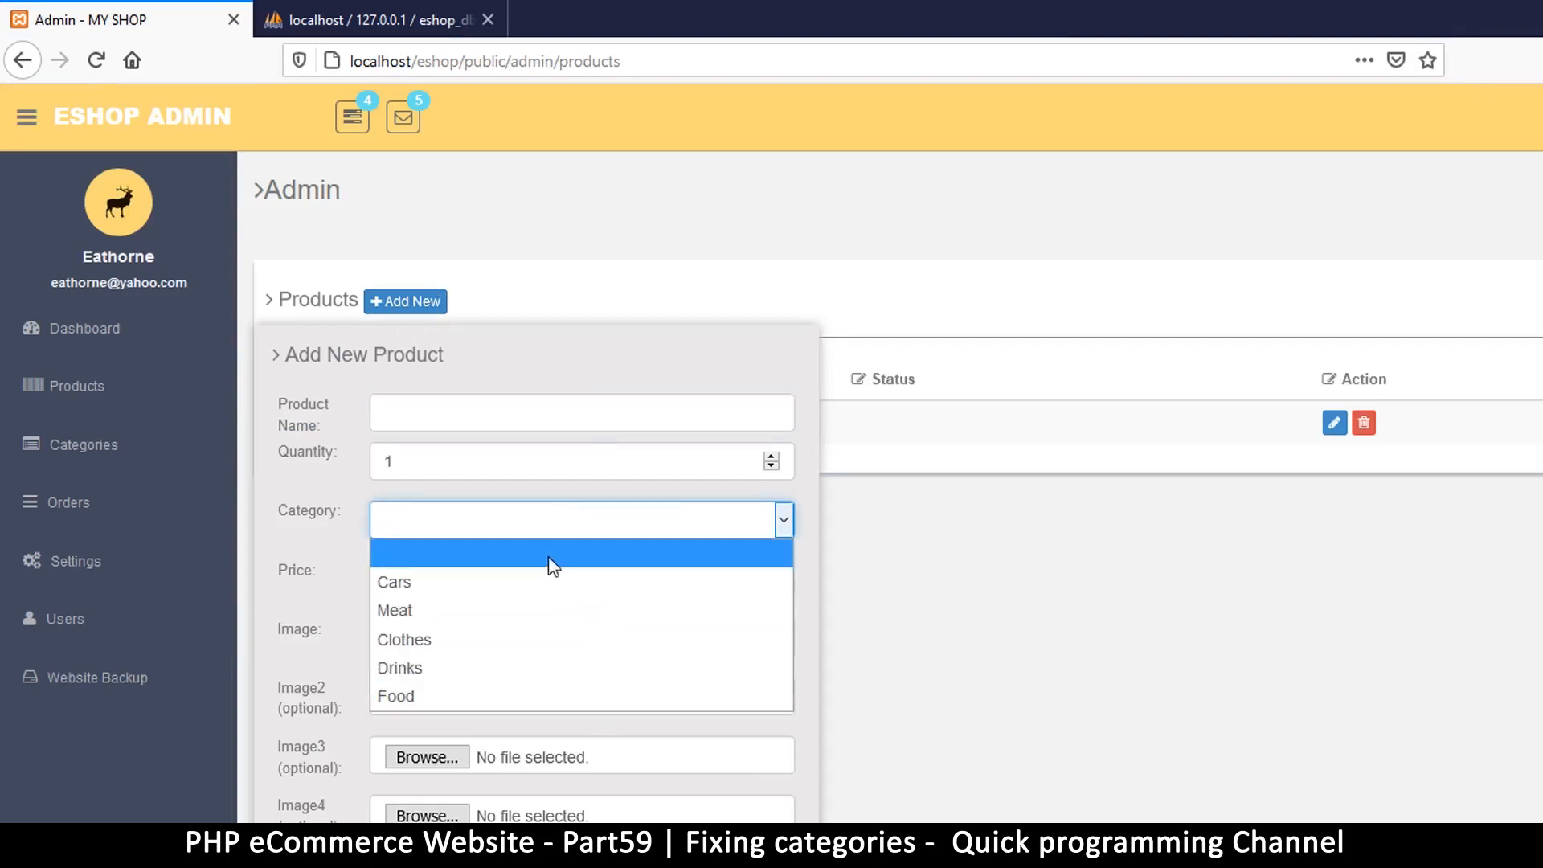
{"action": "mouse_move", "coordinate": [442, 602]}
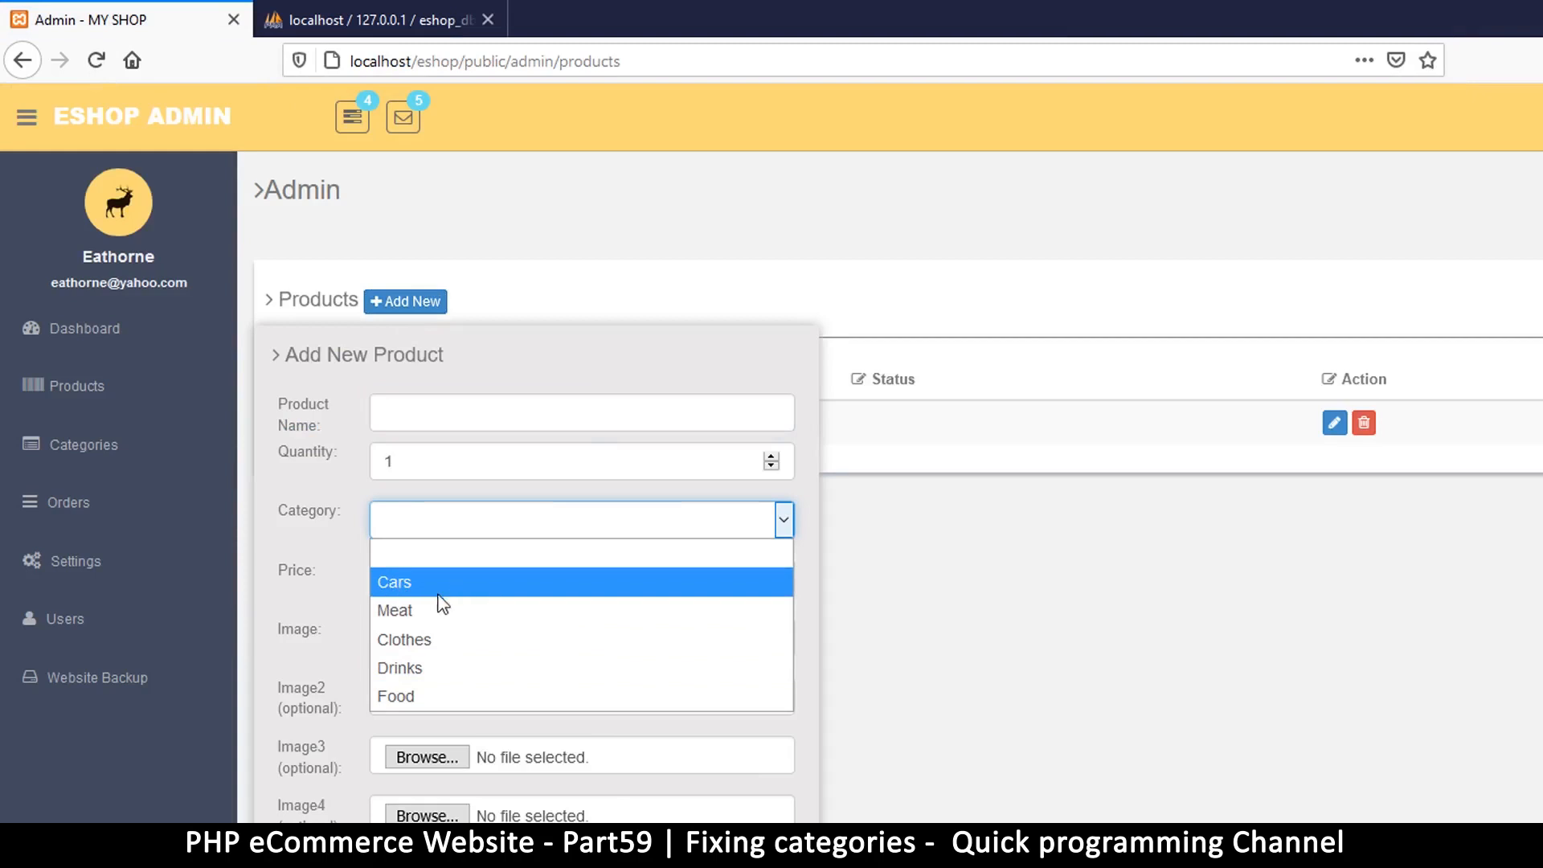
{"action": "mouse_move", "coordinate": [445, 701]}
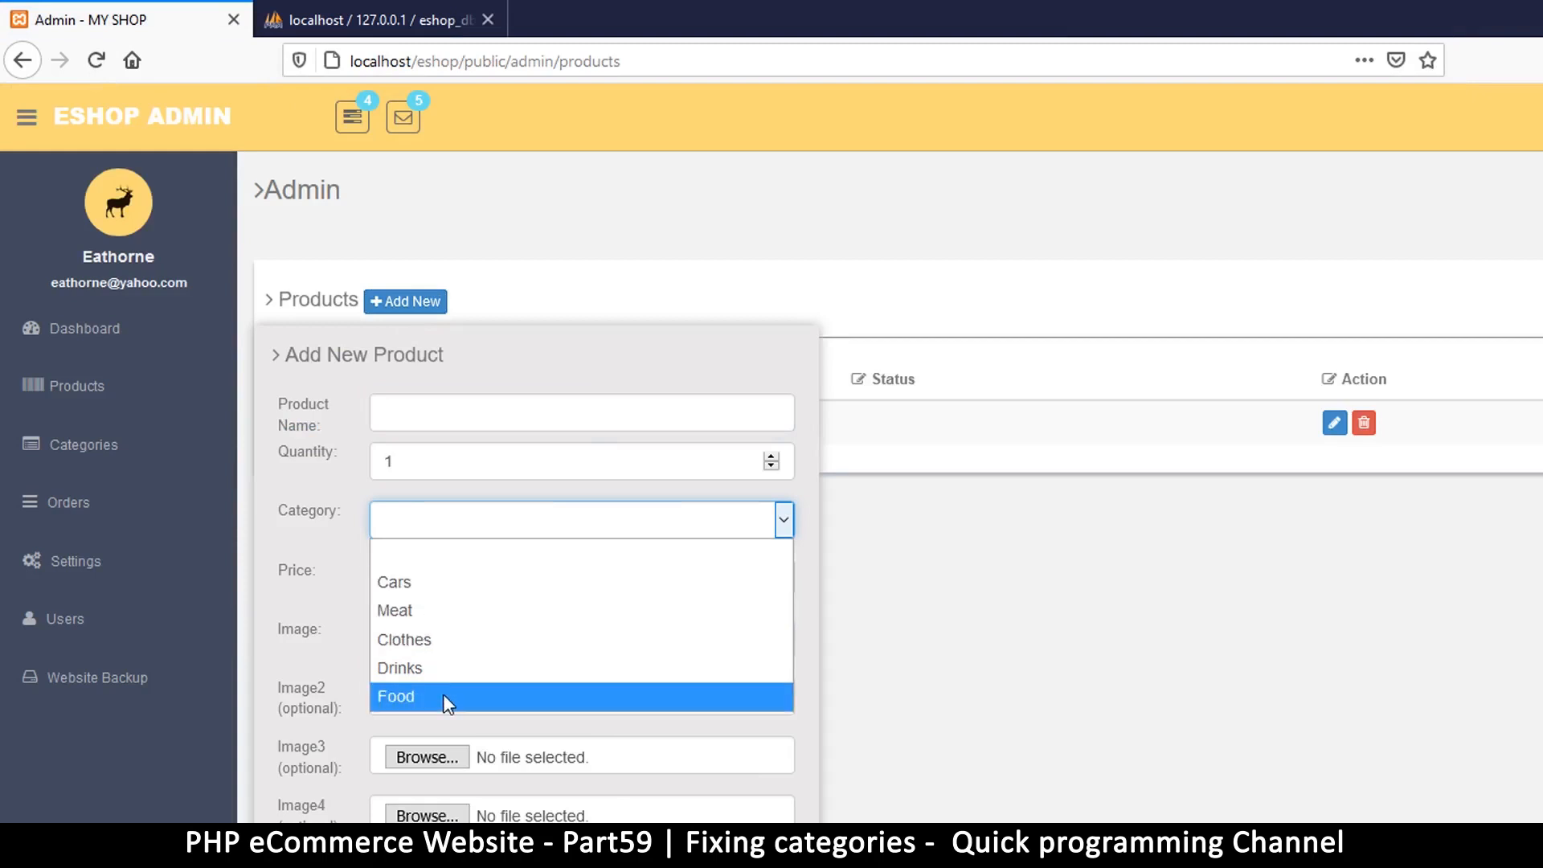
{"action": "mouse_move", "coordinate": [498, 693]}
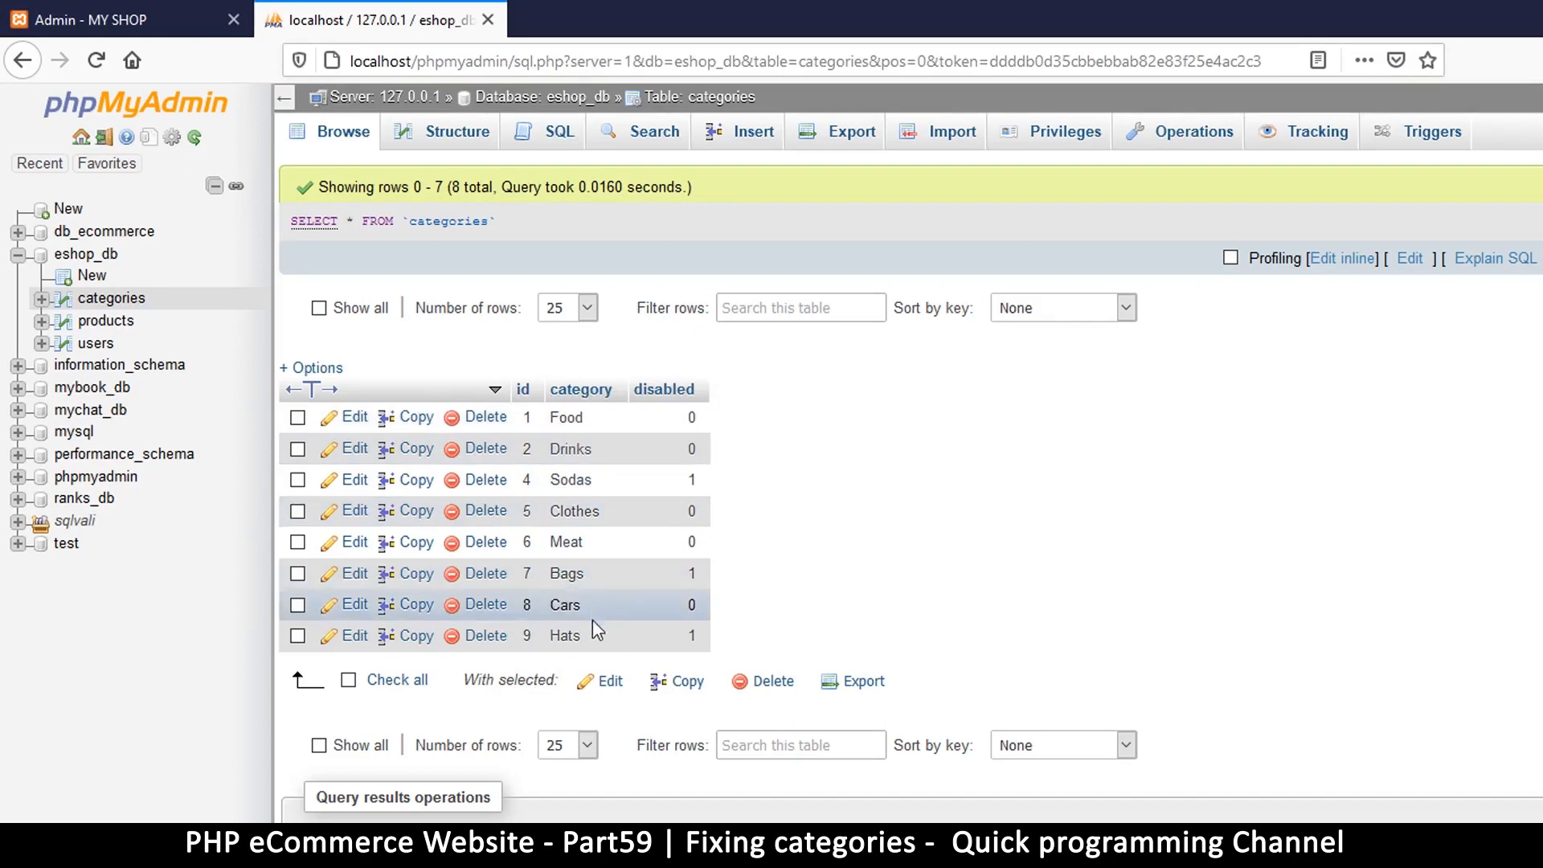
{"action": "mouse_move", "coordinate": [583, 549]}
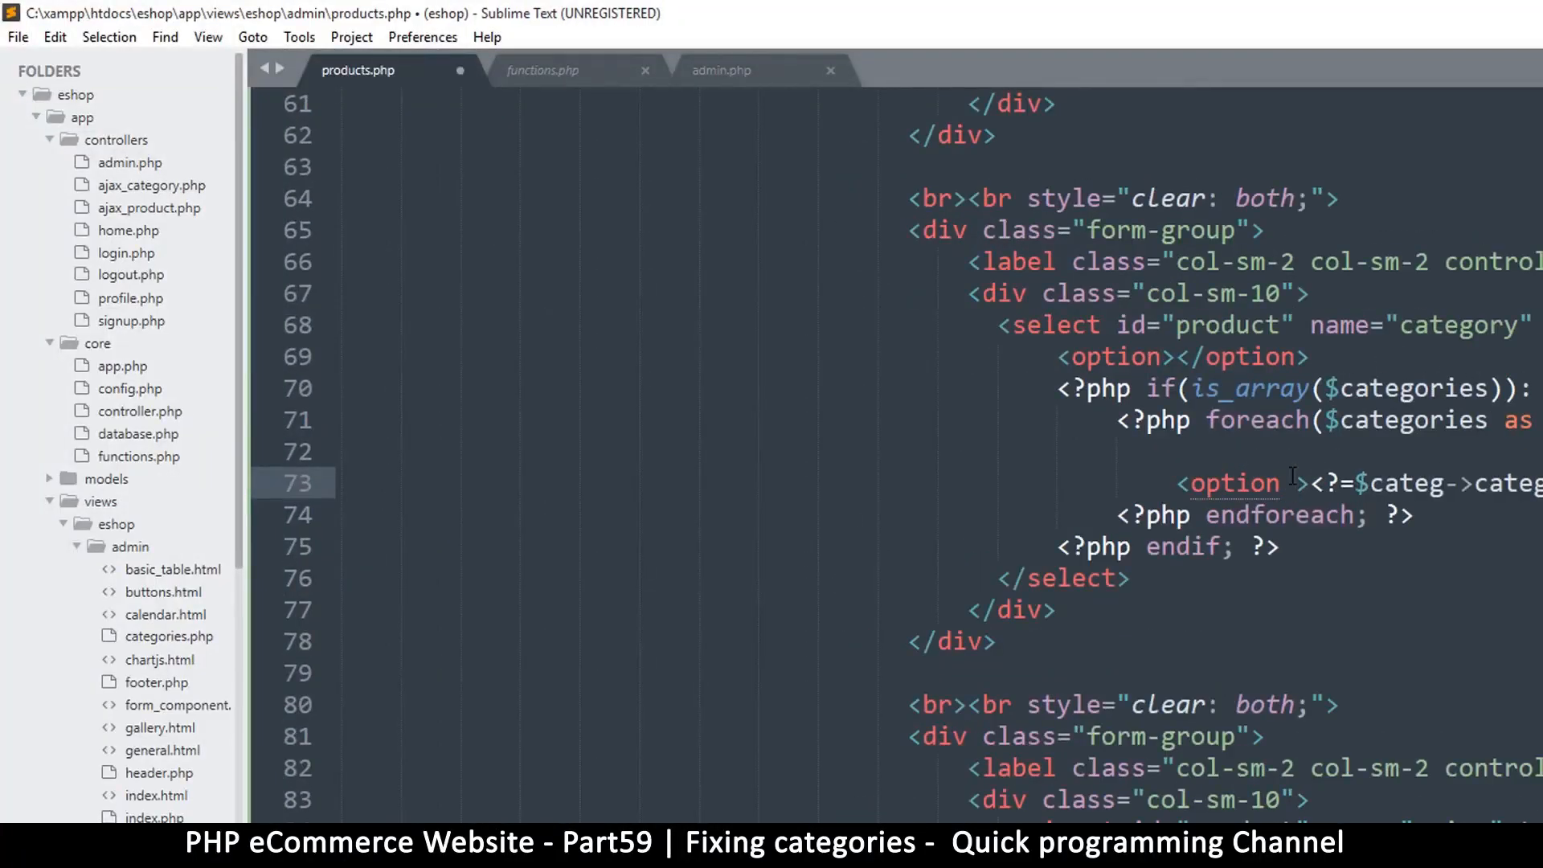
Give each category option value="<?=$categ->id?>" and save products.php.
{"action": "type", "text": "value=\"\""}
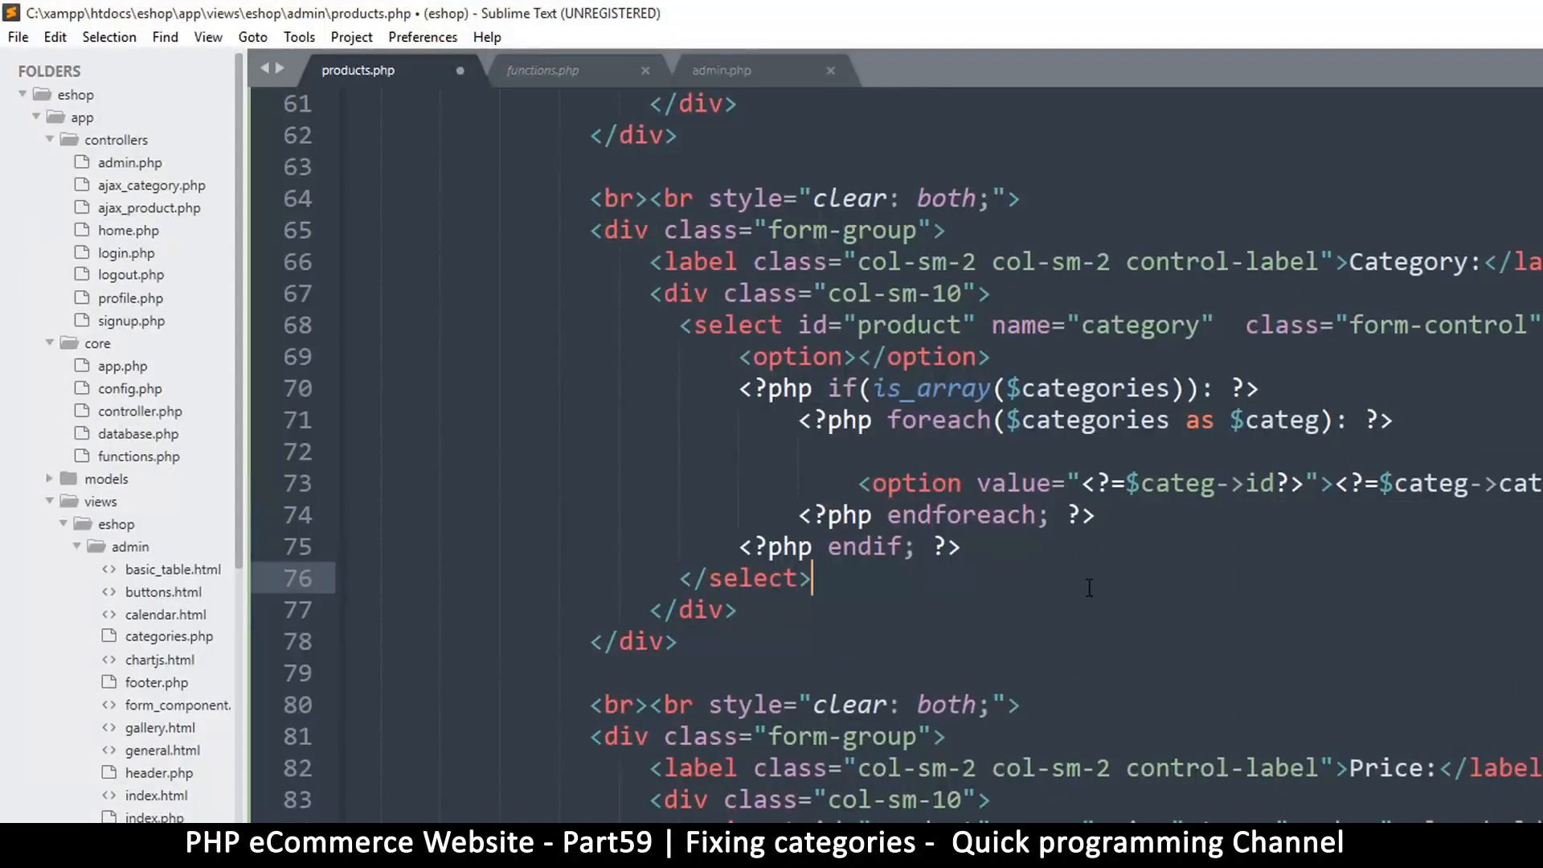
{"action": "key", "text": "ctrl+s"}
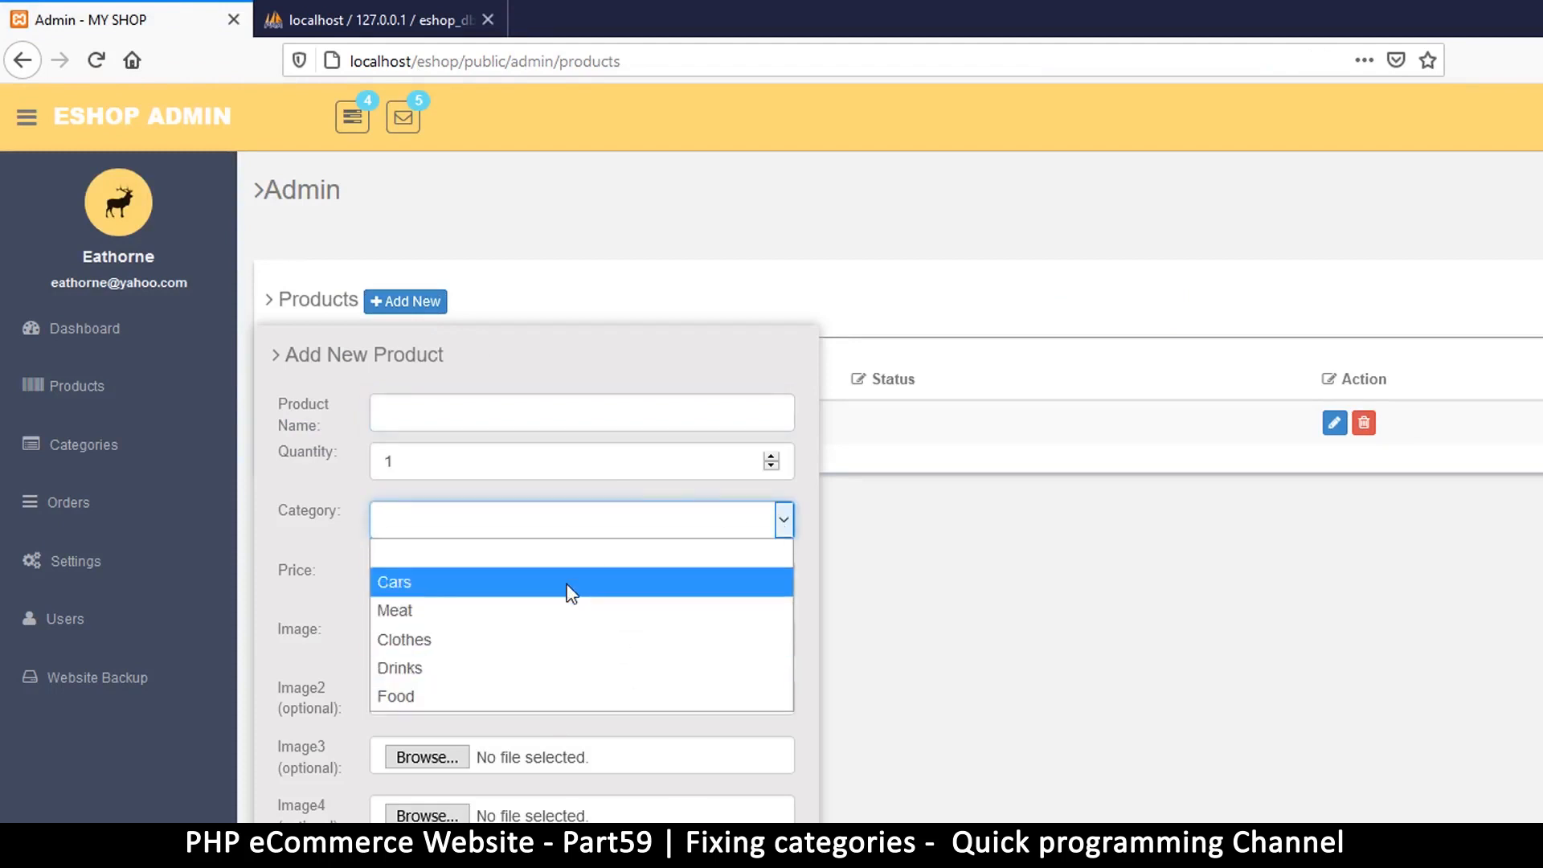
Inspect the category field's markup to confirm the option id values with Cars chosen.
{"action": "right_click", "coordinate": [569, 592]}
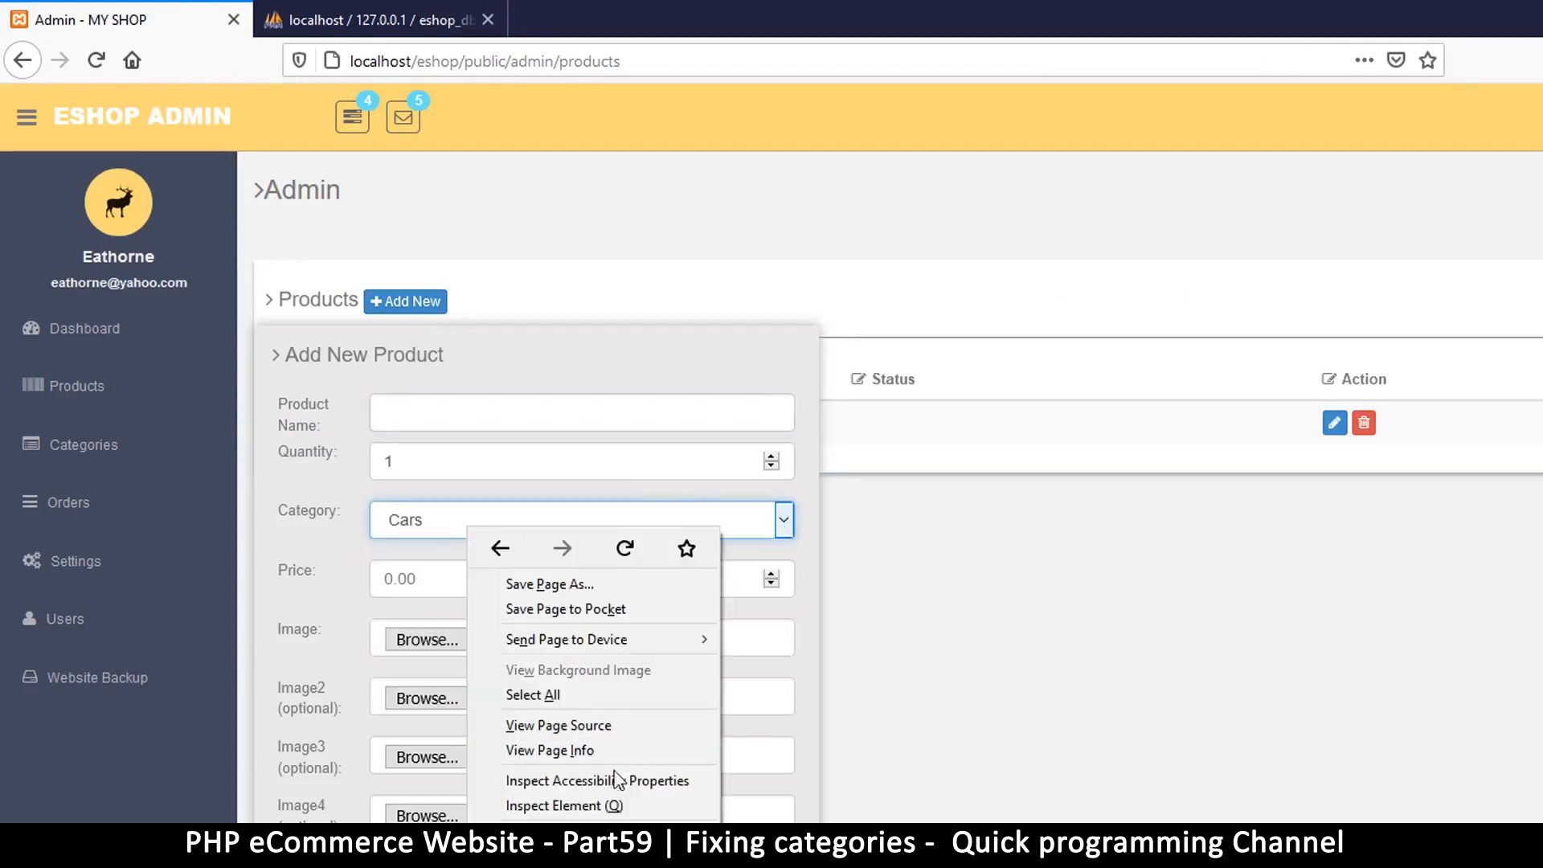
{"action": "left_click", "coordinate": [553, 805]}
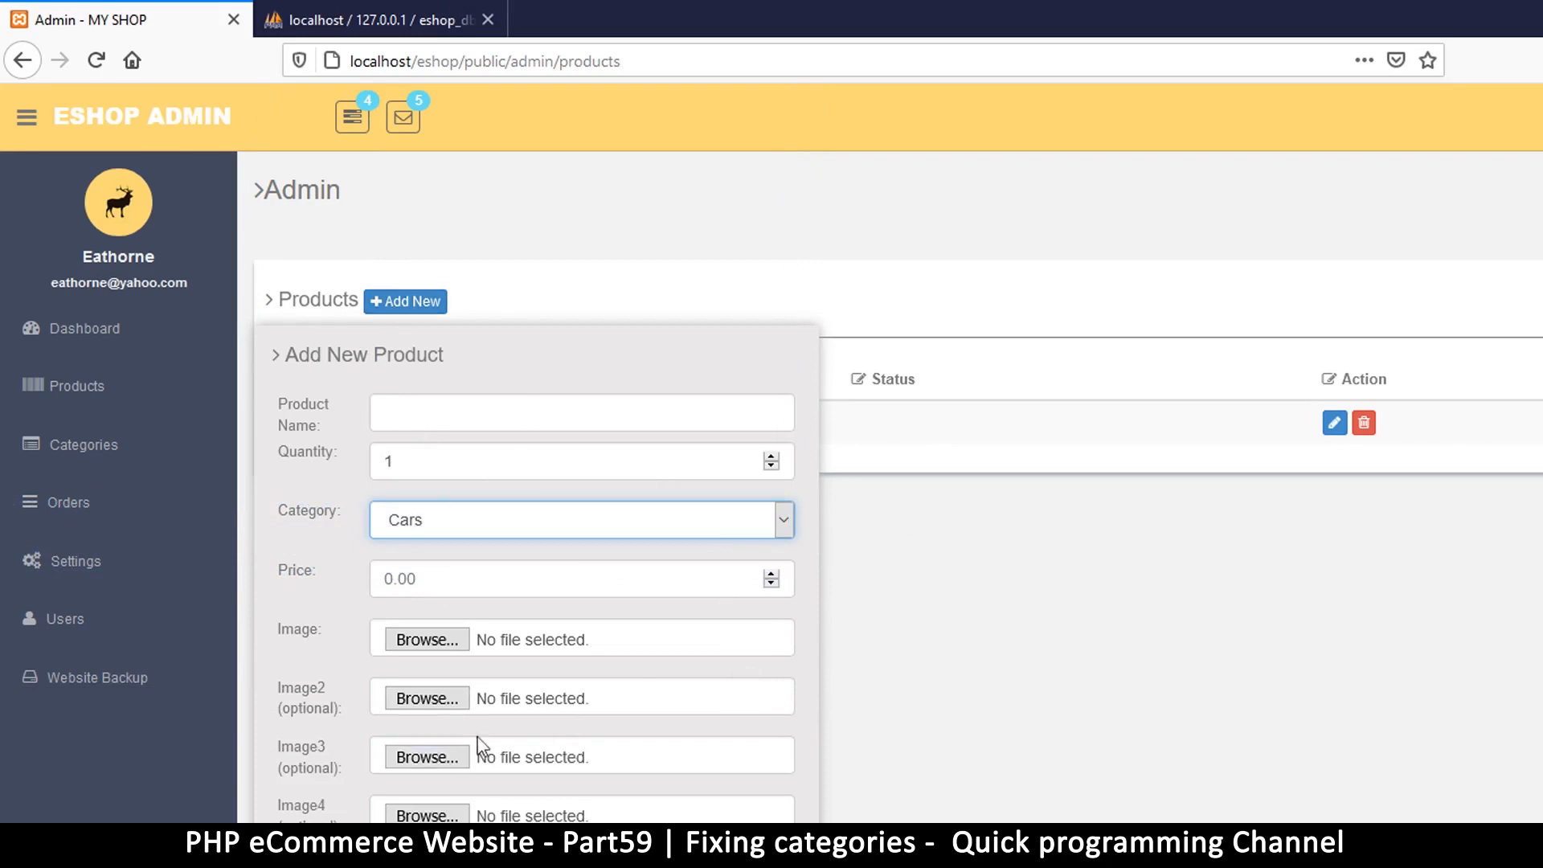
{"action": "mouse_move", "coordinate": [733, 813]}
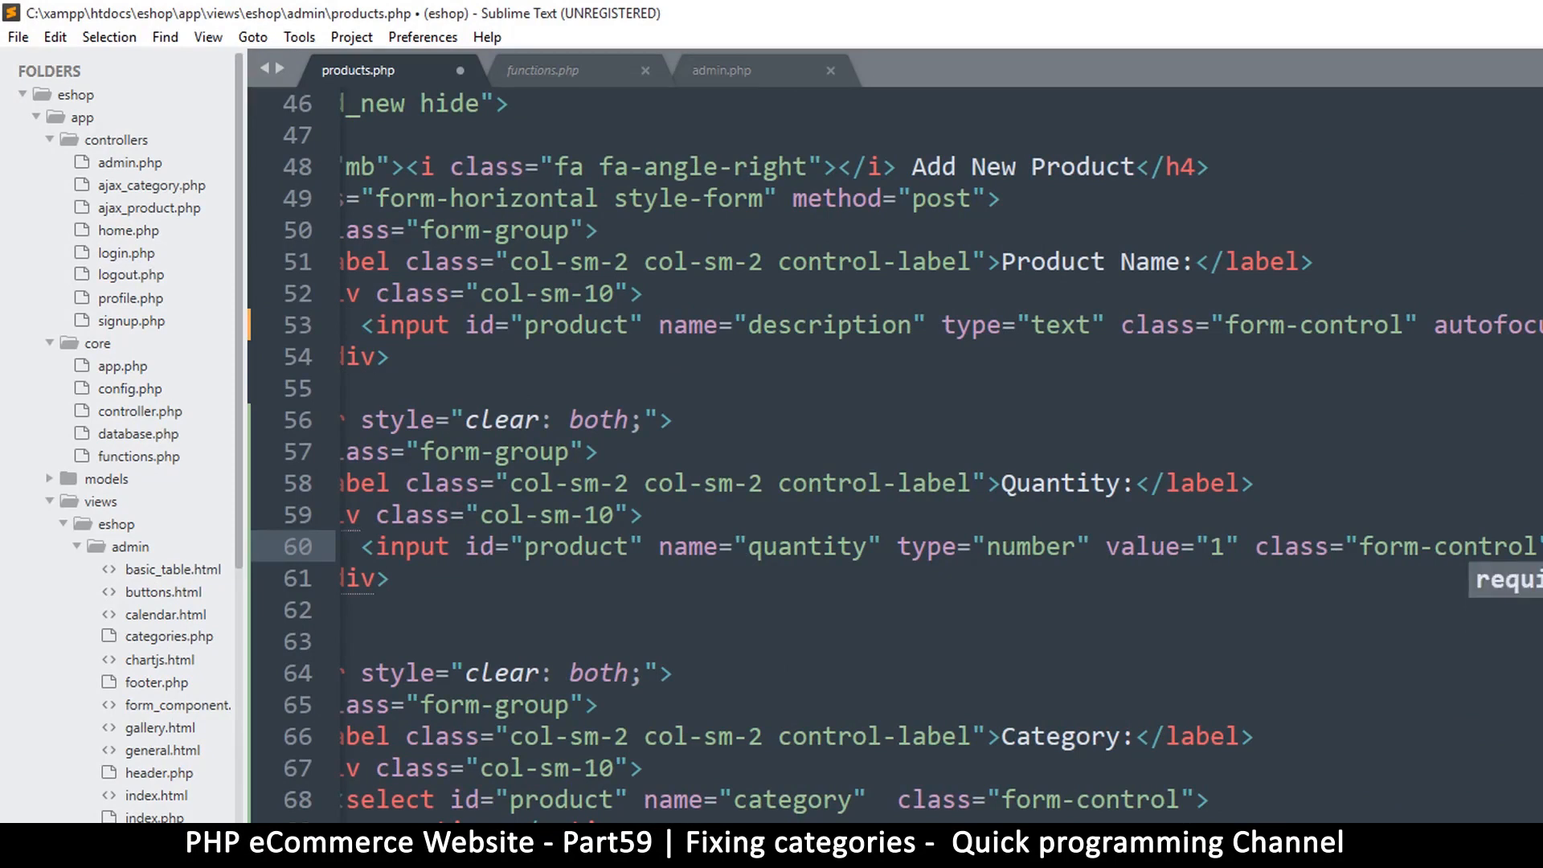
Mark the category select required and replace autofocus with required on price and image inputs.
{"action": "scroll", "scroll_direction": "down", "scroll_amount": 3}
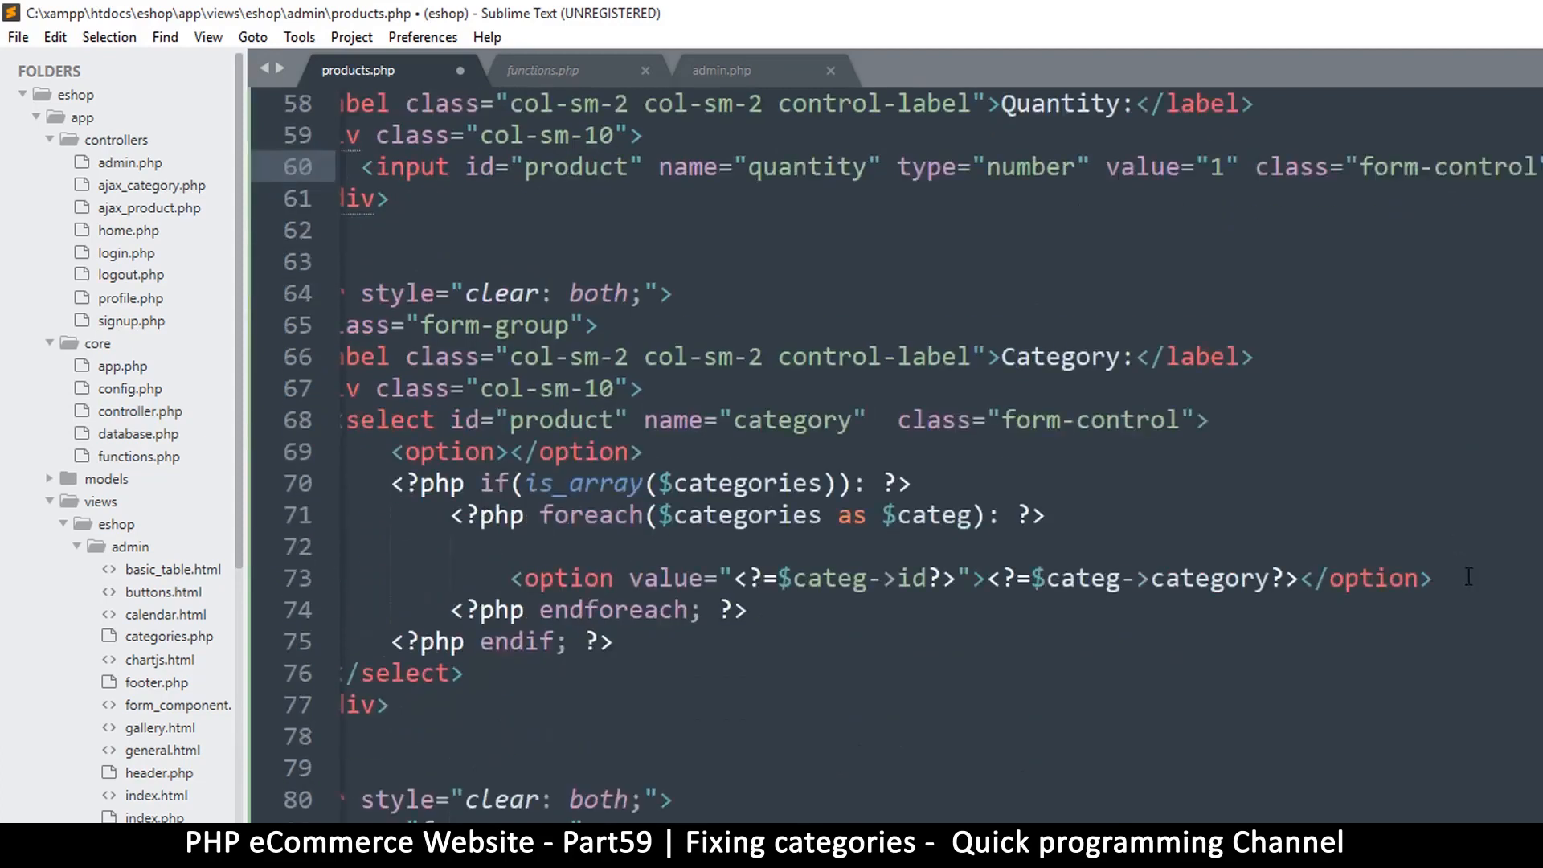
{"action": "mouse_move", "coordinate": [1186, 415]}
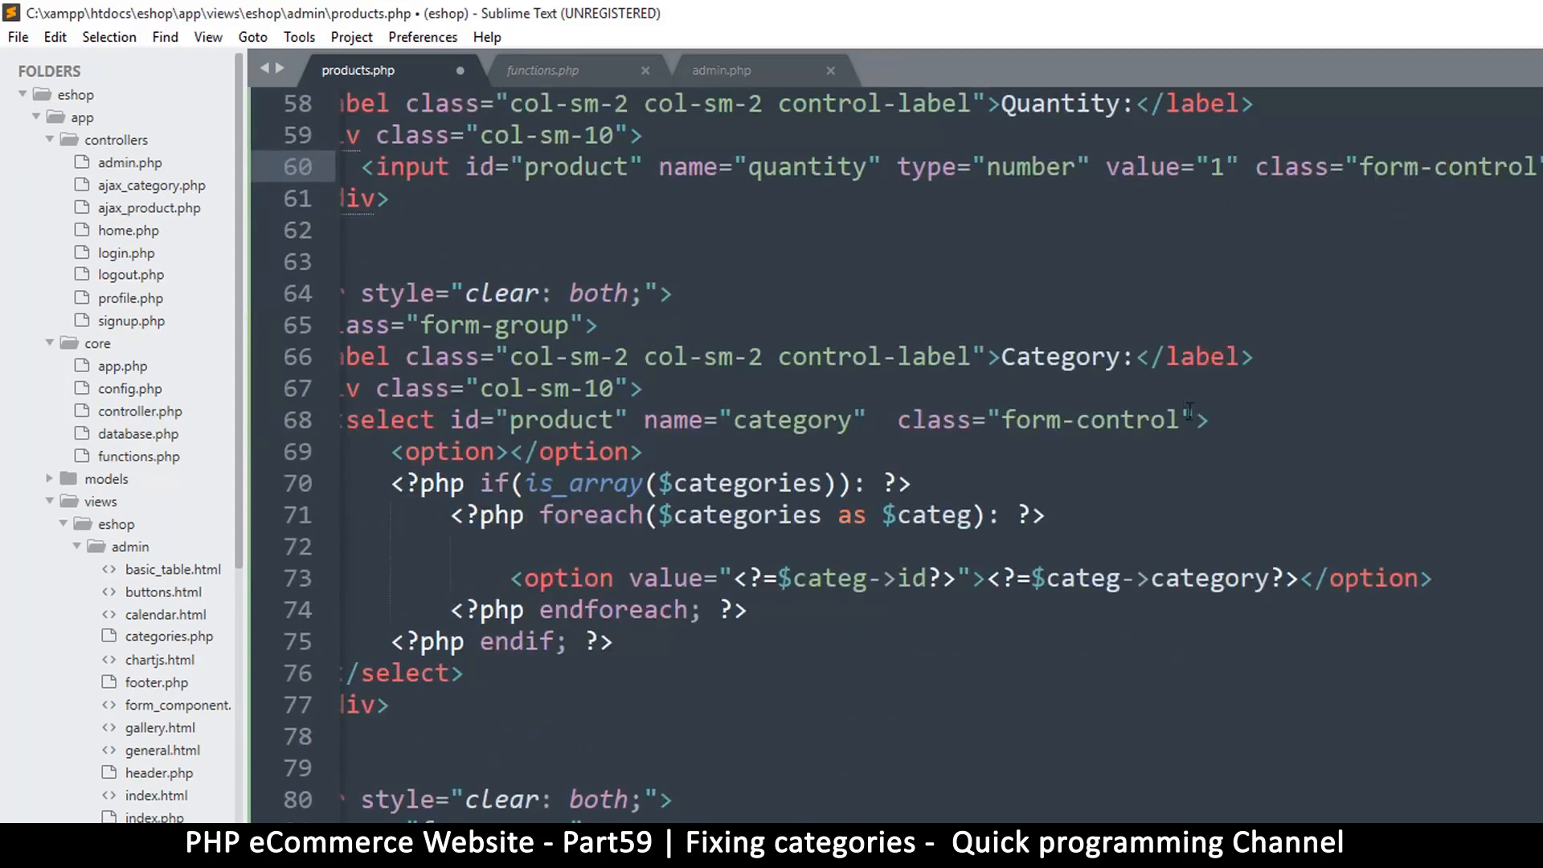
{"action": "type", "text": "required"}
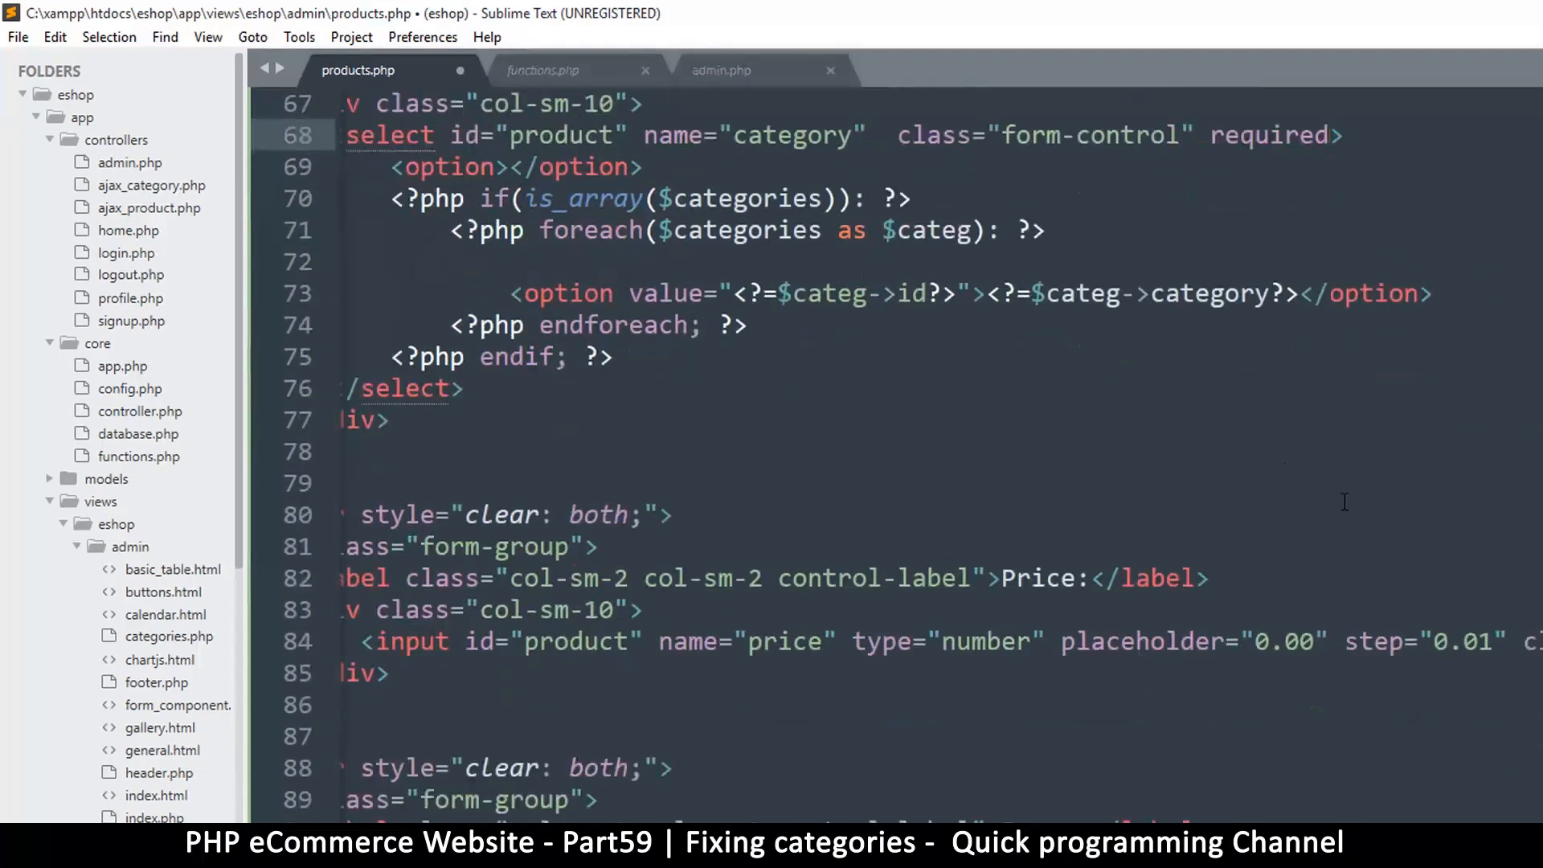
{"action": "scroll", "scroll_direction": "down", "scroll_amount": 3}
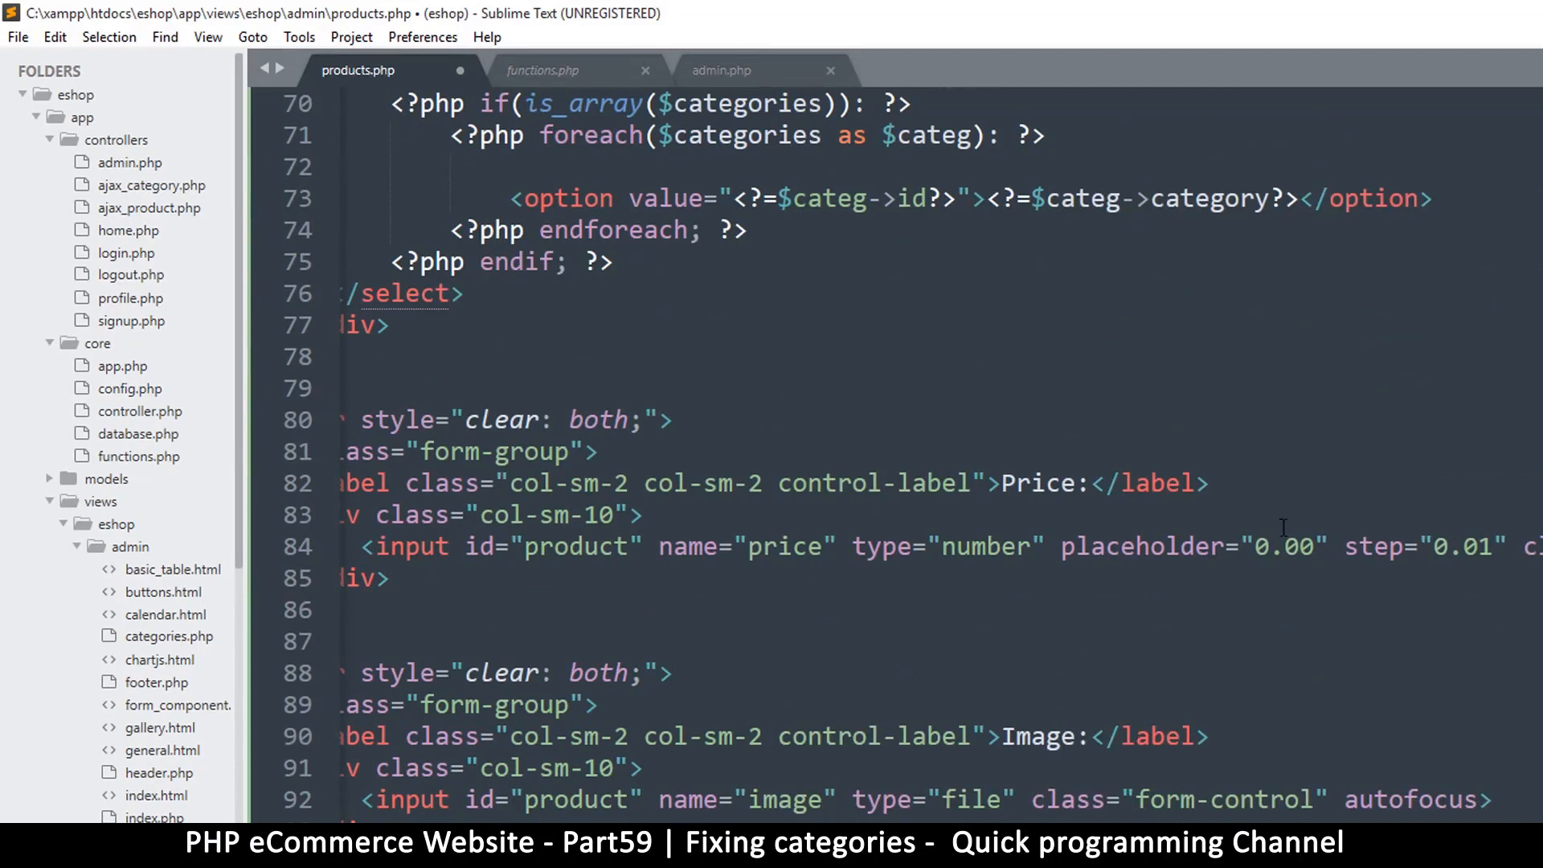
{"action": "scroll", "scroll_direction": "right", "scroll_amount": 3}
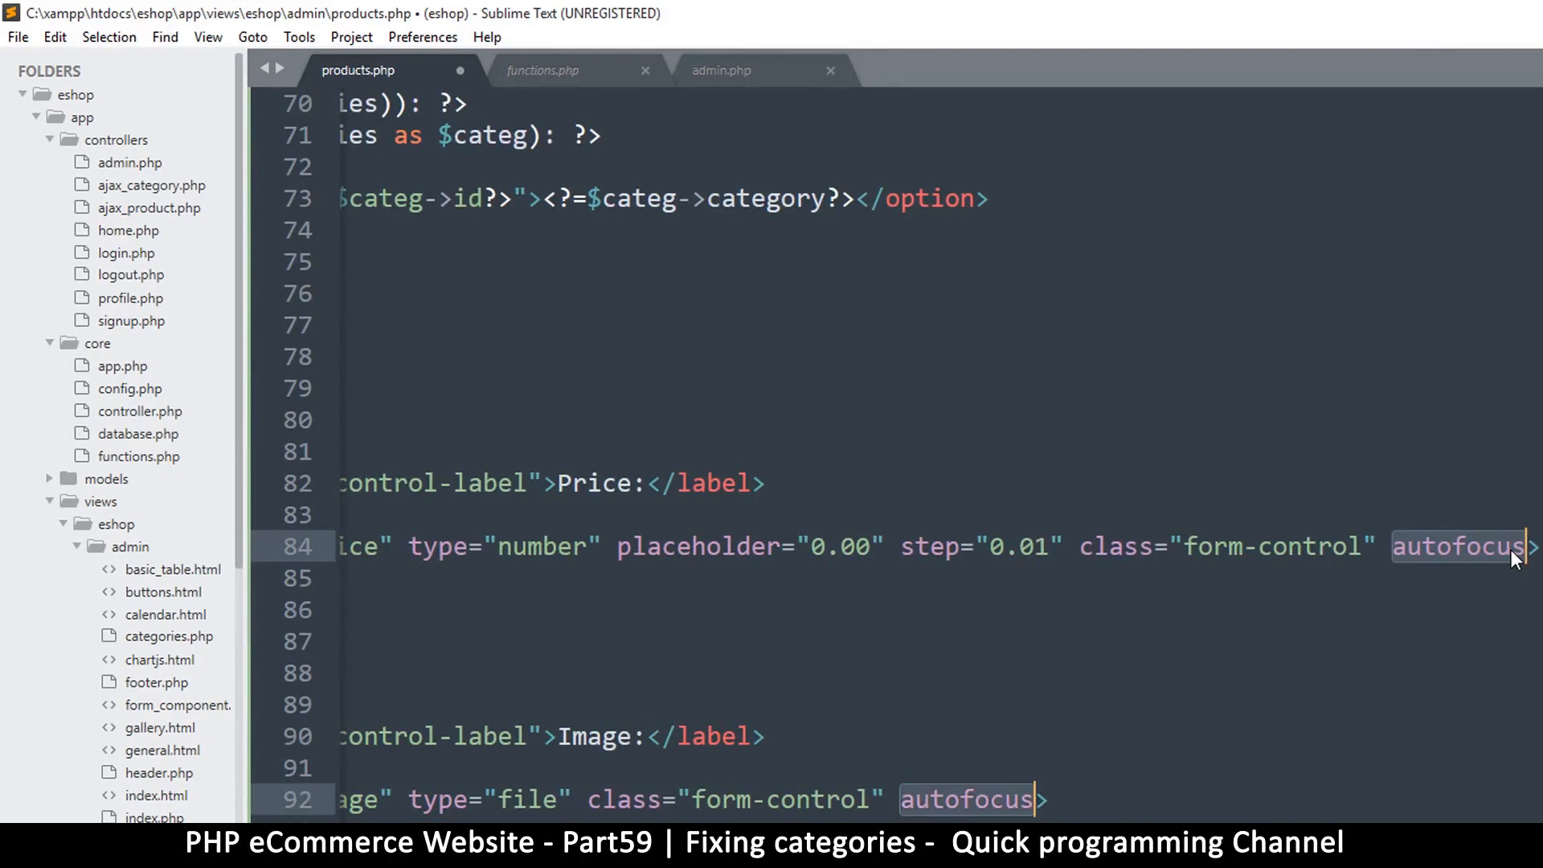
{"action": "type", "text": "re"}
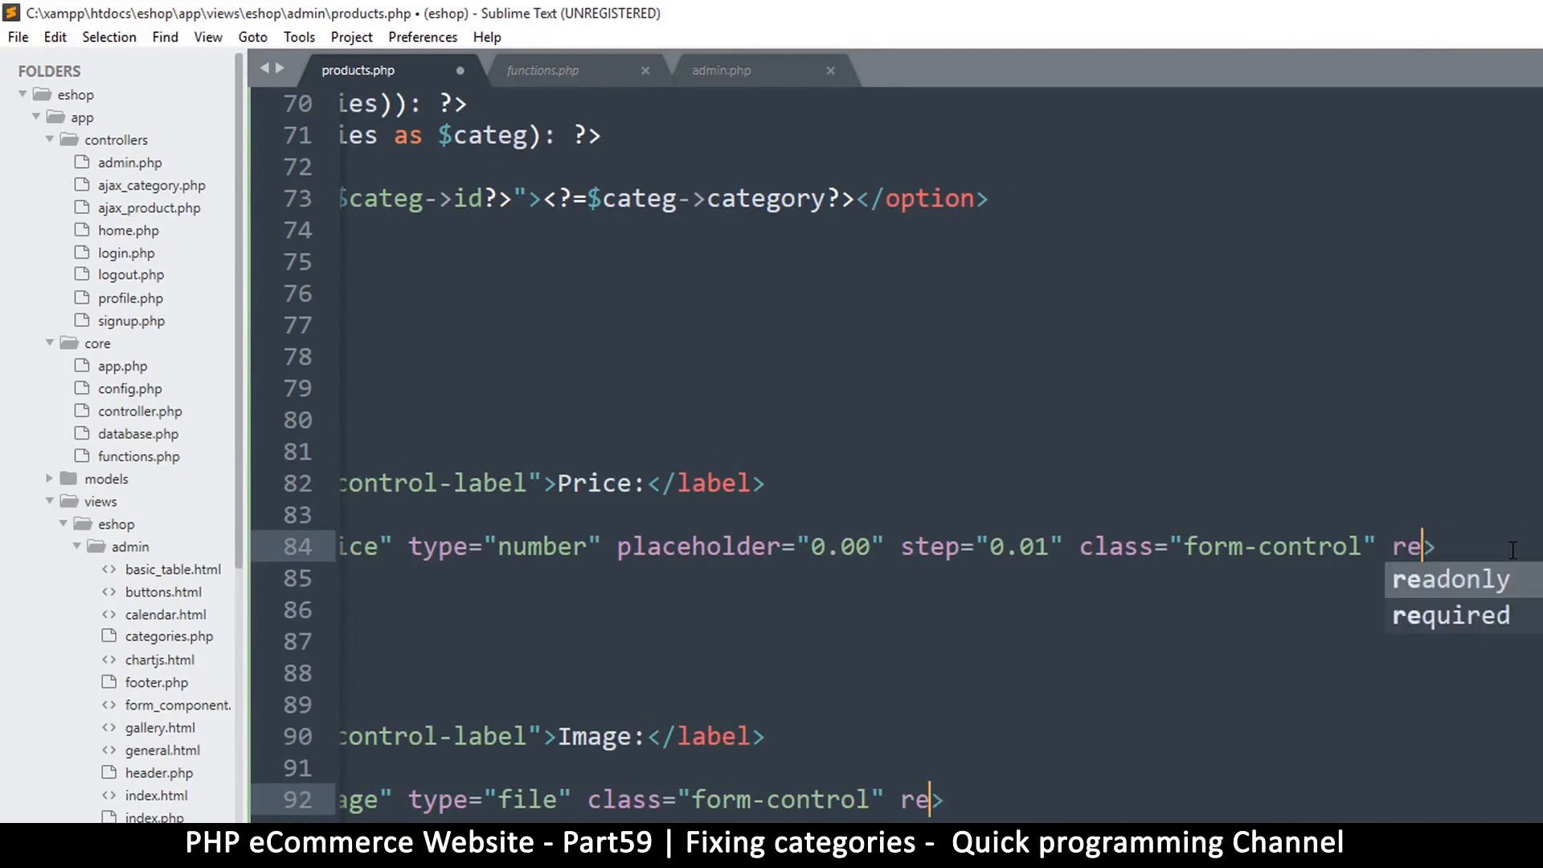
{"action": "key", "text": "Tab"}
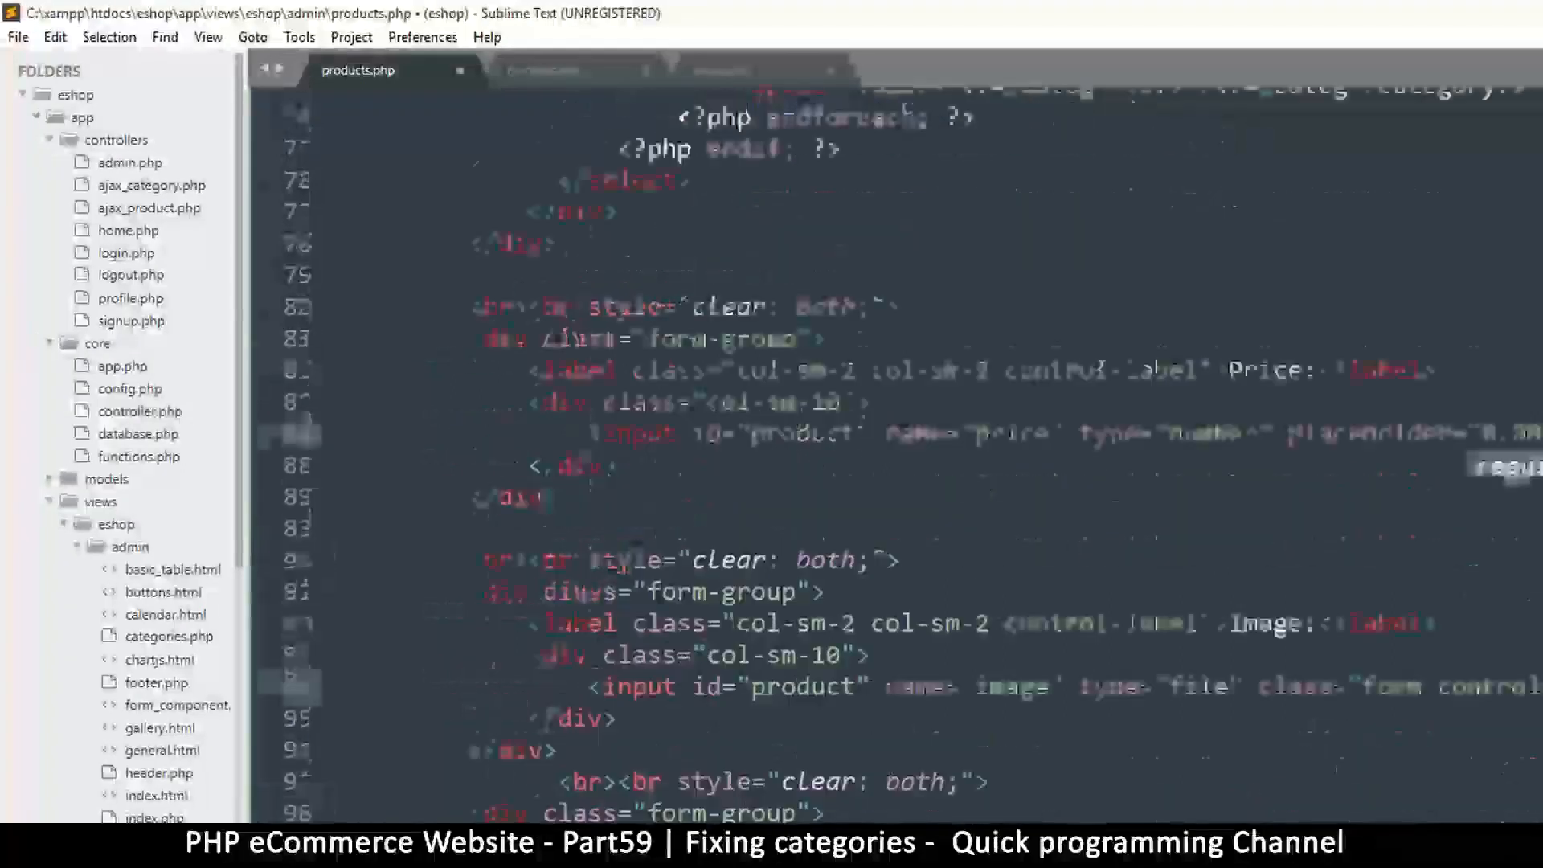
{"action": "scroll", "scroll_direction": "down", "scroll_amount": 3}
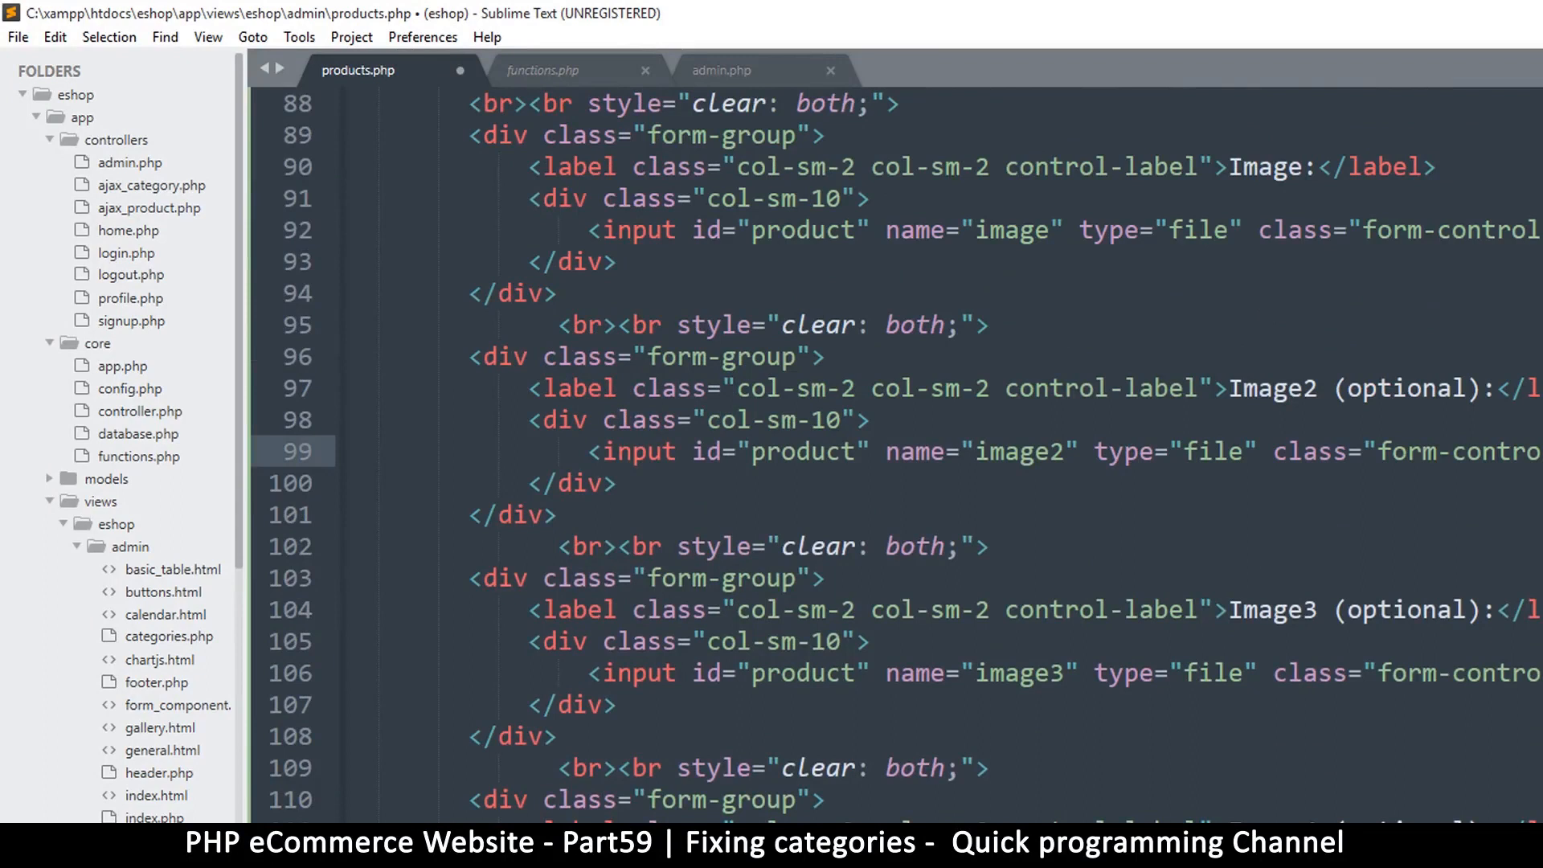
{"action": "scroll", "scroll_direction": "down", "scroll_amount": 3}
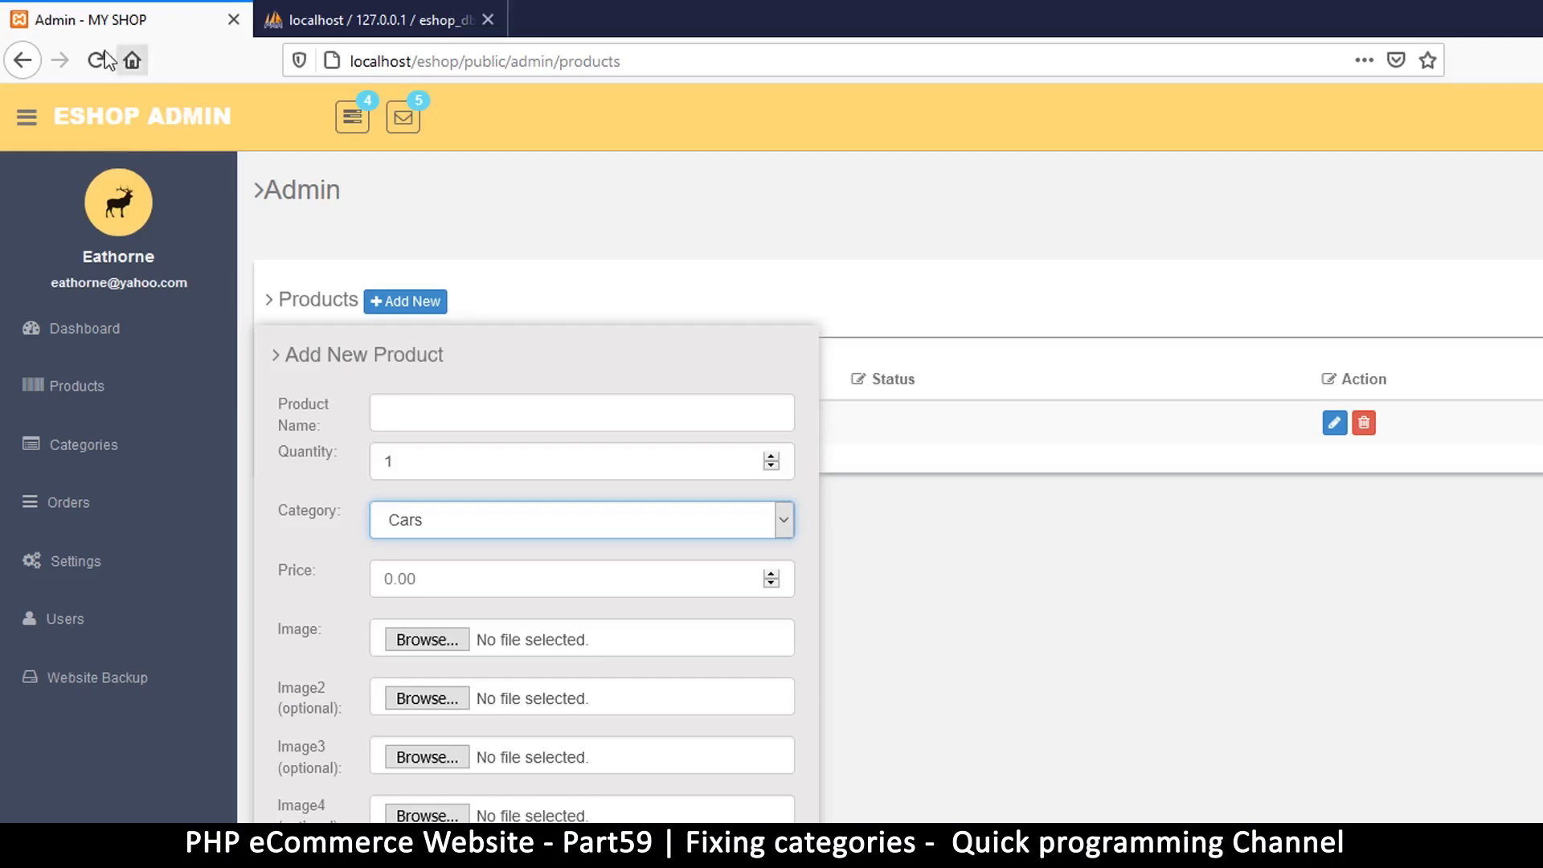
Reload the form and fill category Cars, a price and image 2.jpg, leaving product name empty.
{"action": "left_click", "coordinate": [405, 302]}
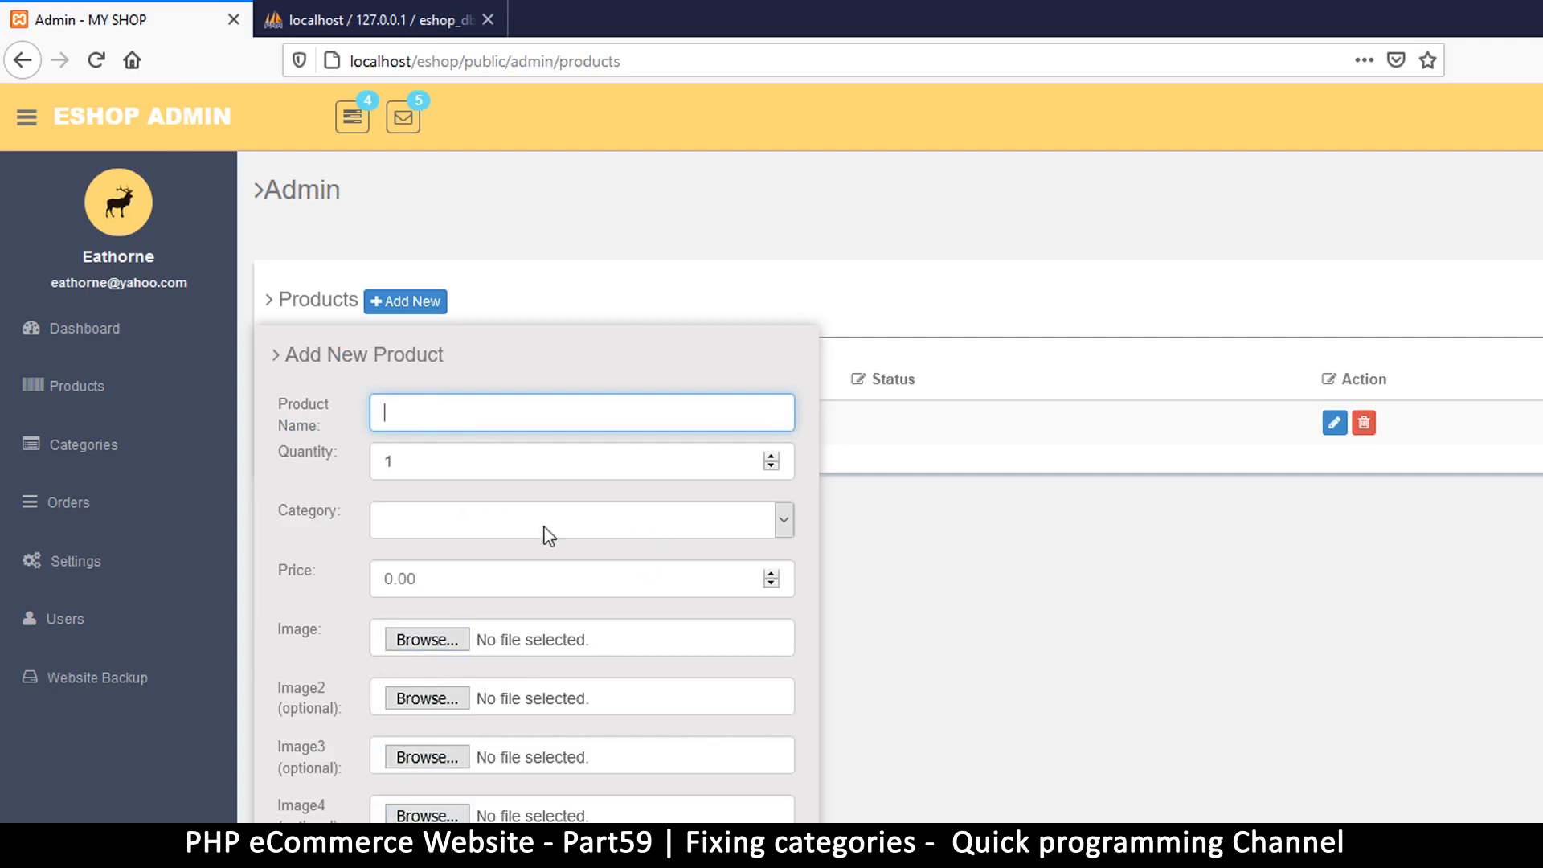
{"action": "left_click", "coordinate": [580, 519]}
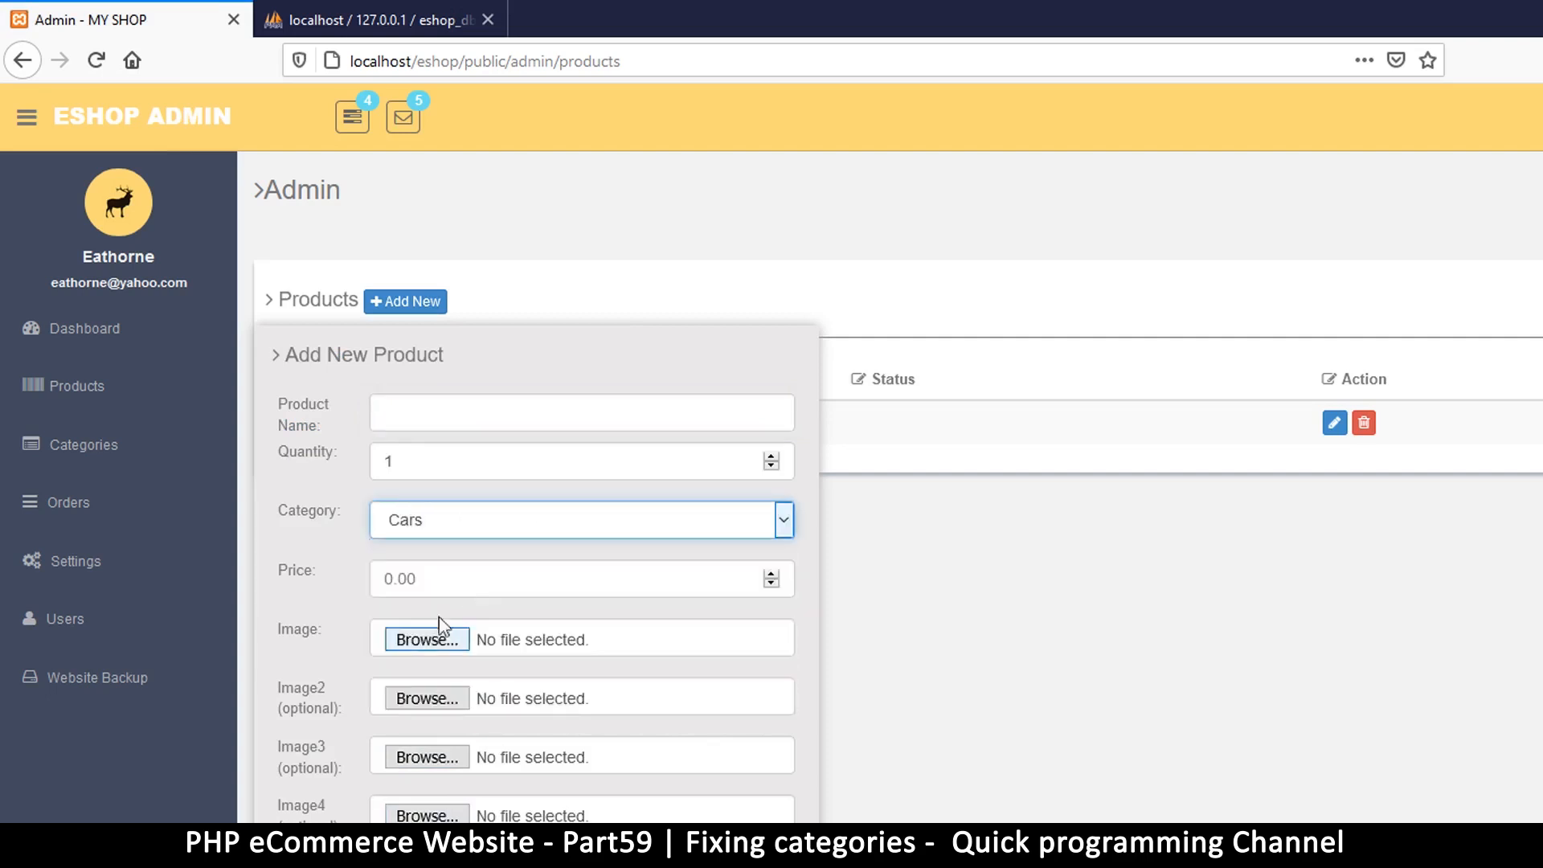
{"action": "type", "text": "0.06"}
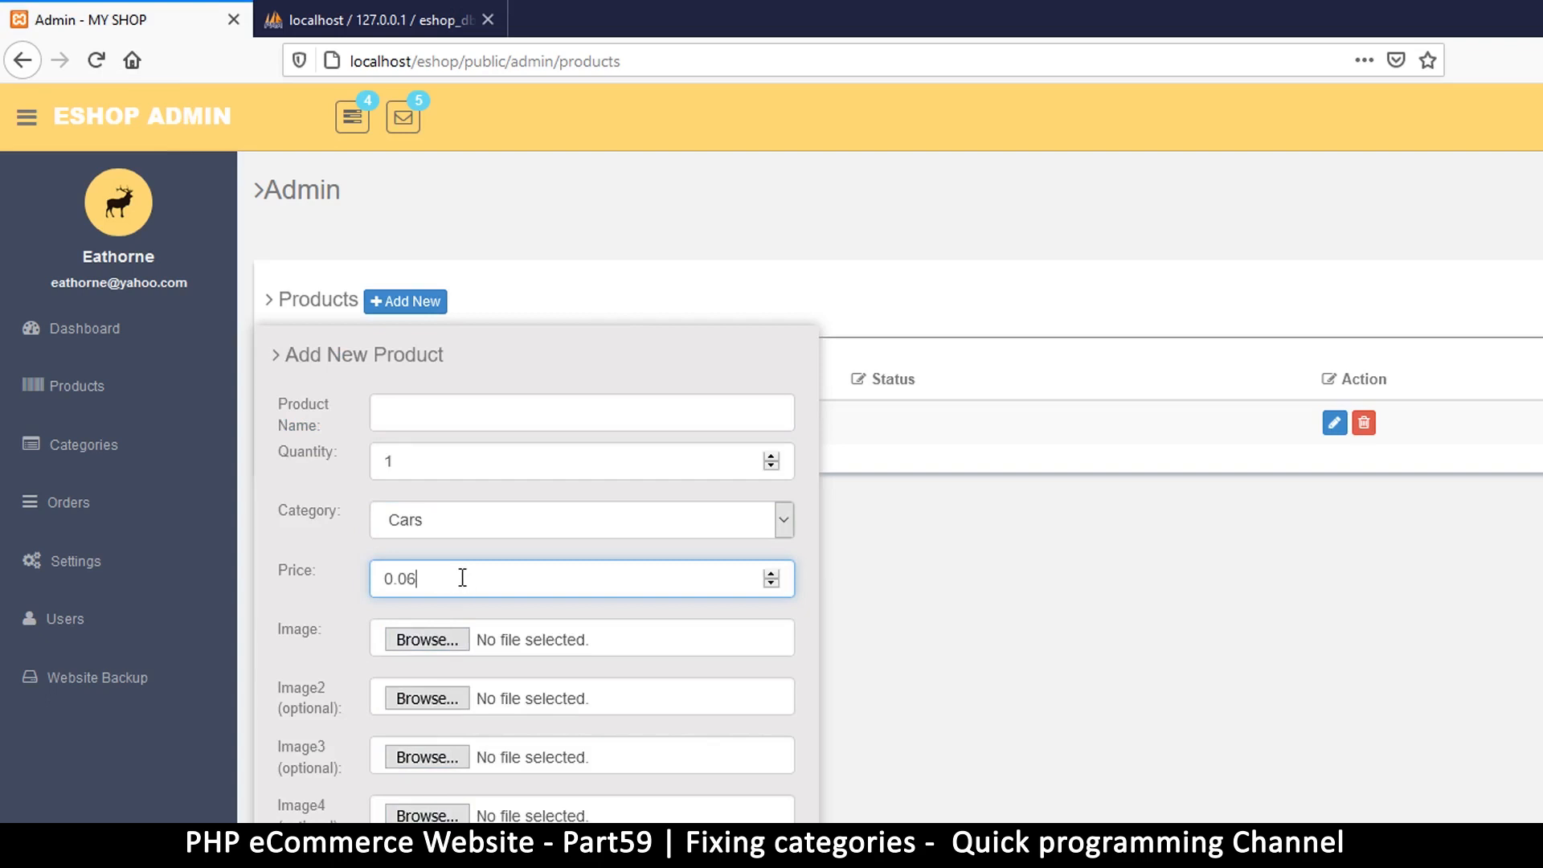
{"action": "left_click", "coordinate": [426, 640]}
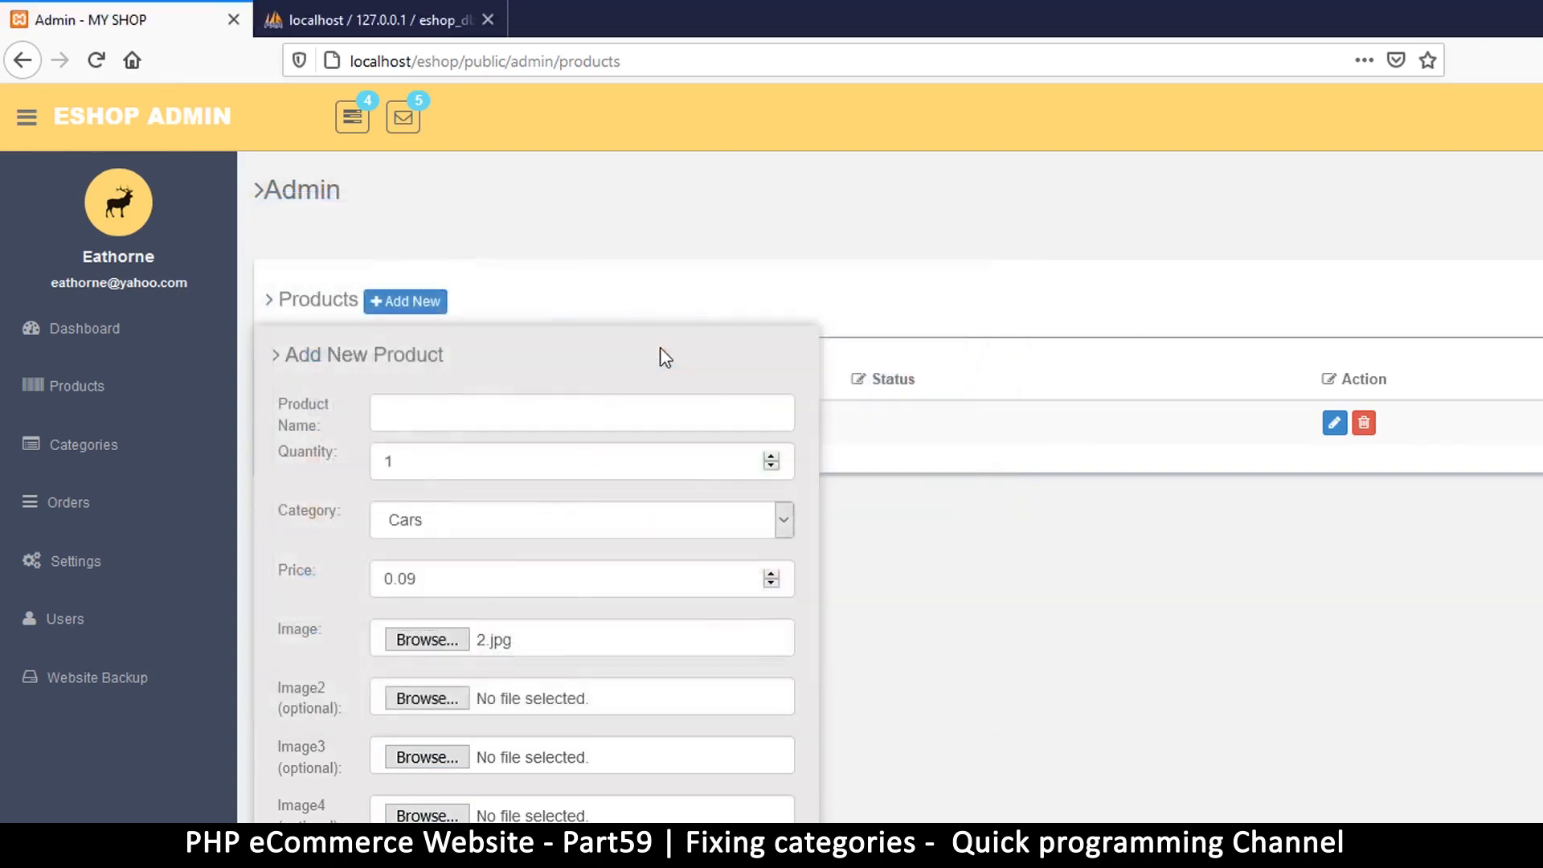
{"action": "mouse_move", "coordinate": [628, 533]}
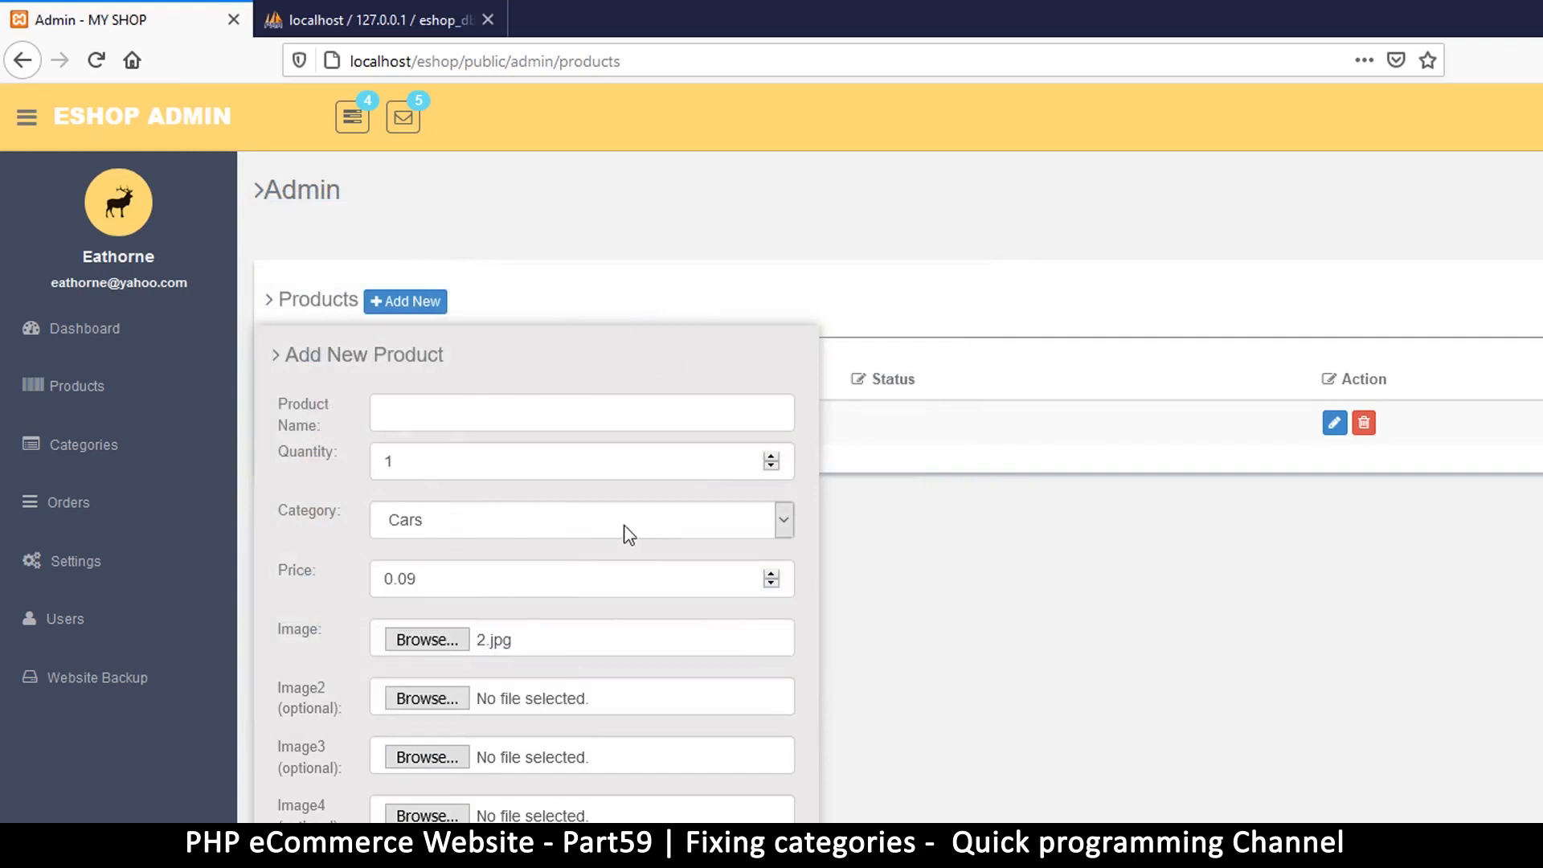
{"action": "mouse_move", "coordinate": [654, 519]}
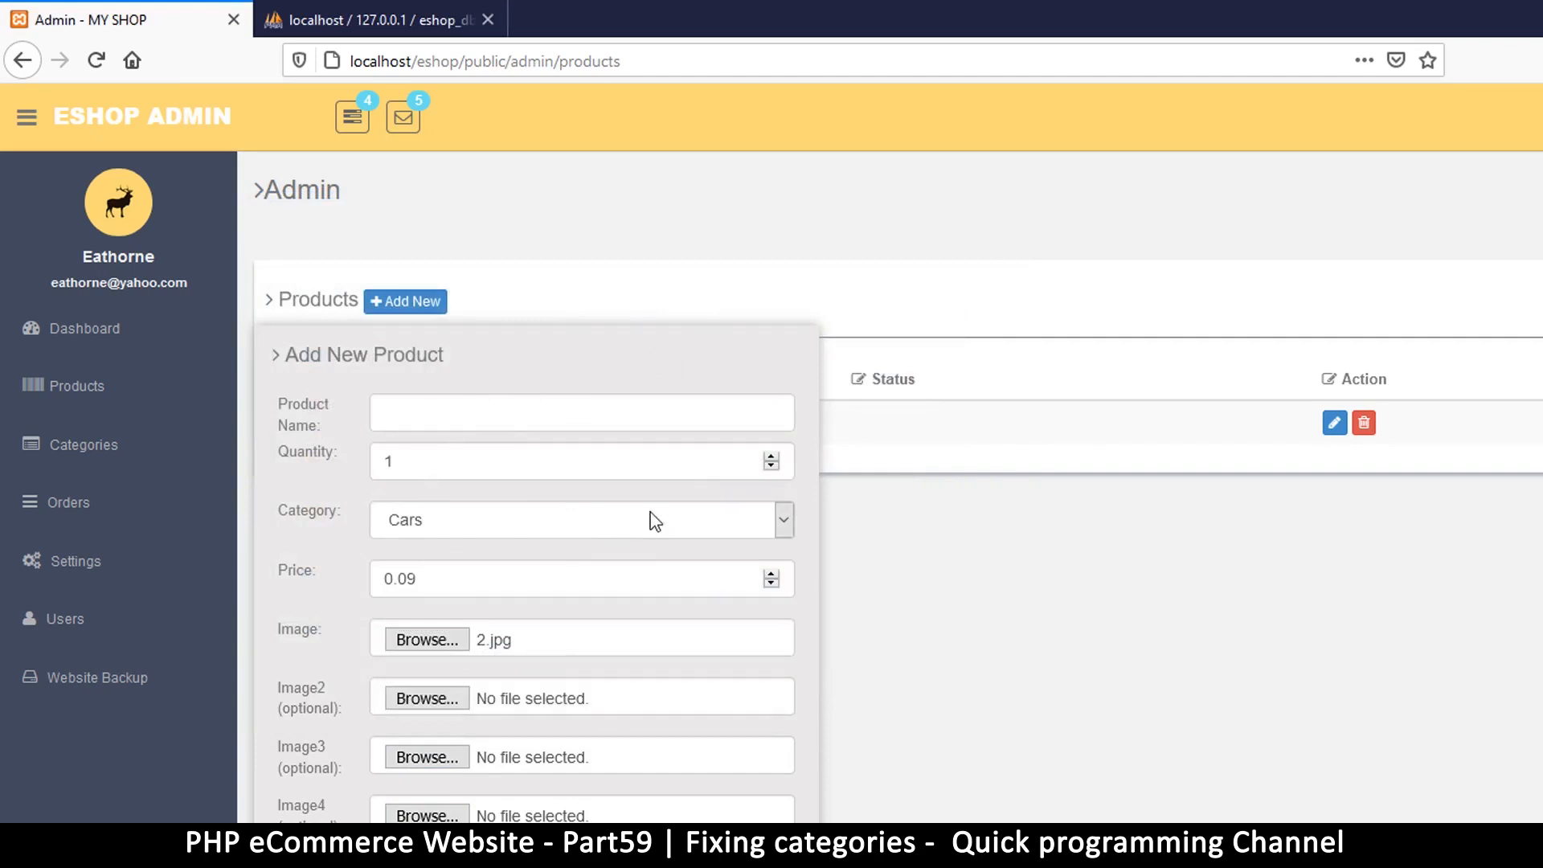